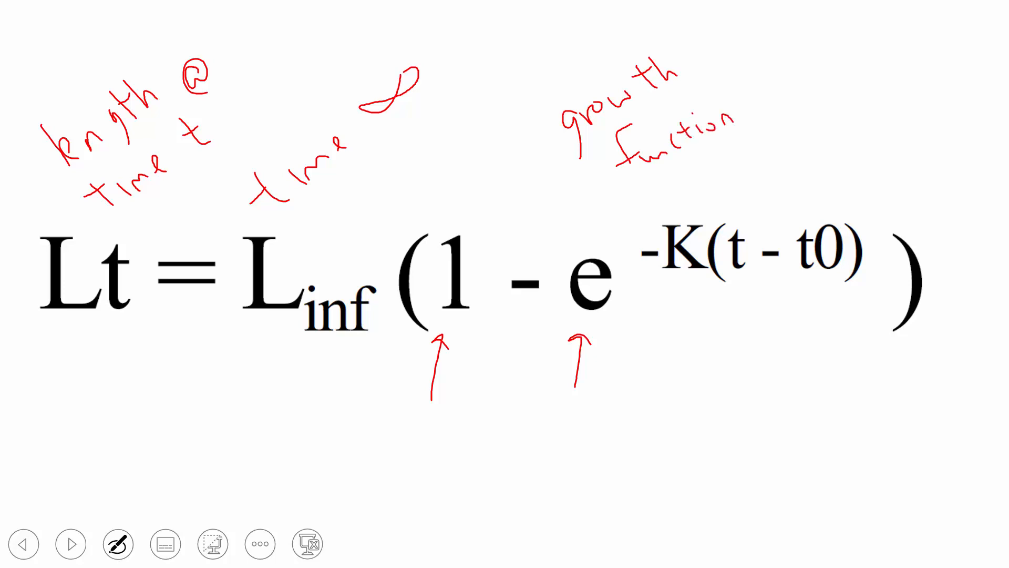
# Handwrite red pen notes labelling Lt, t and the exponential term on the vBGF equation slide
pyautogui.moveTo(683, 167); pyautogui.dragTo(688, 206)
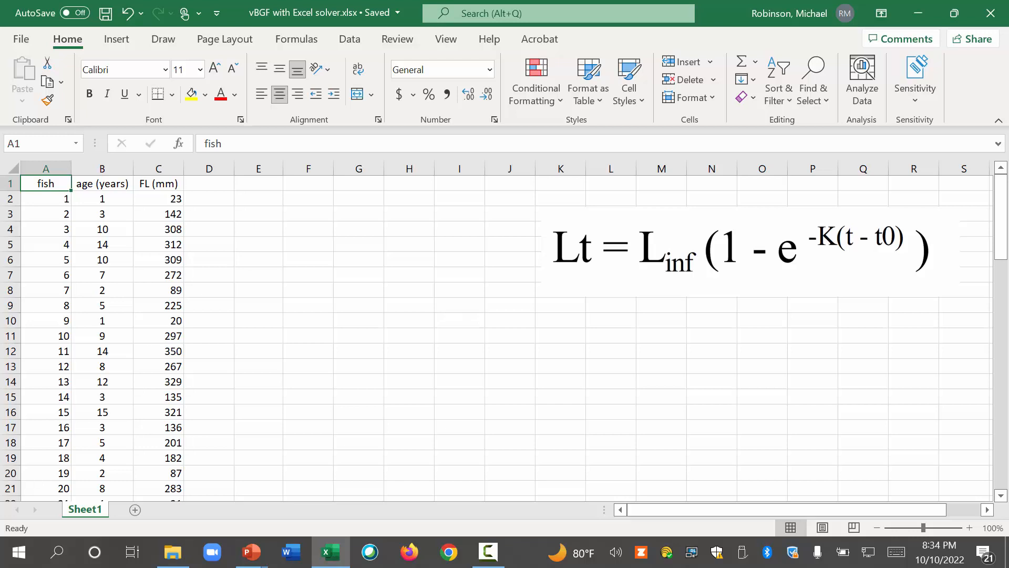
# Review the fish number, age and fork-length columns and nudge the equation picture right
pyautogui.click(45, 169)
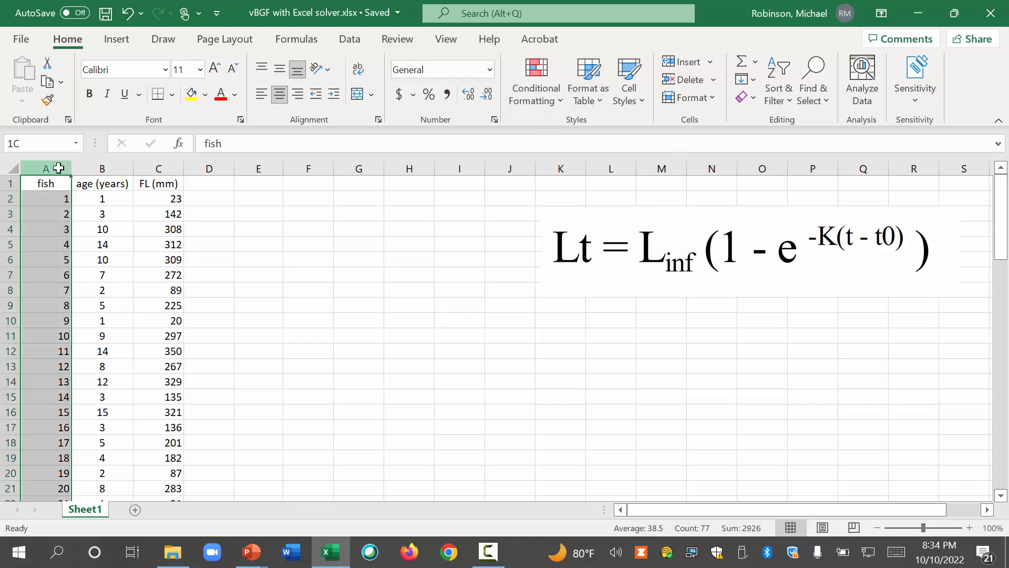
pyautogui.click(101, 168)
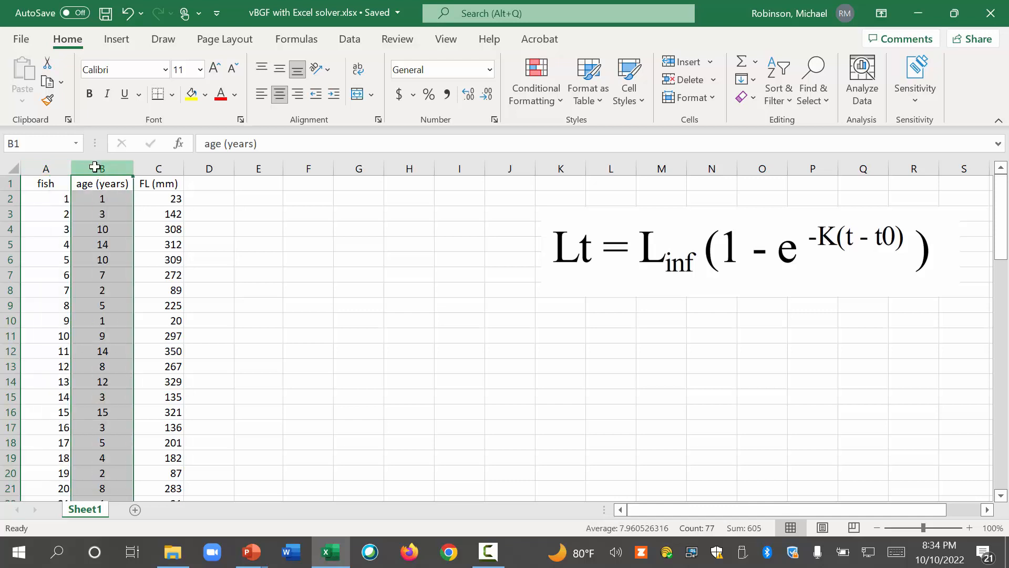
pyautogui.click(158, 169)
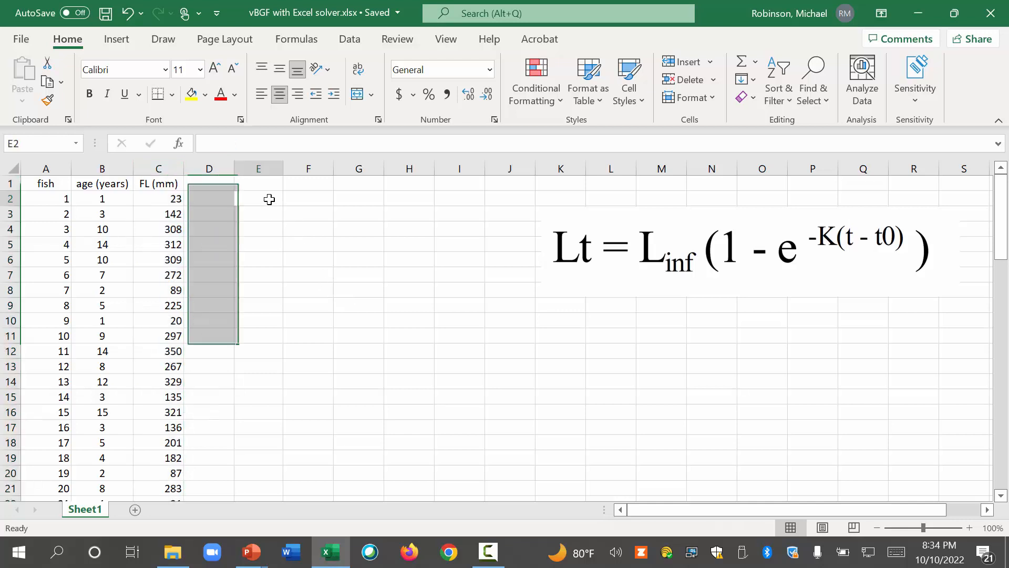
pyautogui.click(258, 197)
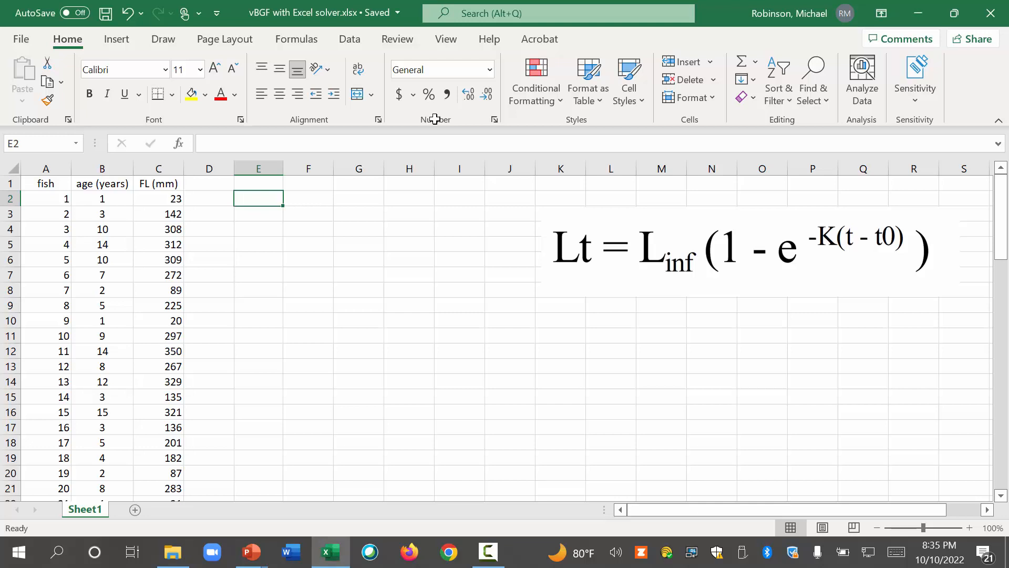
pyautogui.click(209, 183)
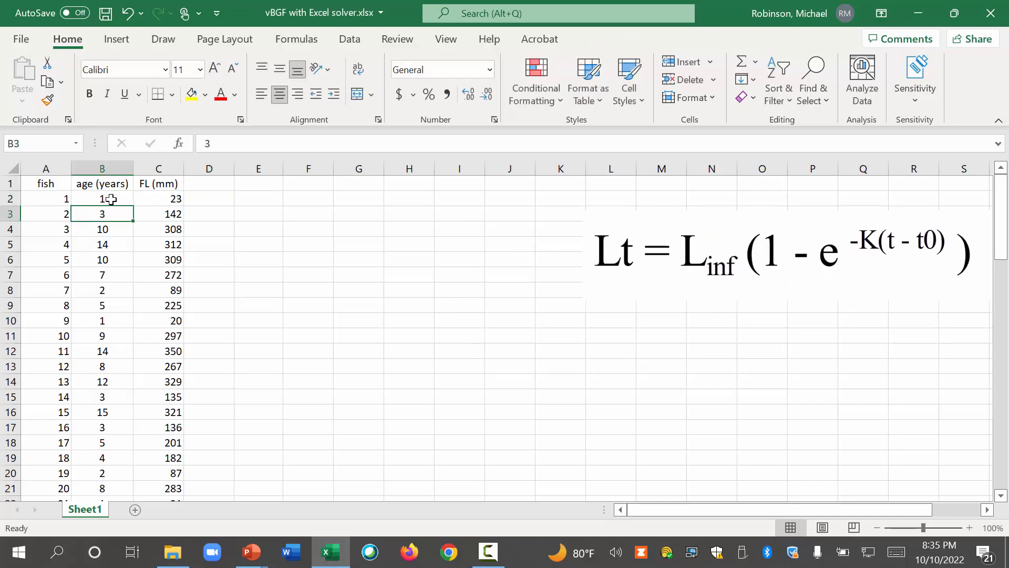
pyautogui.click(101, 199)
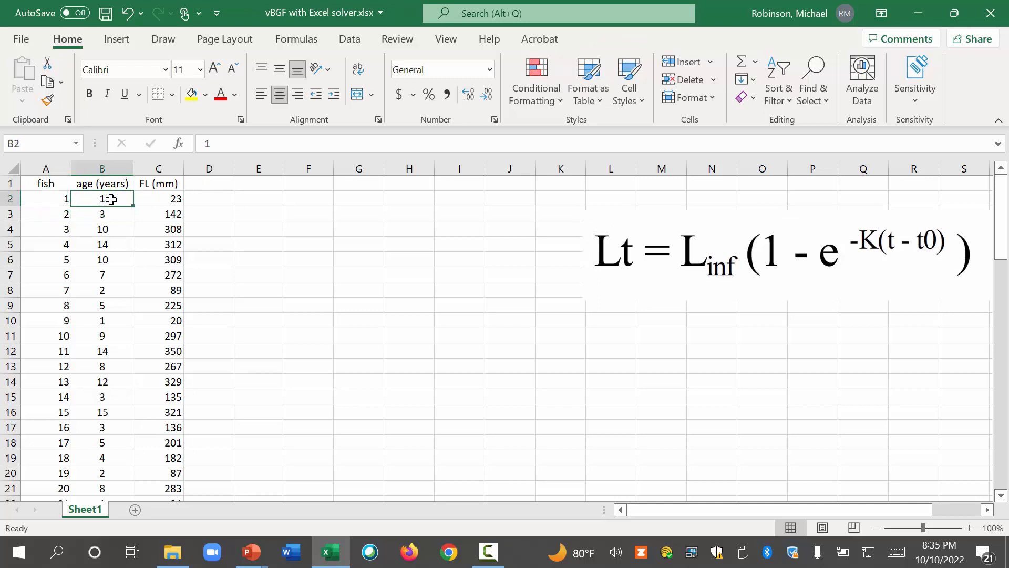
pyautogui.moveTo(700, 238)
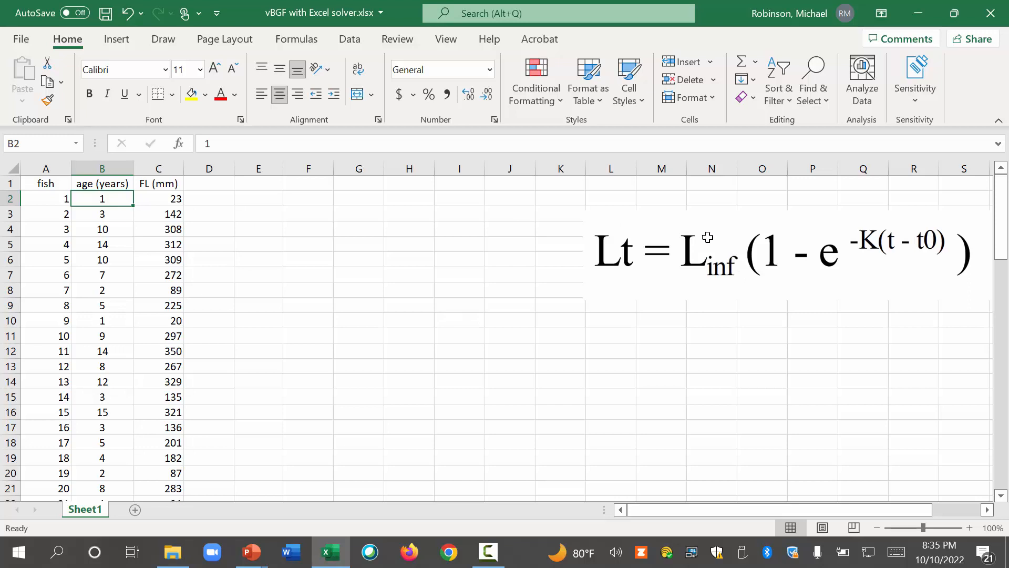
pyautogui.moveTo(878, 241)
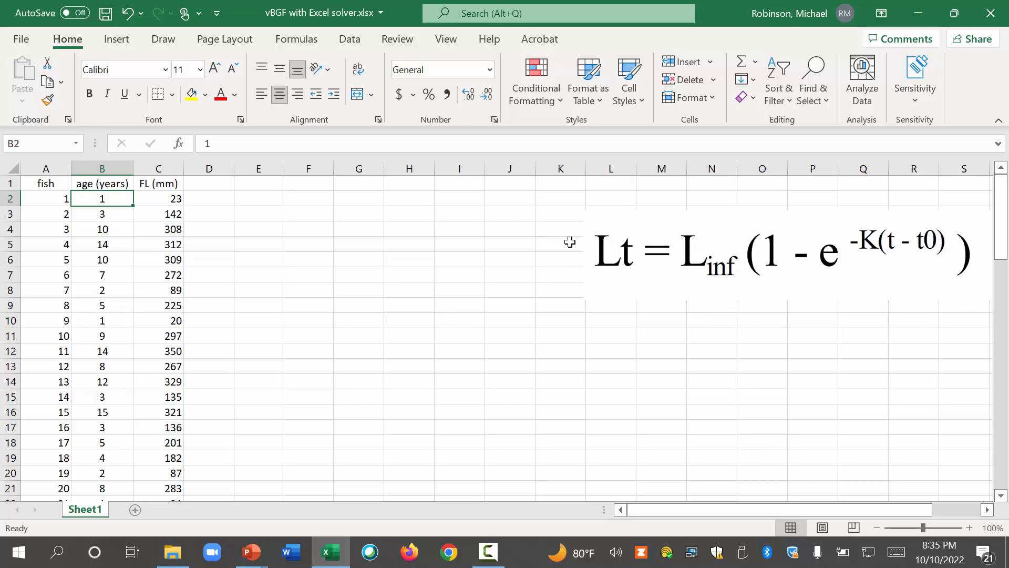
pyautogui.moveTo(414, 211)
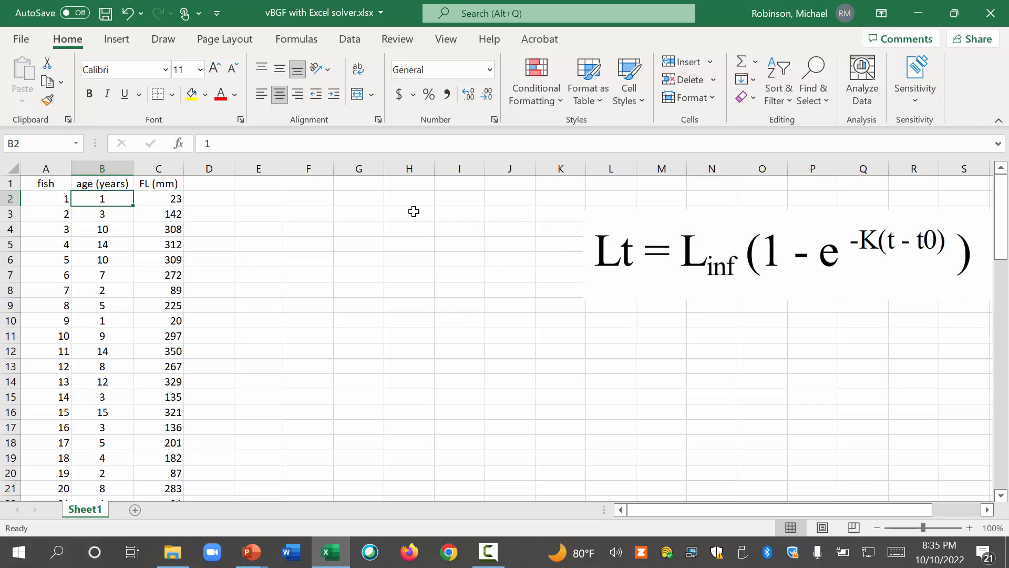
# Label H3:H5 'Linf =', 'K =' and 't0 =', then scroll through the fork lengths
pyautogui.write('Linf =')
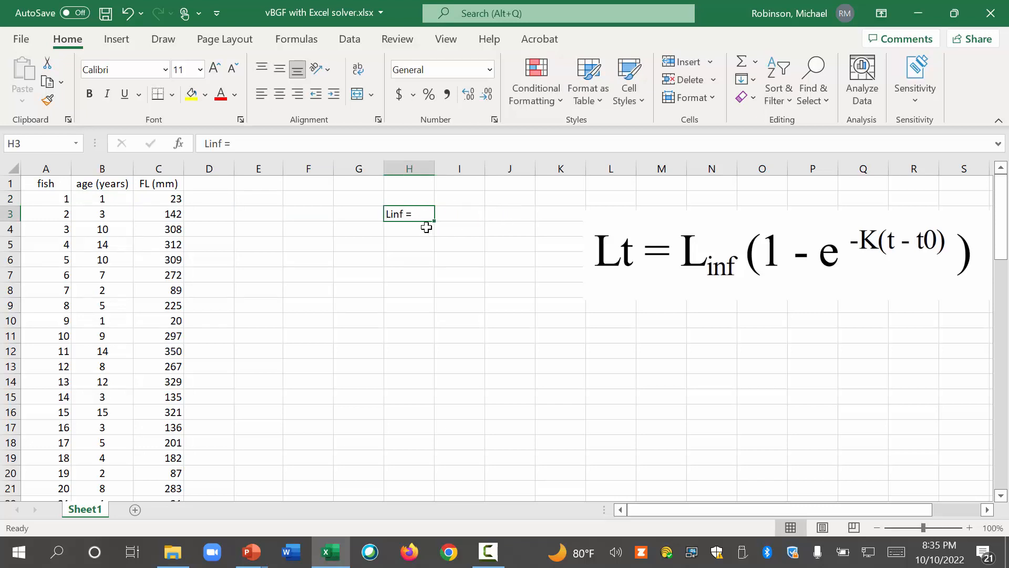
pyautogui.write('K =')
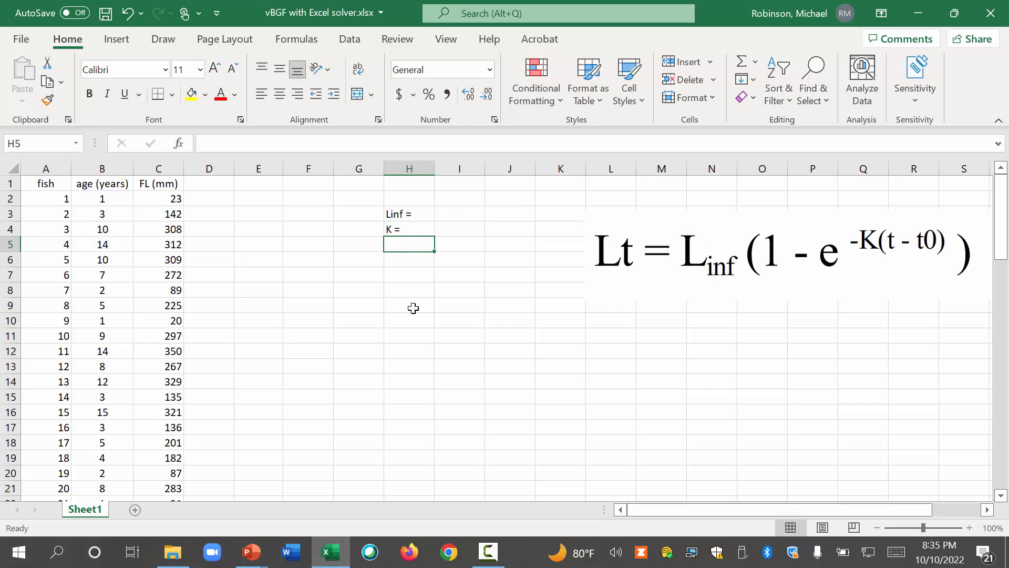
pyautogui.write('t0 =')
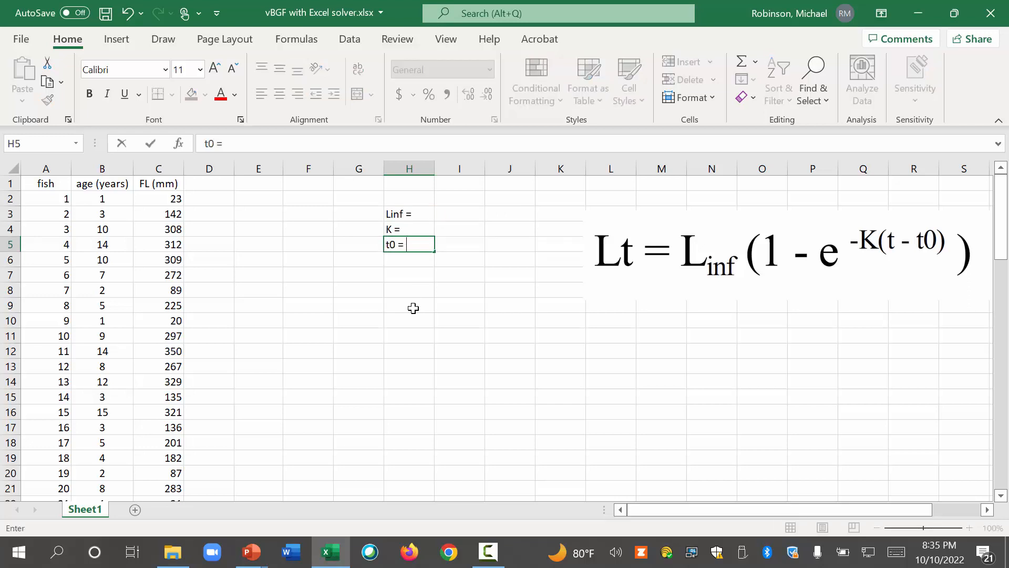
pyautogui.click(459, 228)
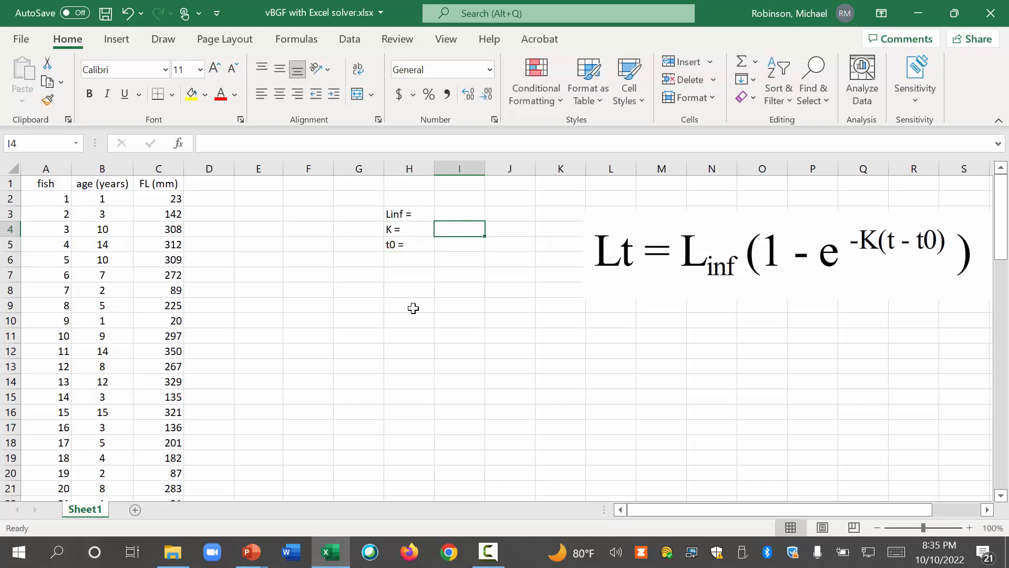
pyautogui.click(157, 214)
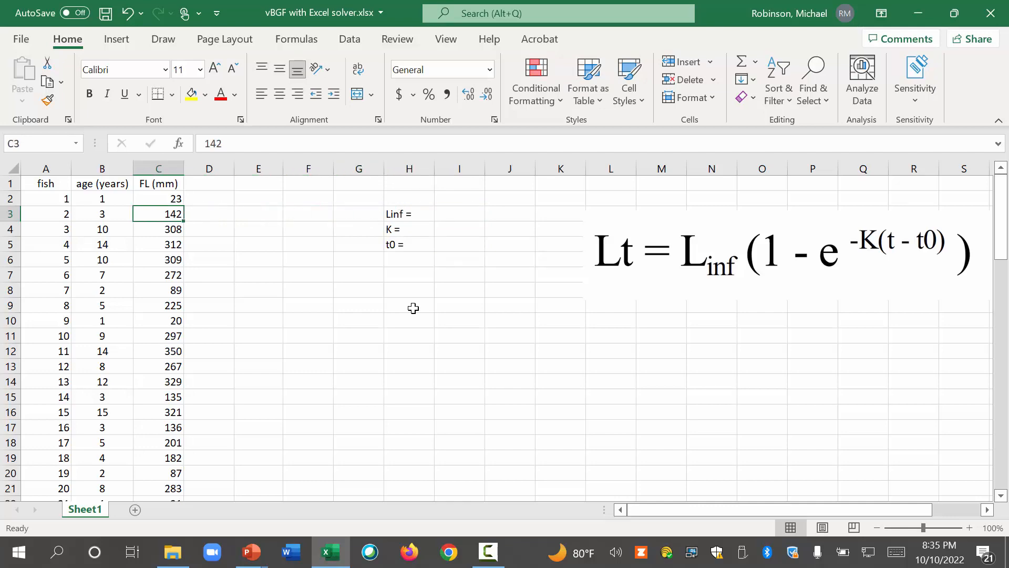
pyautogui.scroll(-3)
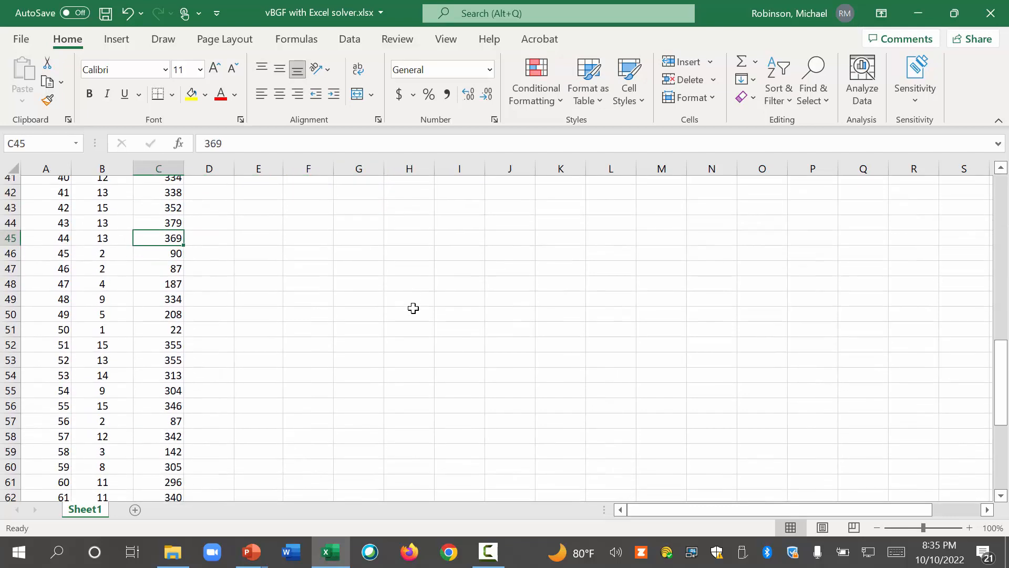
pyautogui.scroll(-3)
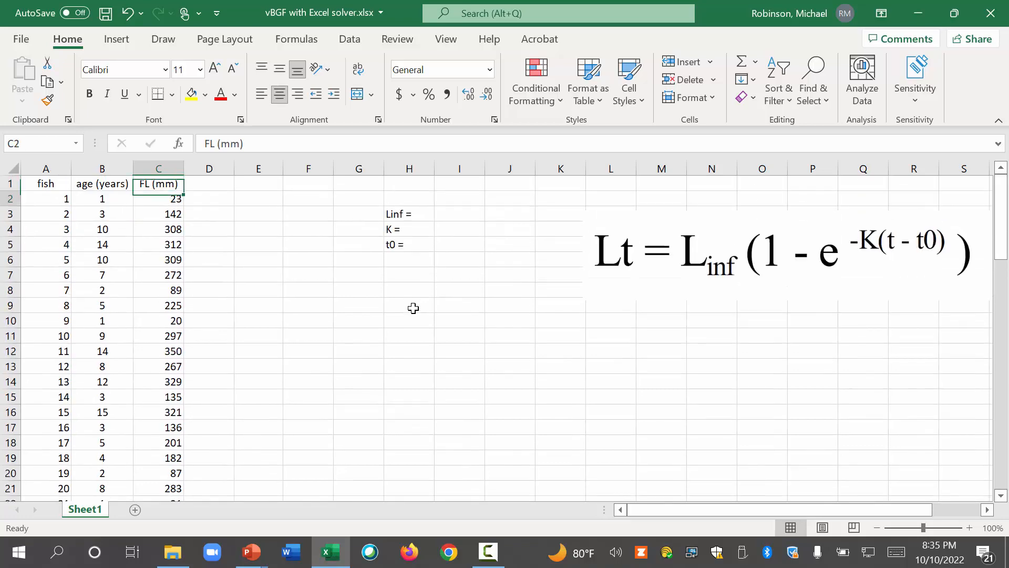
# Enter starting values 600, 0.5 and 0.5 for Linf, K and t0 in I3:I5
pyautogui.click(459, 214)
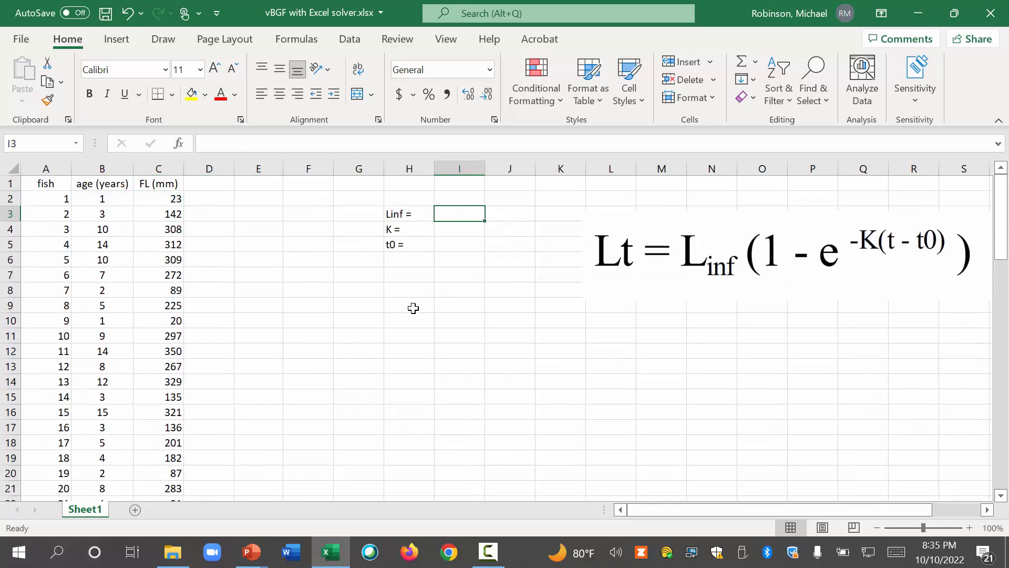
pyautogui.write('380')
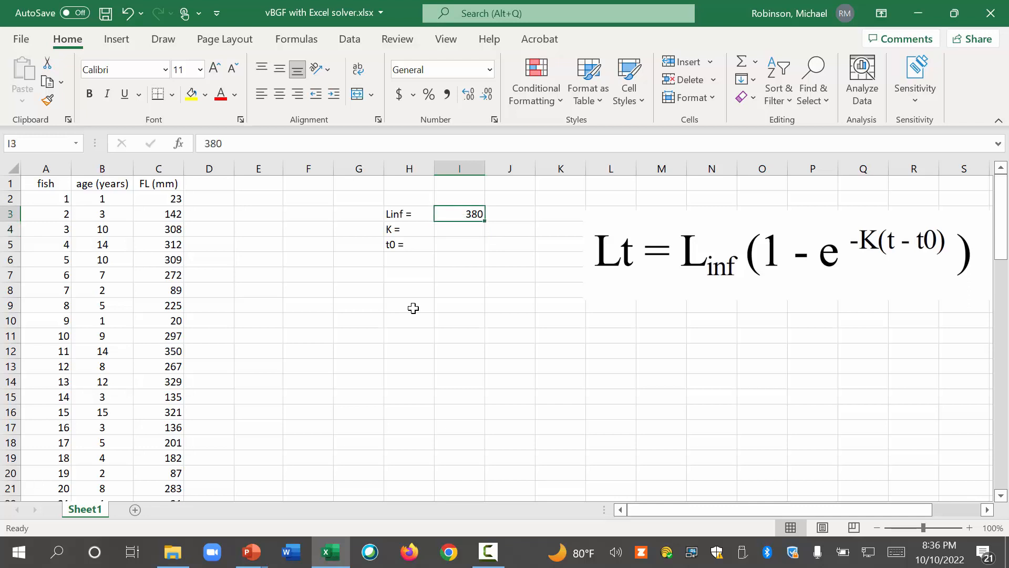
pyautogui.write('600')
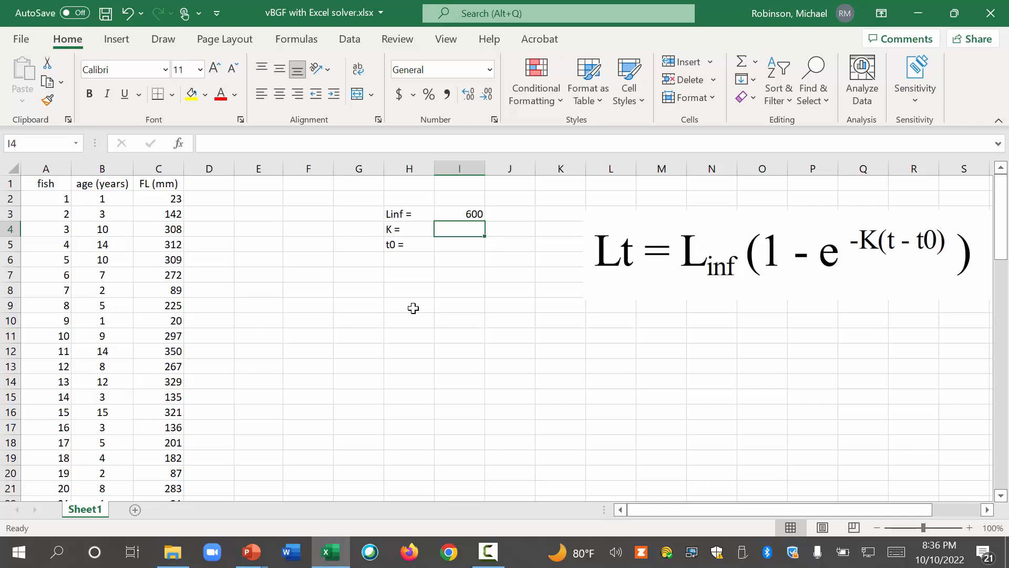
pyautogui.write('0.5')
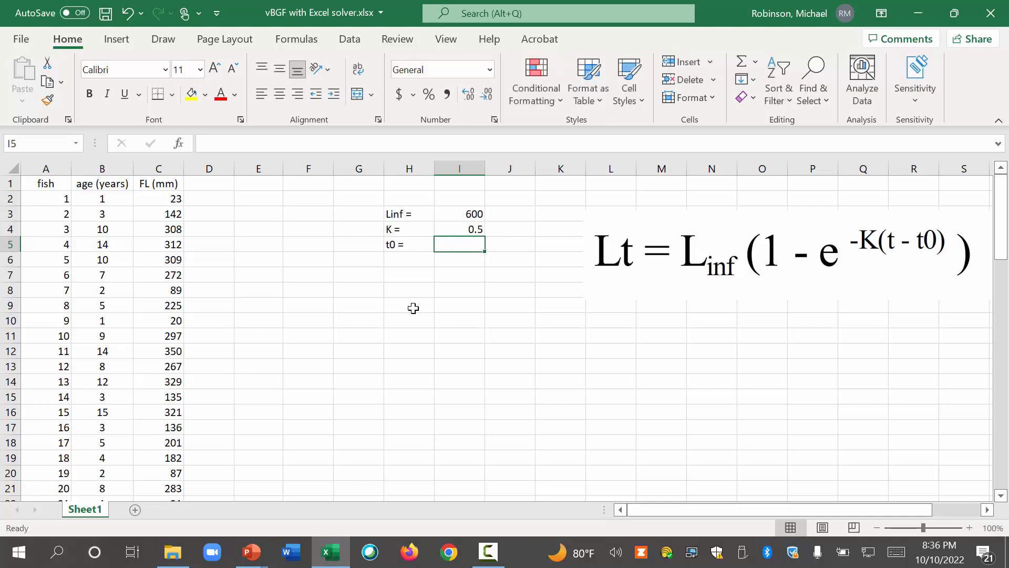
pyautogui.write('0.5')
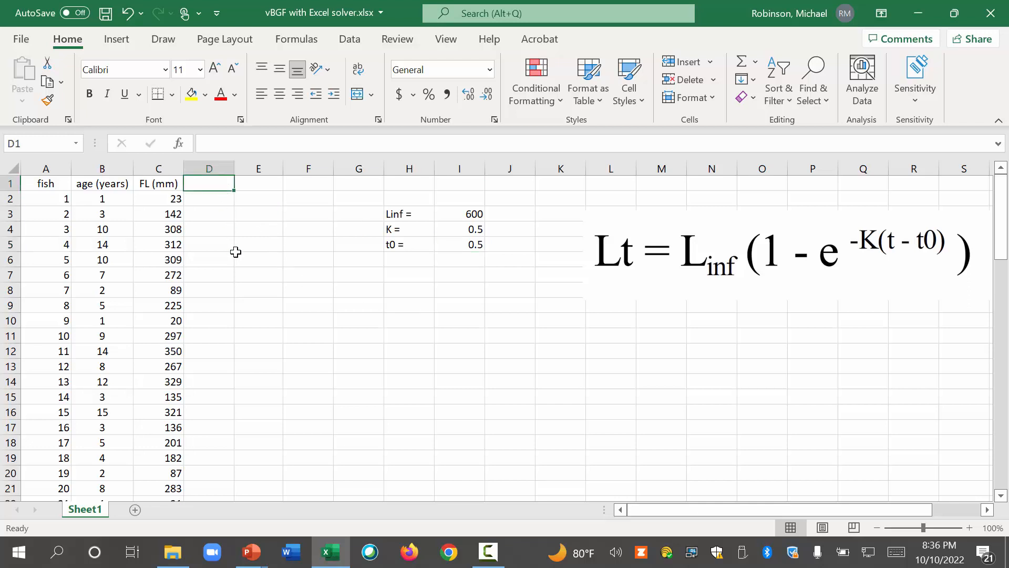
# Head column D 'vBGF' and move the equation picture below the parameter cells
pyautogui.write('vBGF')
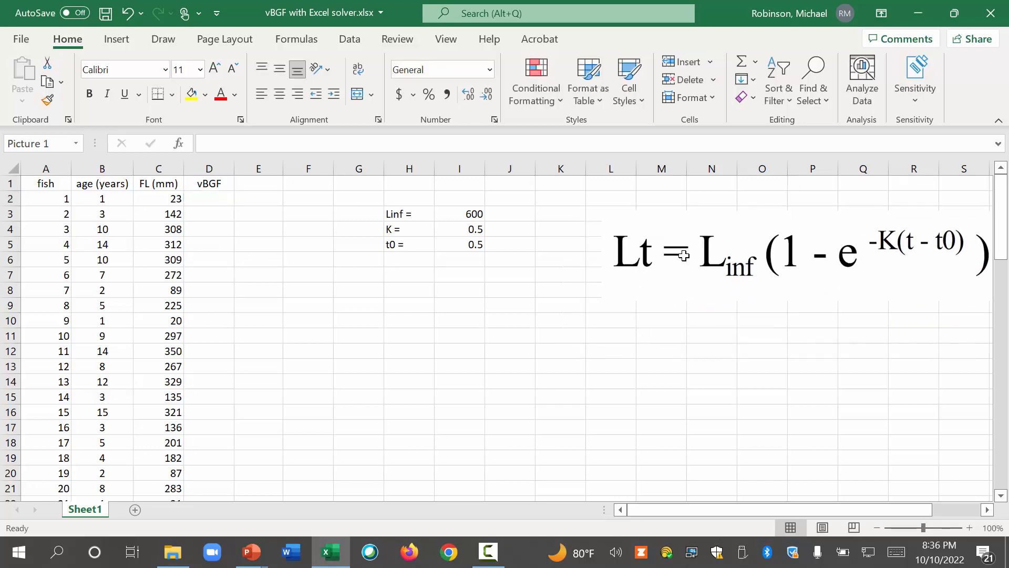
pyautogui.click(208, 198)
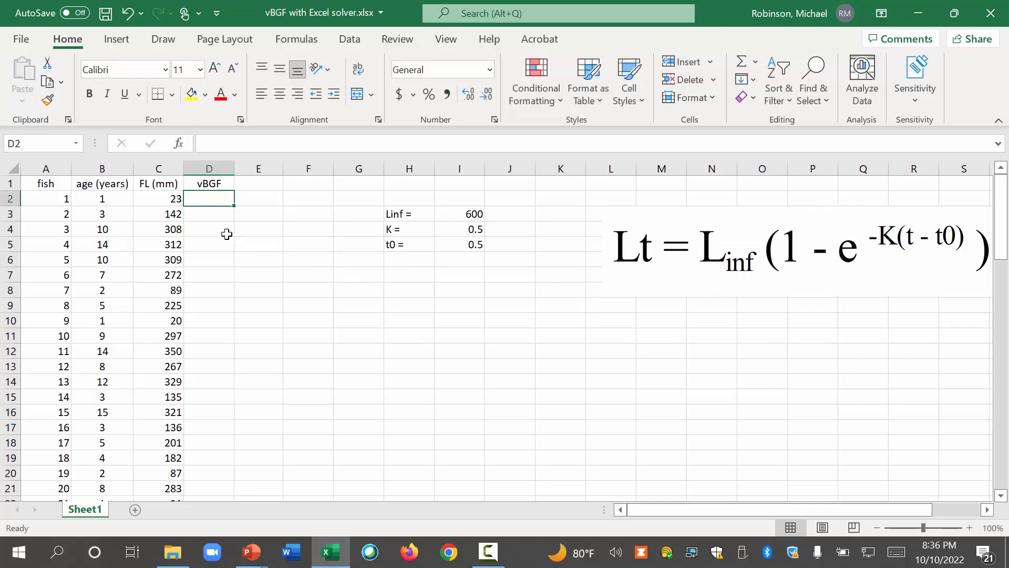
pyautogui.moveTo(102, 198); pyautogui.dragTo(158, 259)
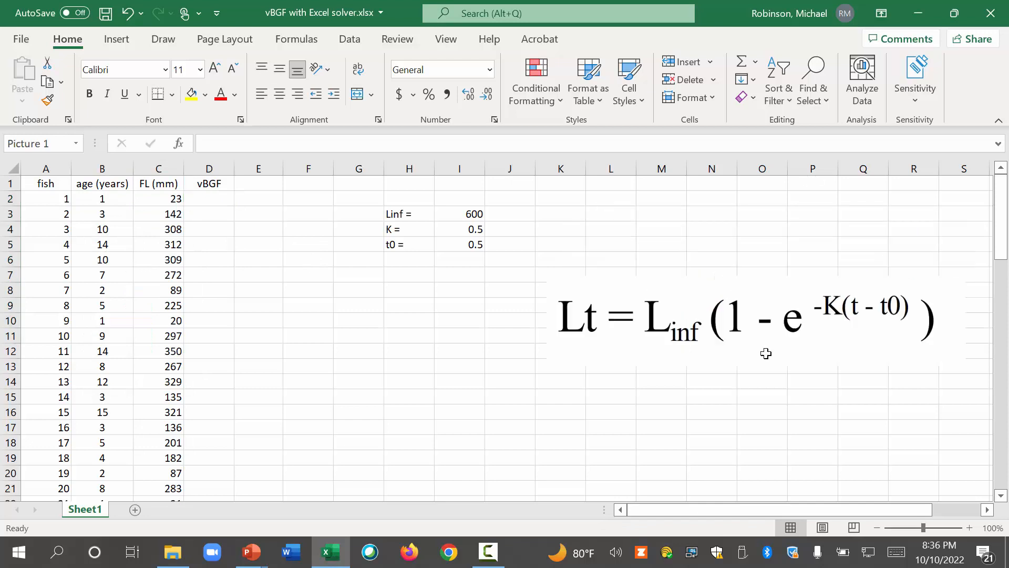
pyautogui.click(766, 315)
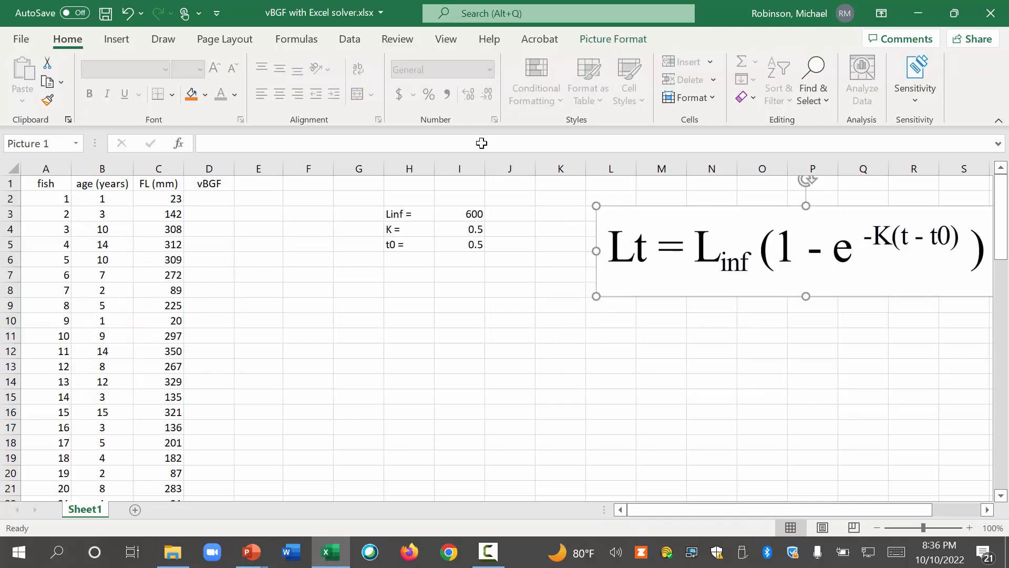
pyautogui.click(209, 198)
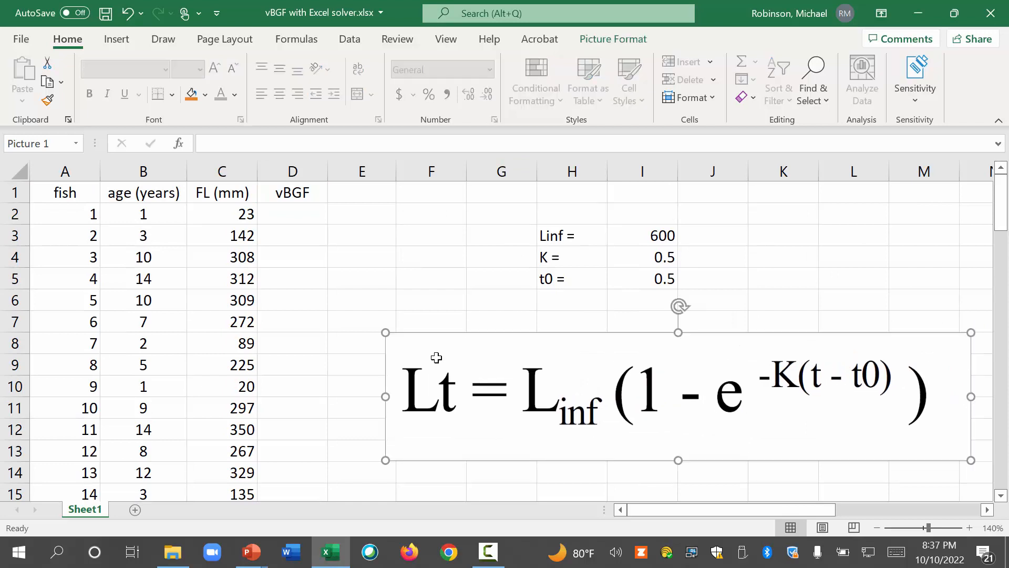
# Begin the D2 formula as =$I$3*(1-EXP using an absolute Linf reference
pyautogui.click(292, 214)
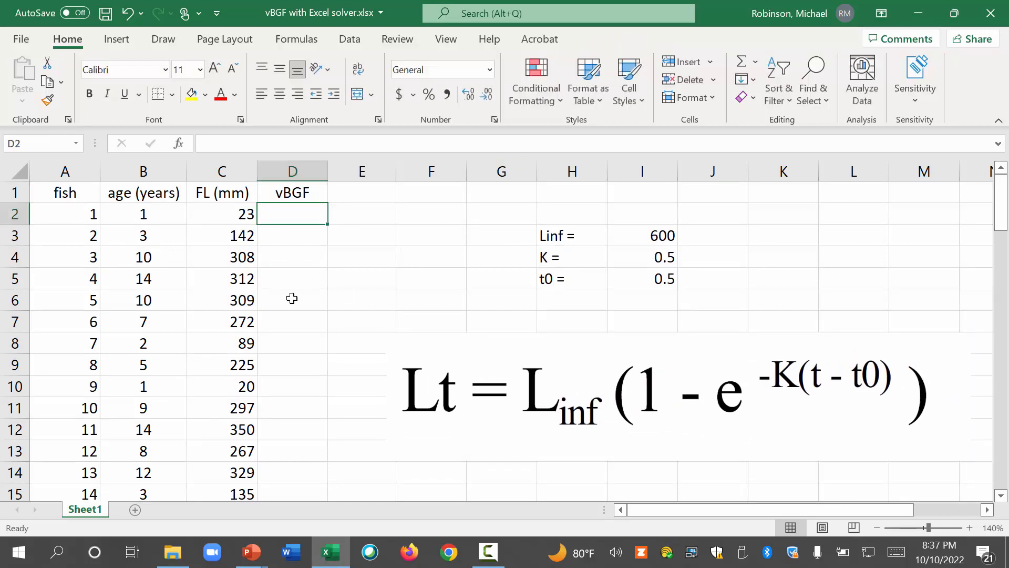
pyautogui.moveTo(460, 369)
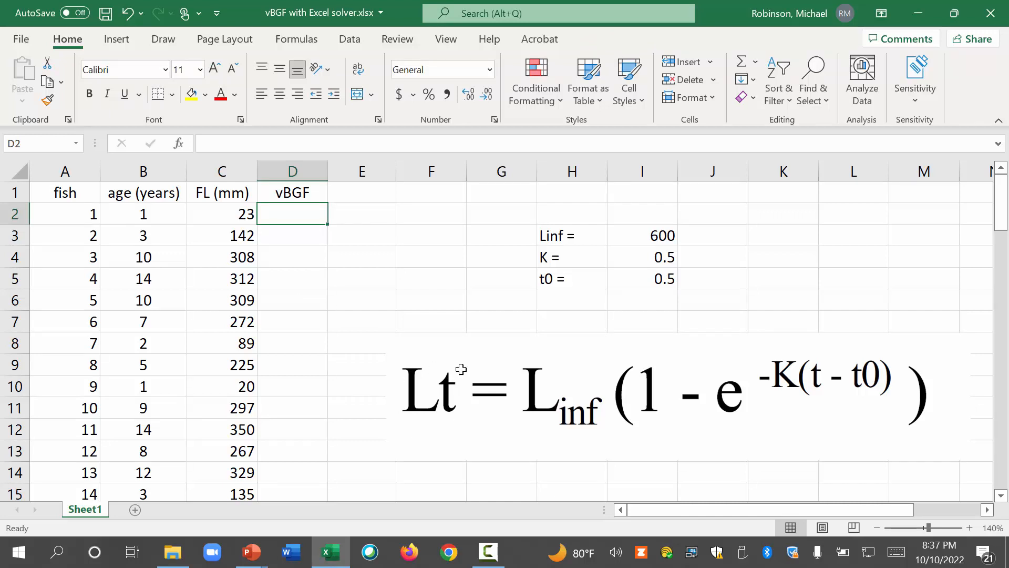
pyautogui.write('=')
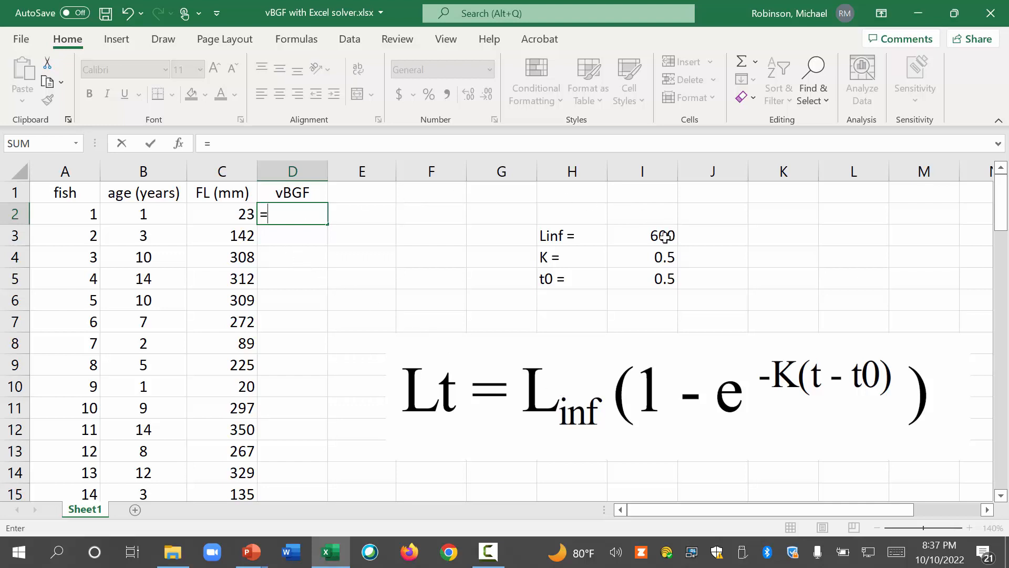
pyautogui.click(641, 235)
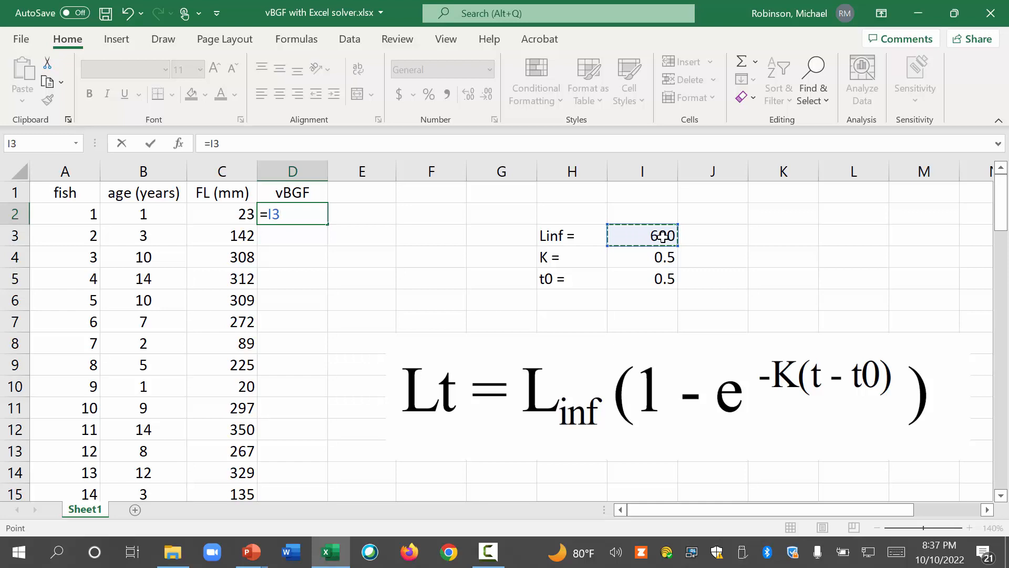
pyautogui.press('f4')
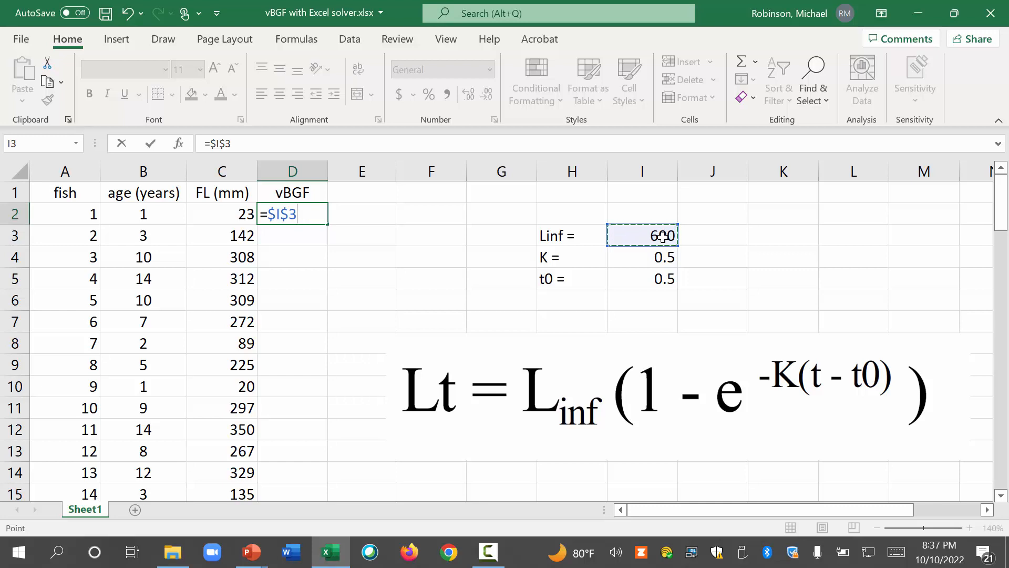
pyautogui.write('*')
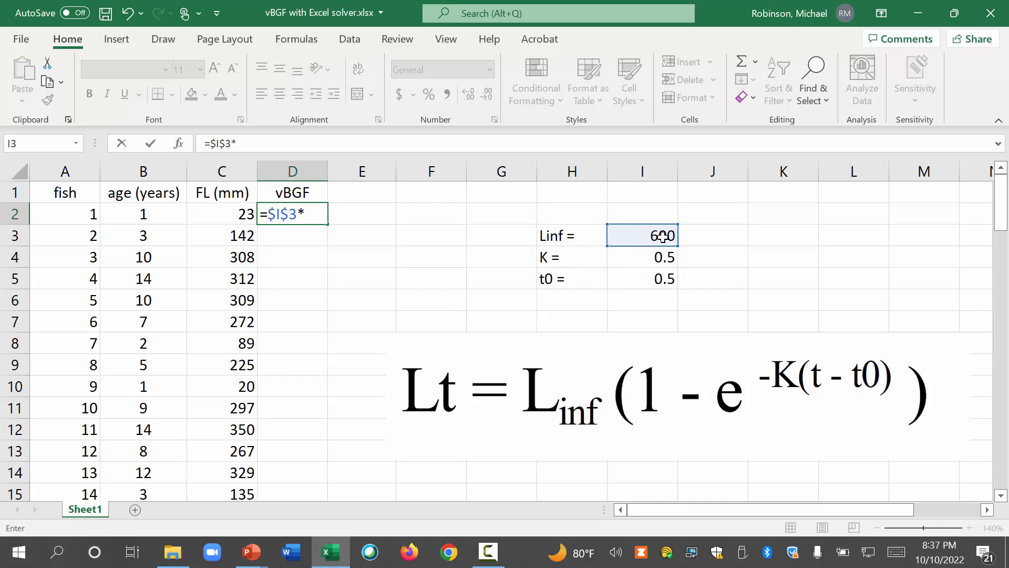
pyautogui.write('(')
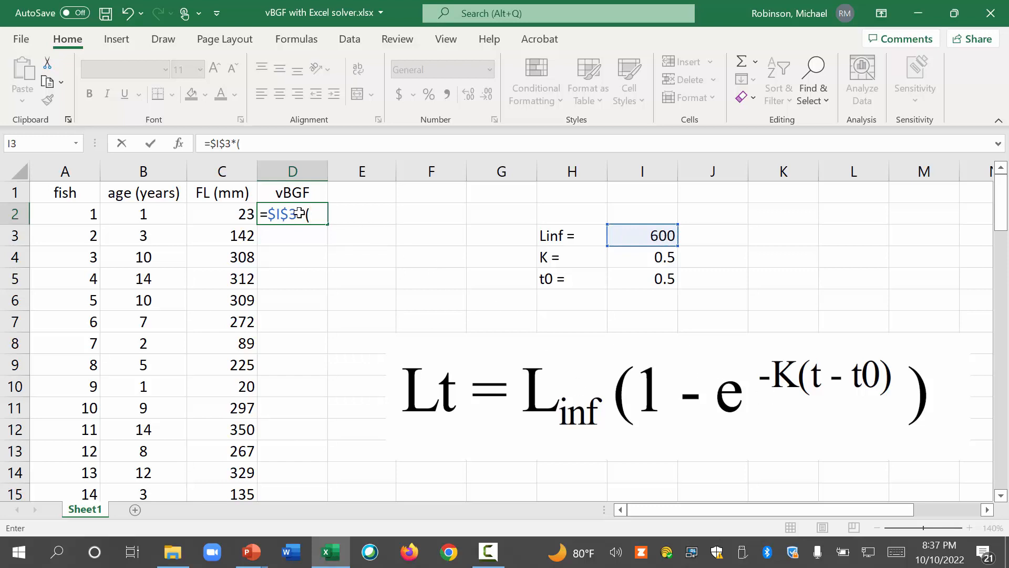
pyautogui.moveTo(543, 335)
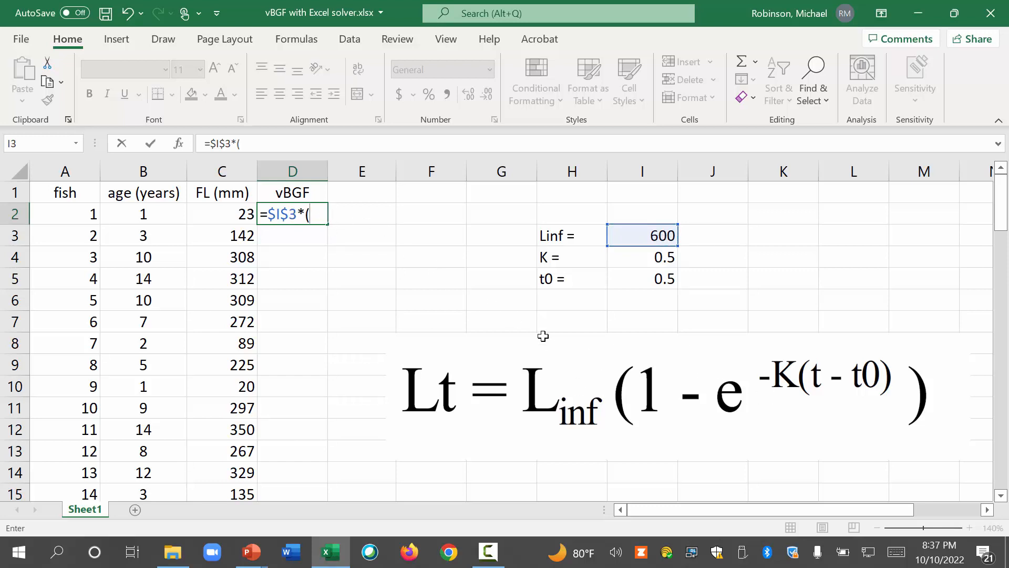
pyautogui.write('1')
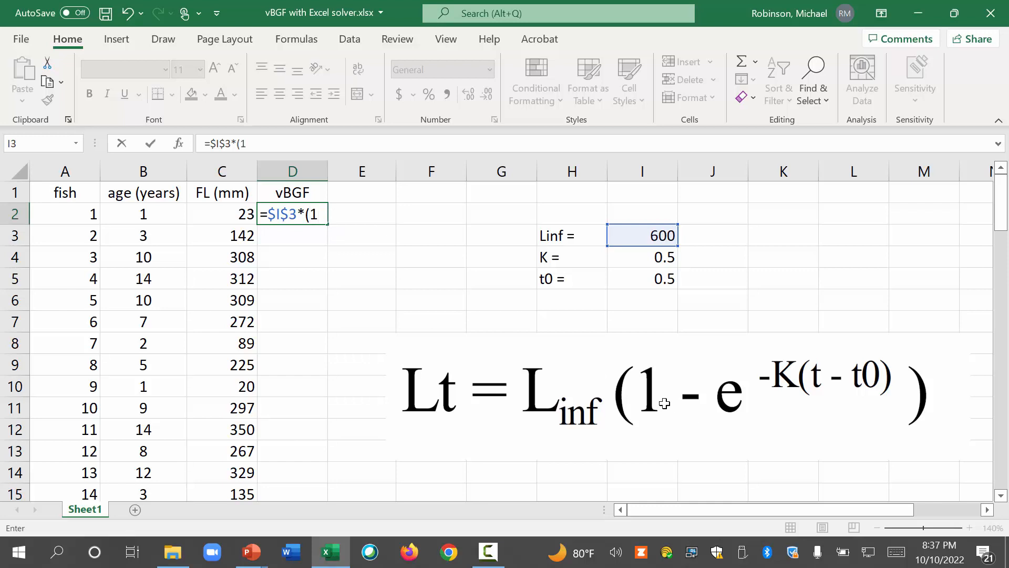
pyautogui.write('-')
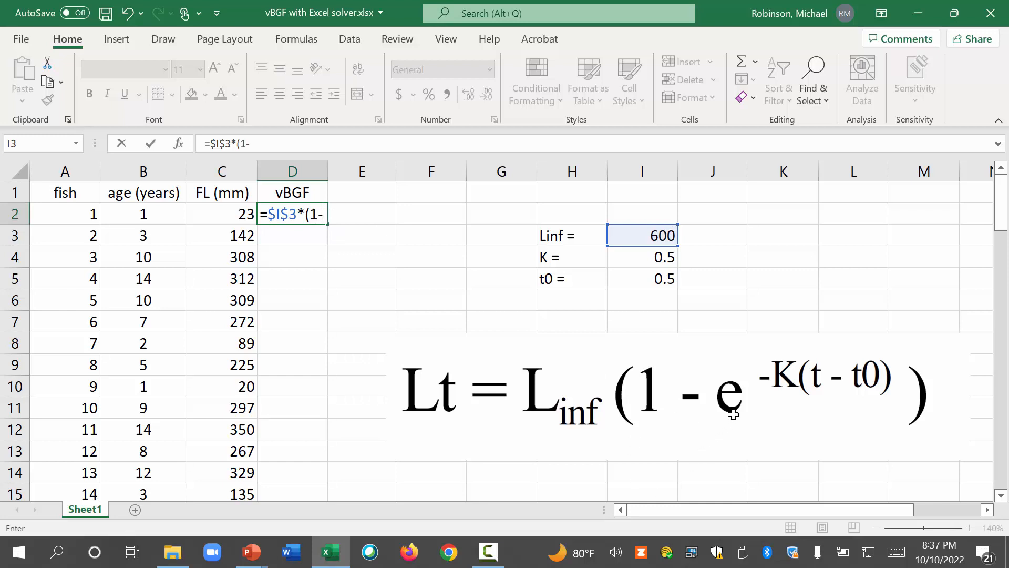
pyautogui.write('ex')
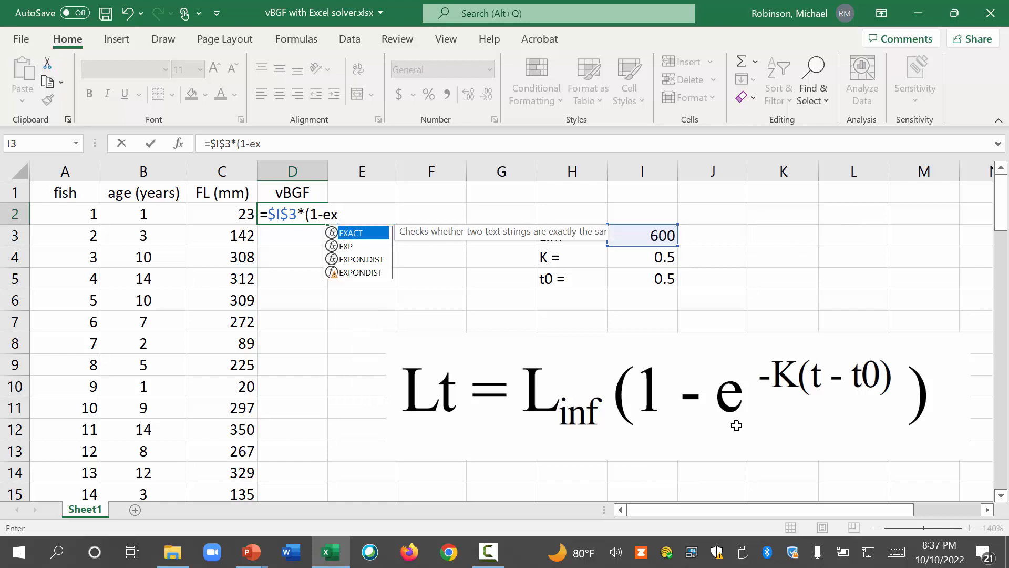
pyautogui.write('p(')
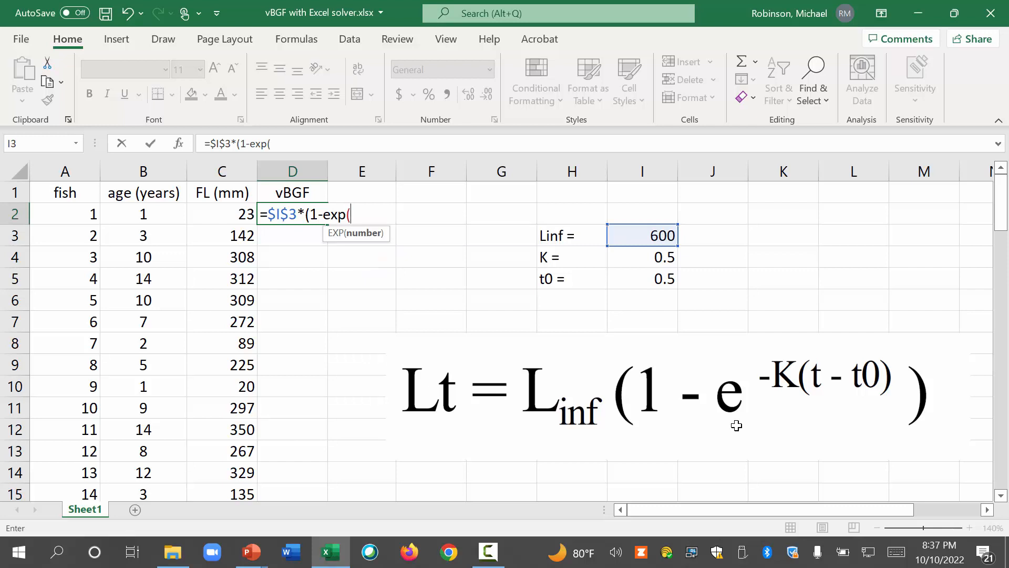
pyautogui.moveTo(898, 370)
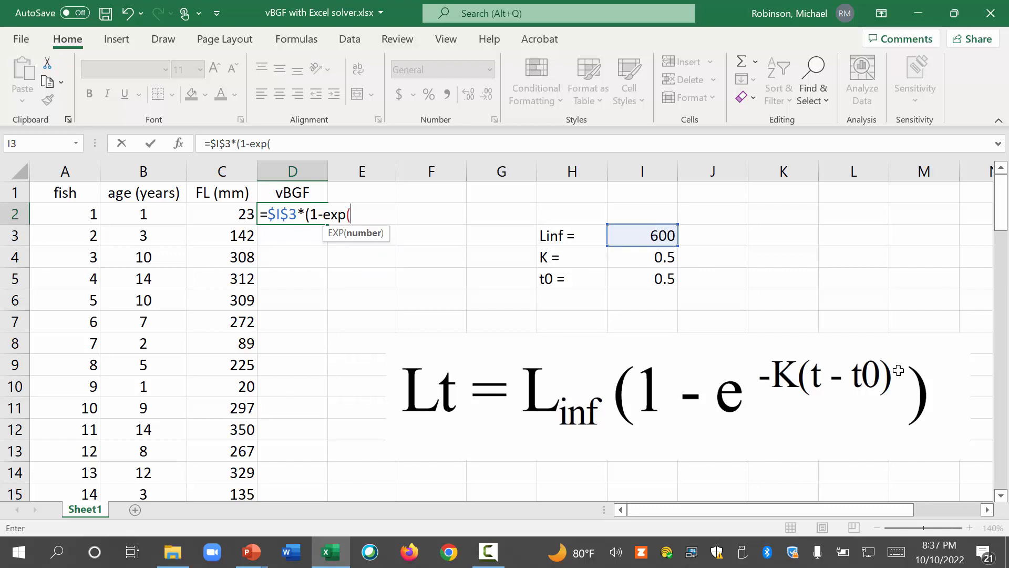
pyautogui.moveTo(419, 181)
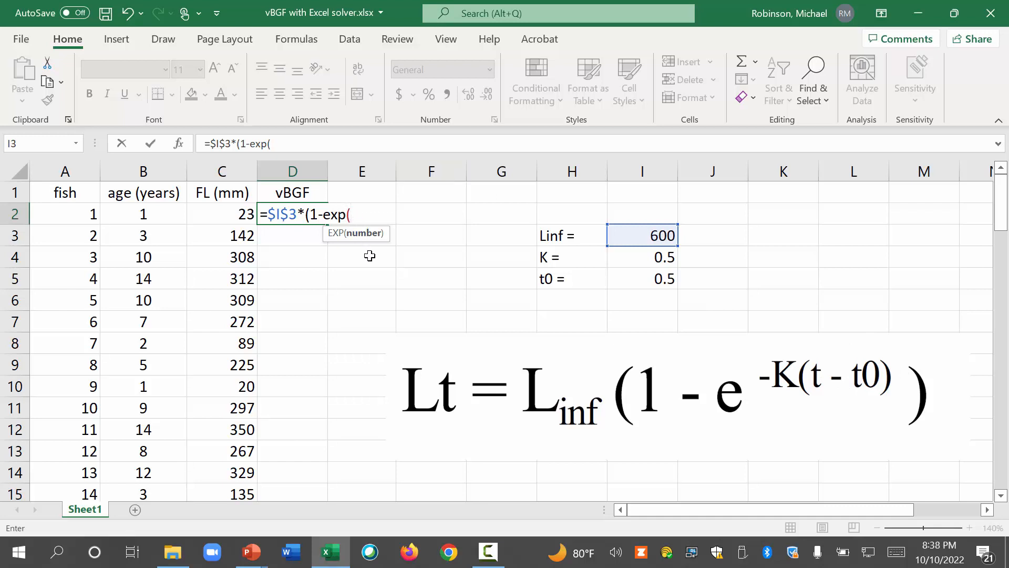
# Finish the formula with -$I$4*(B2-$I$5)) and enter it, showing 132.72
pyautogui.write('-')
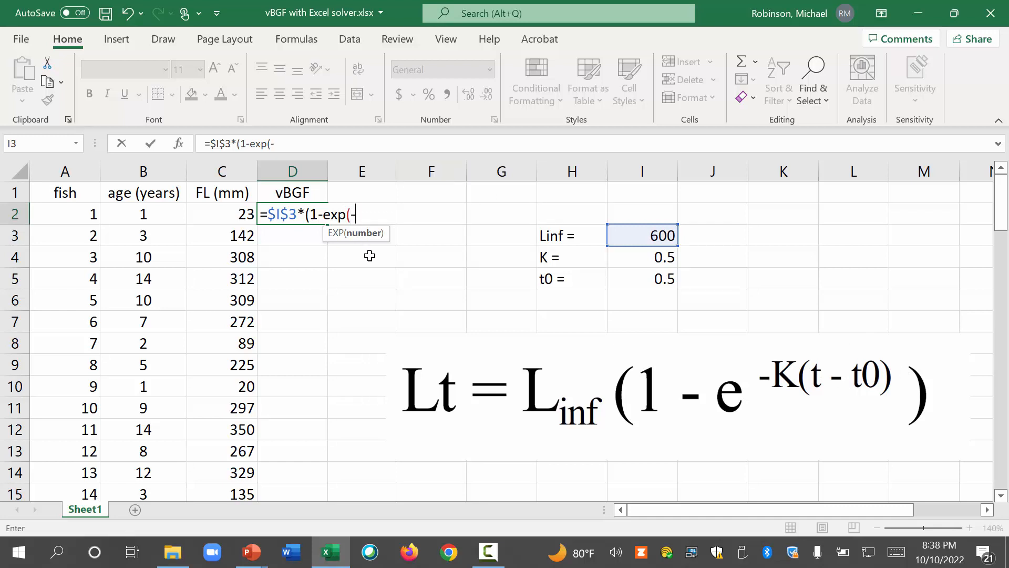
pyautogui.click(642, 257)
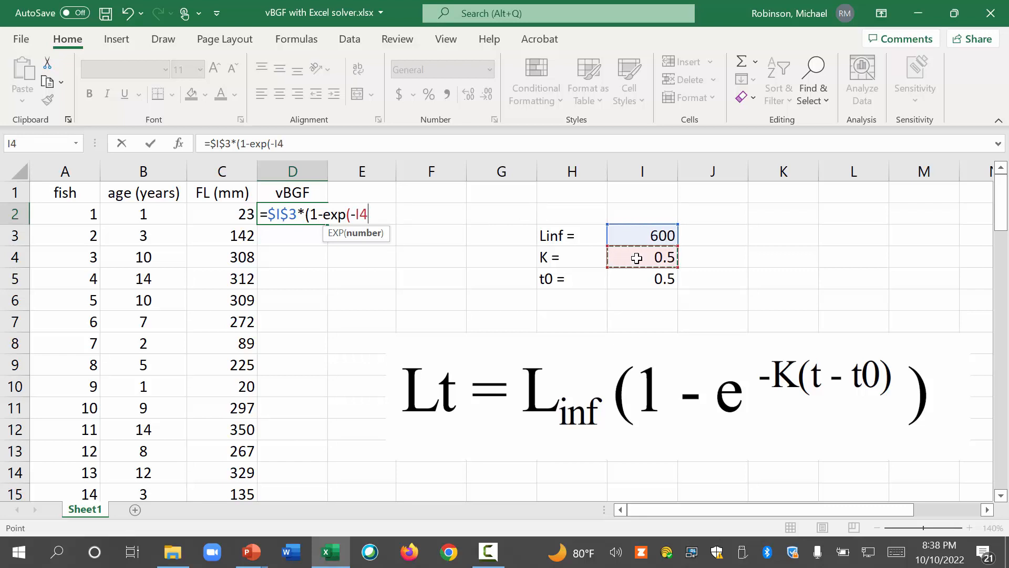
pyautogui.press('f4')
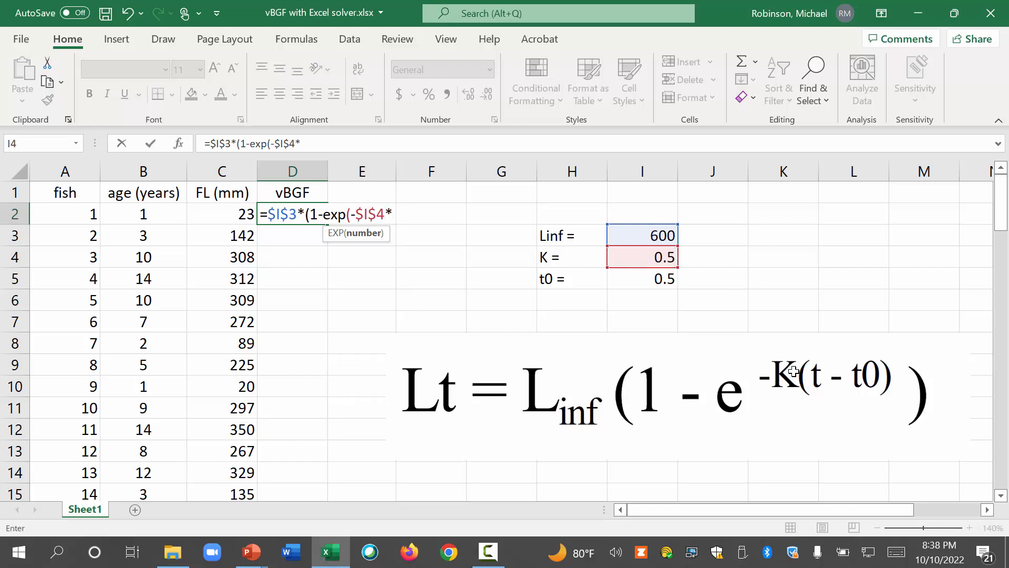
pyautogui.write('(')
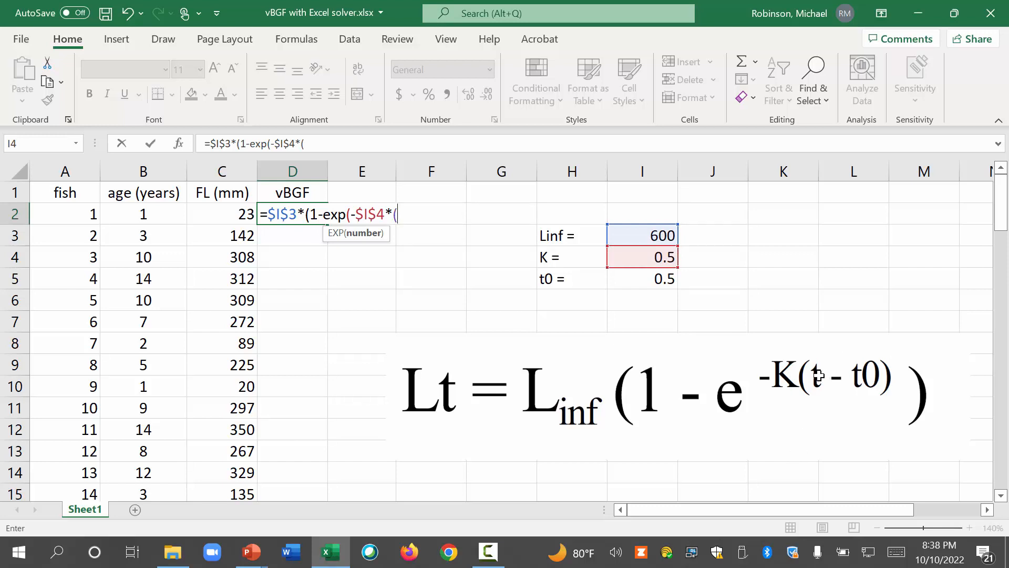
pyautogui.click(143, 214)
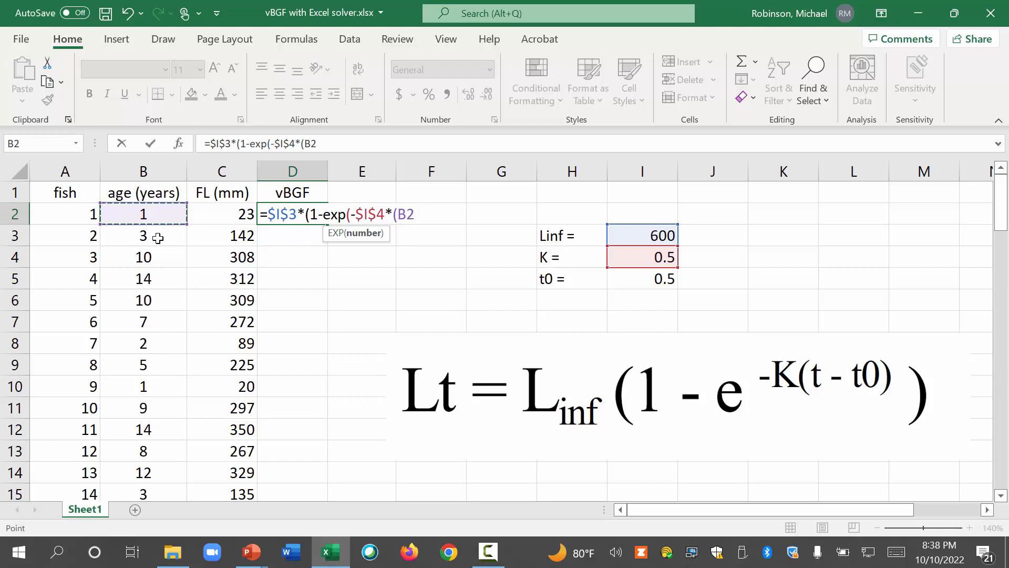
pyautogui.moveTo(112, 451)
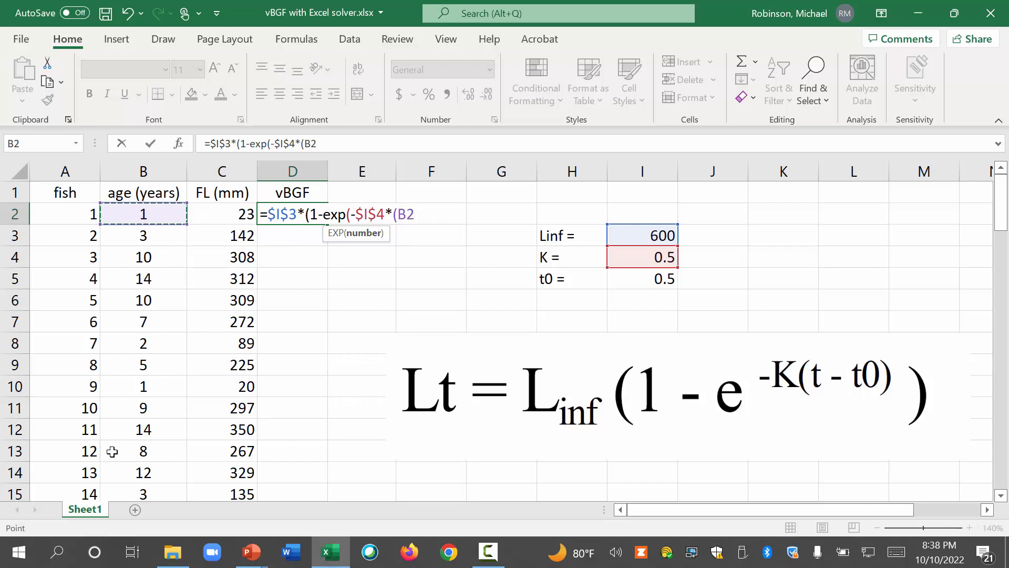
pyautogui.moveTo(383, 243)
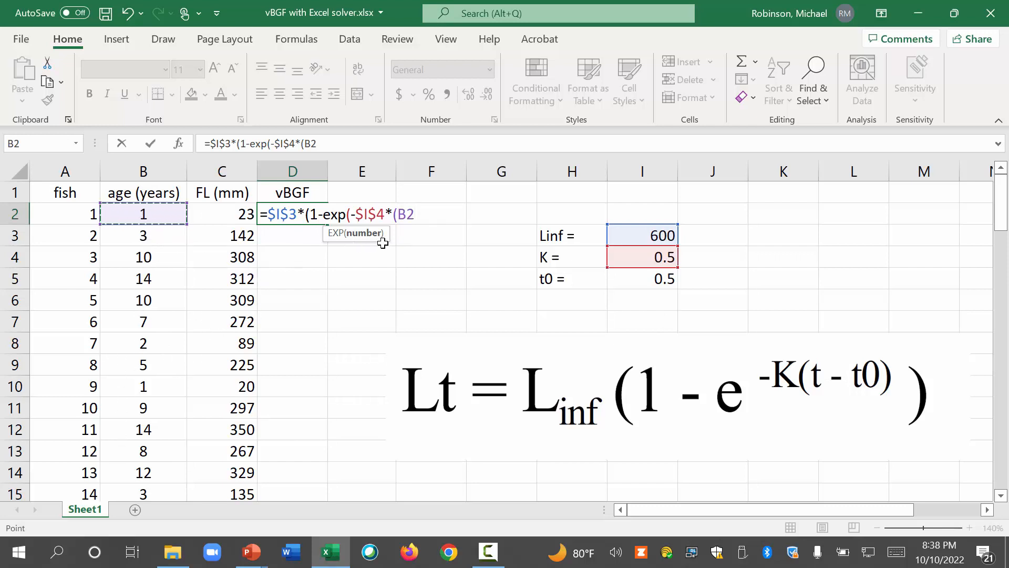
pyautogui.write('-')
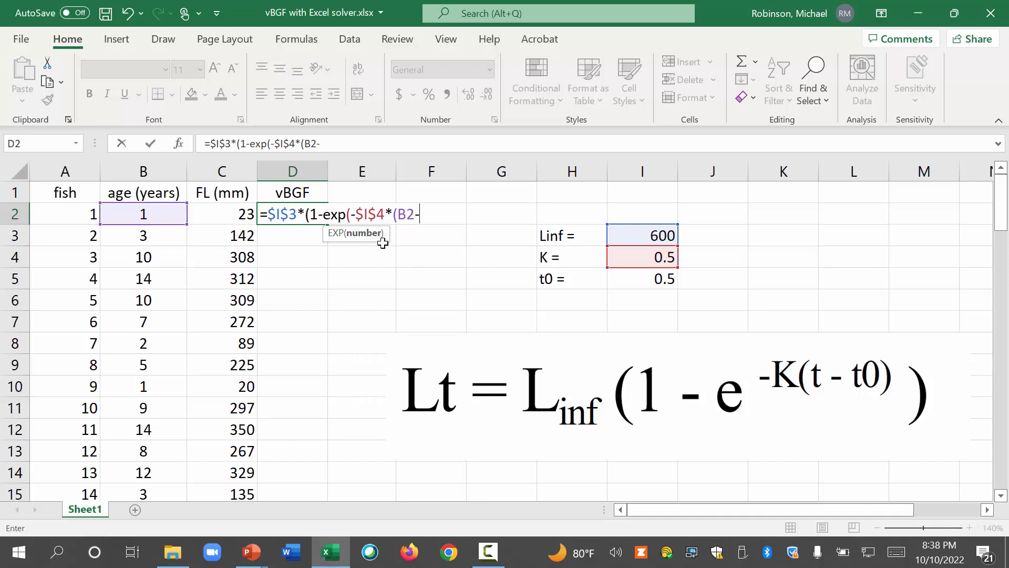
pyautogui.click(641, 279)
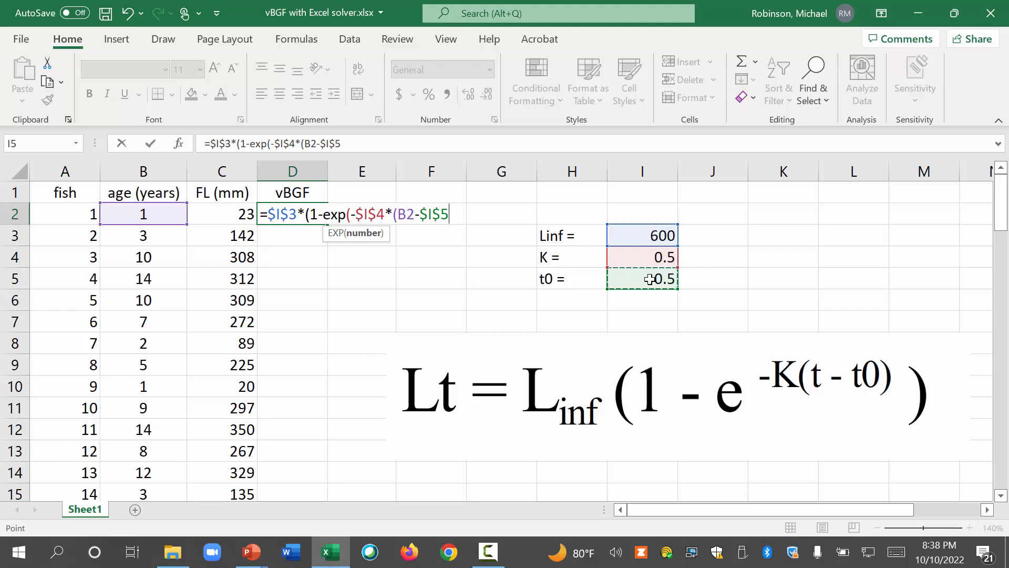
pyautogui.write(')')
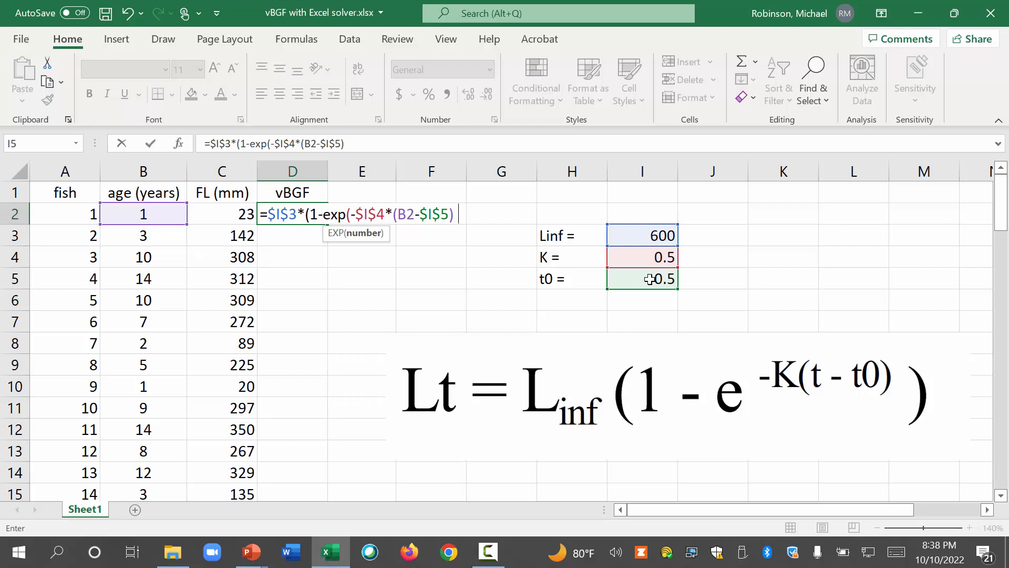
pyautogui.press('Enter')
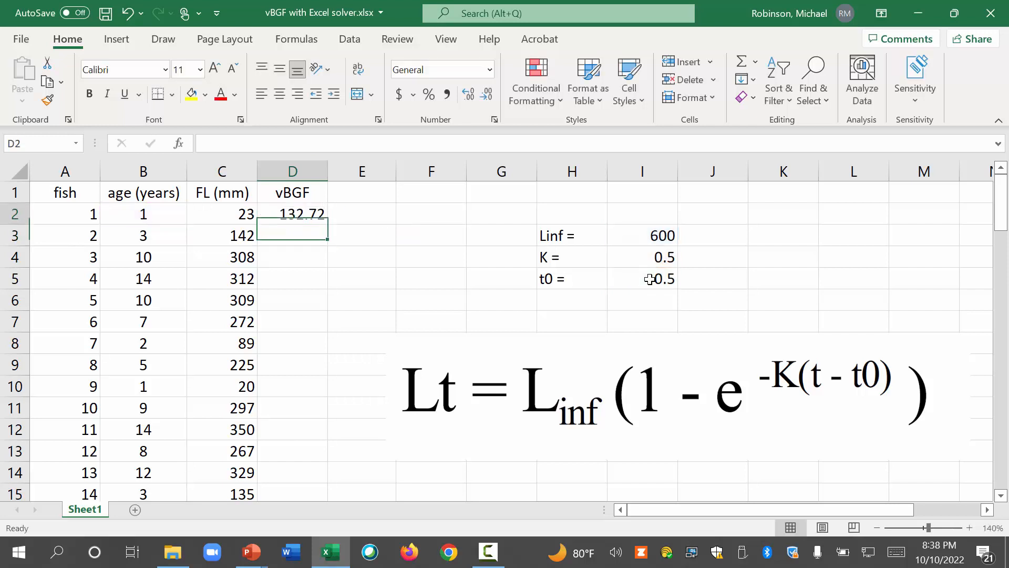
# Copy the D2 vBGF formula and paste it down column D for every fish
pyautogui.click(292, 214)
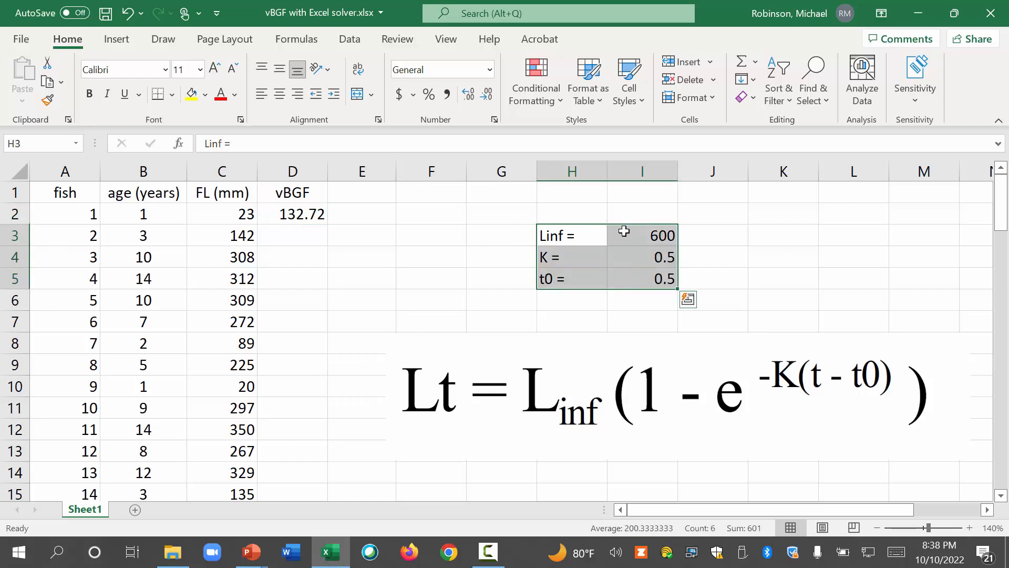
pyautogui.click(642, 235)
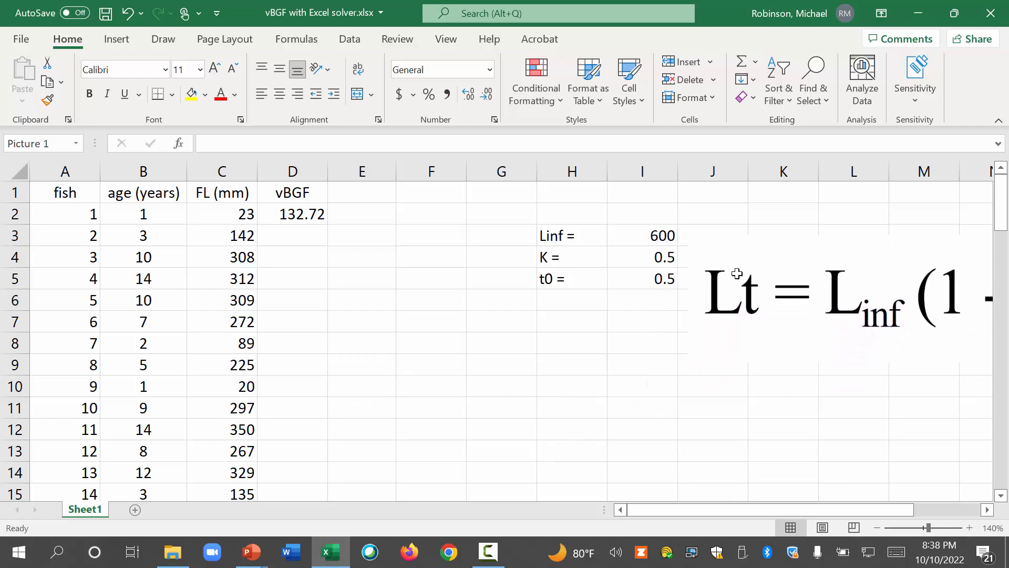
pyautogui.click(291, 214)
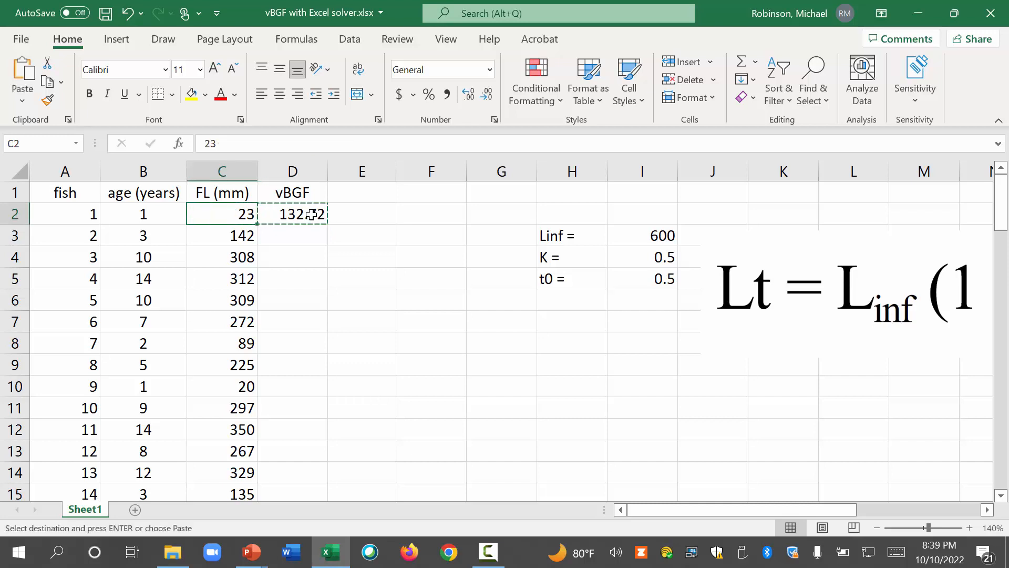
pyautogui.scroll(-3)
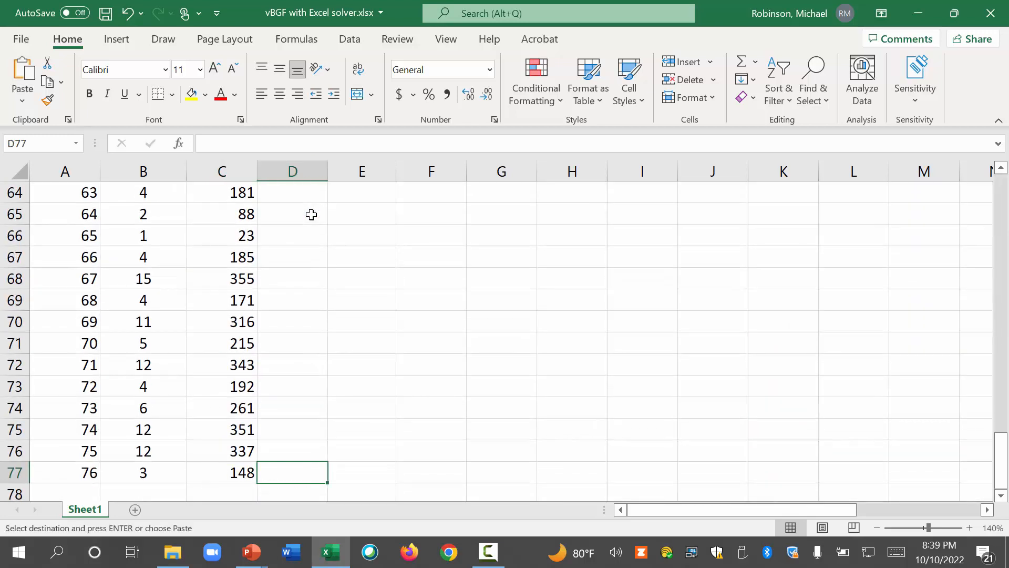
pyautogui.press('ctrl+v')
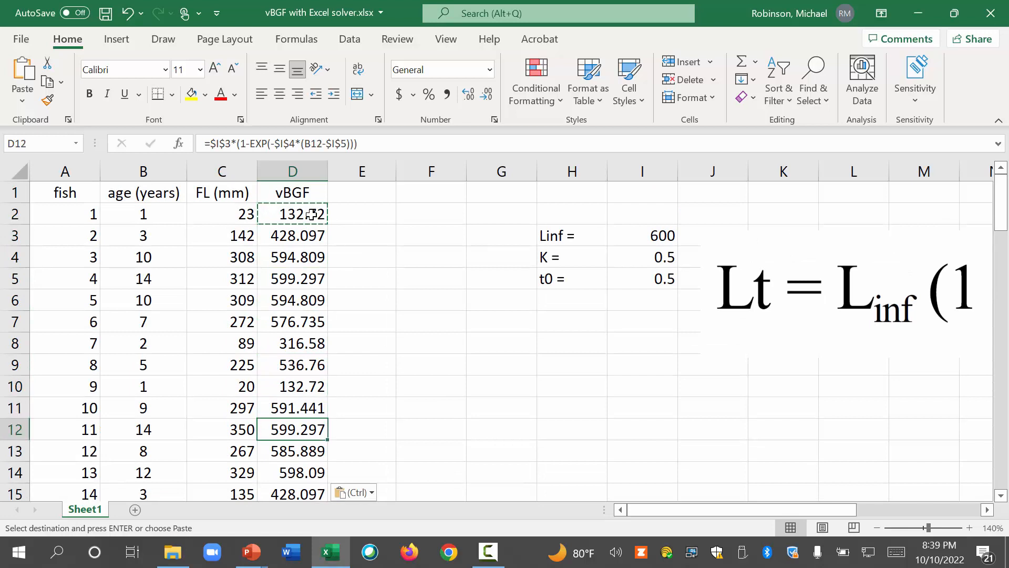
pyautogui.click(292, 472)
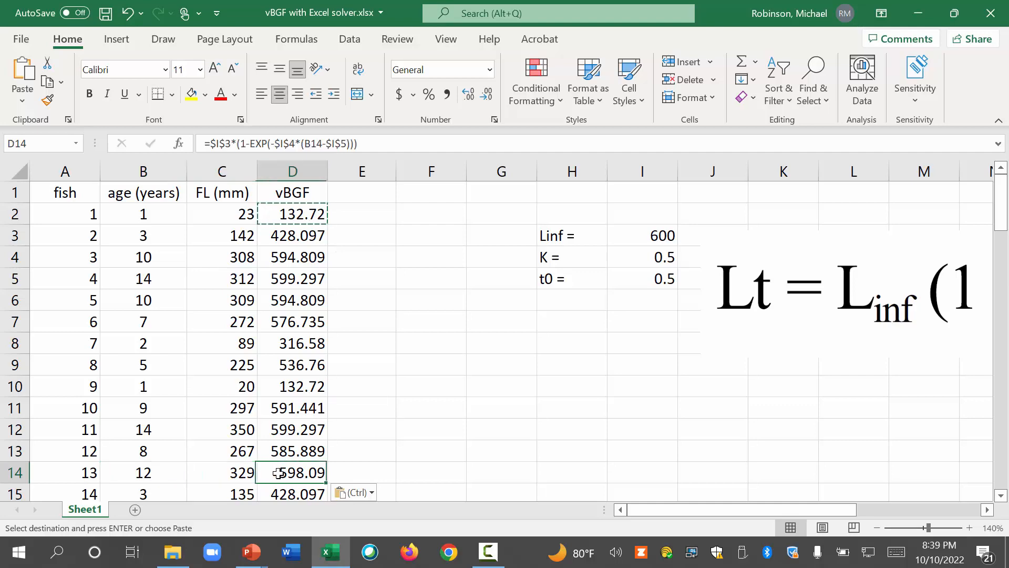
pyautogui.scroll(-3)
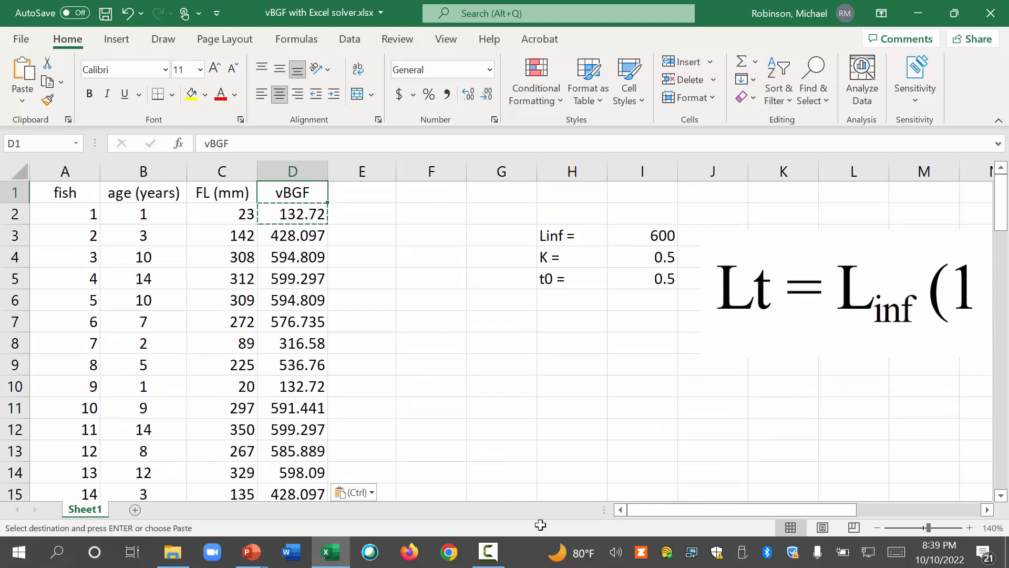
# Select the age, FL and vBGF columns and insert a plain scatter chart
pyautogui.click(837, 310)
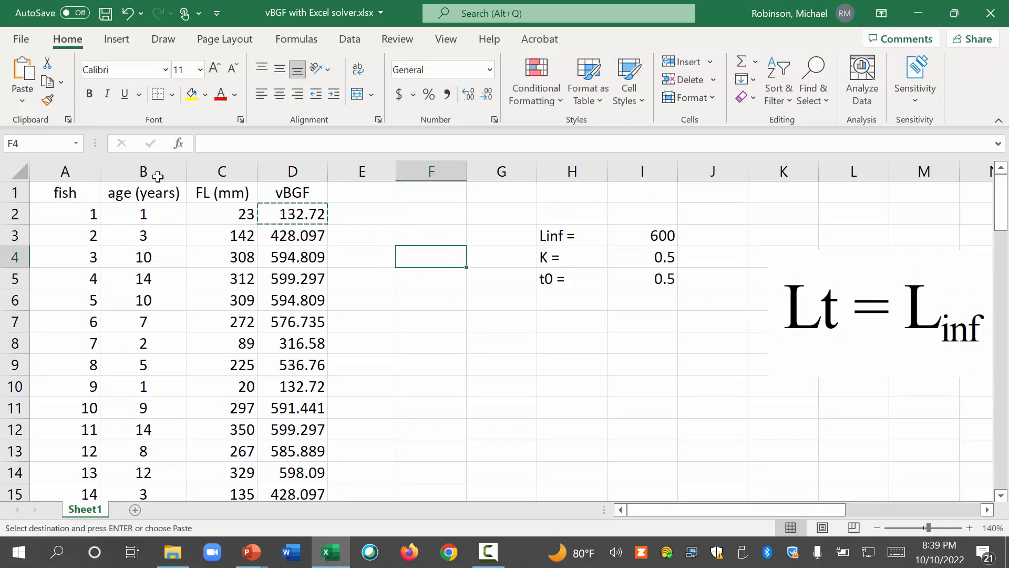
pyautogui.click(143, 172)
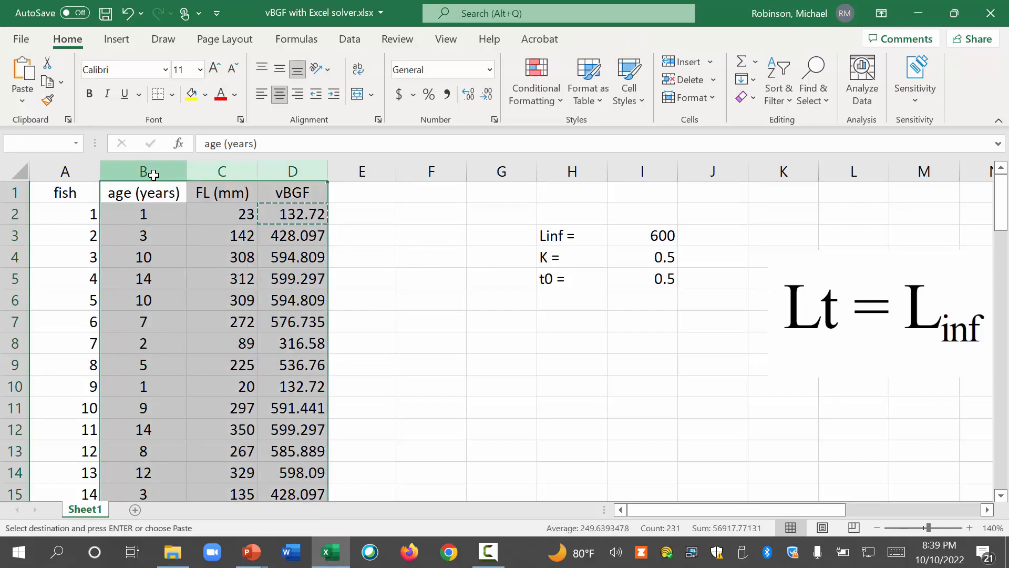
pyautogui.click(115, 39)
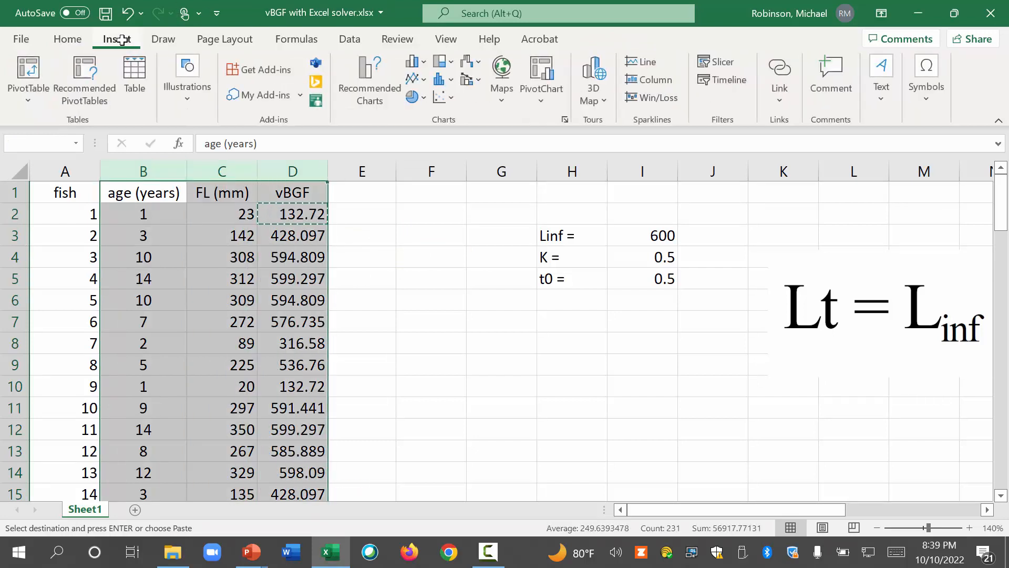
pyautogui.click(441, 97)
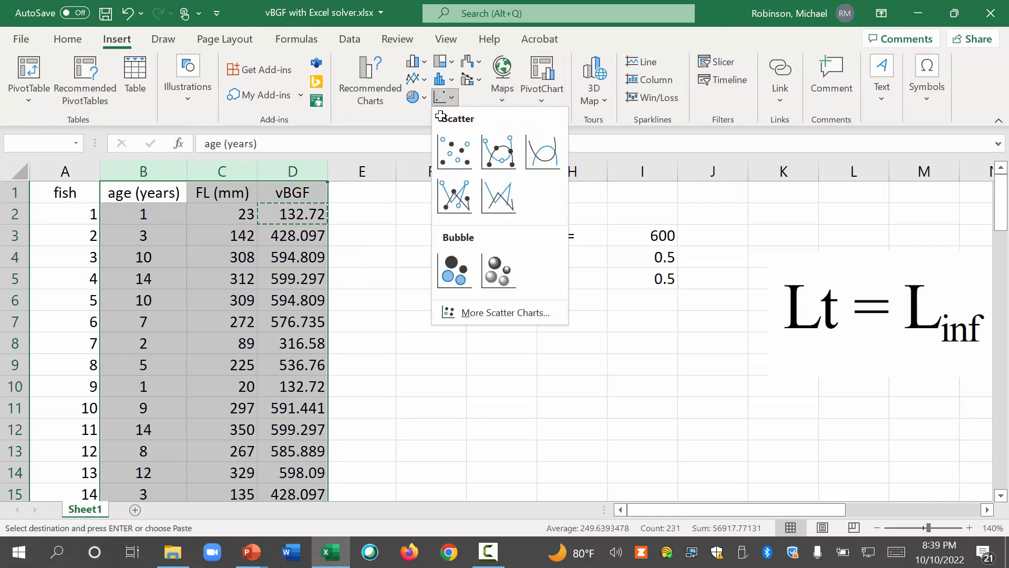
pyautogui.click(454, 152)
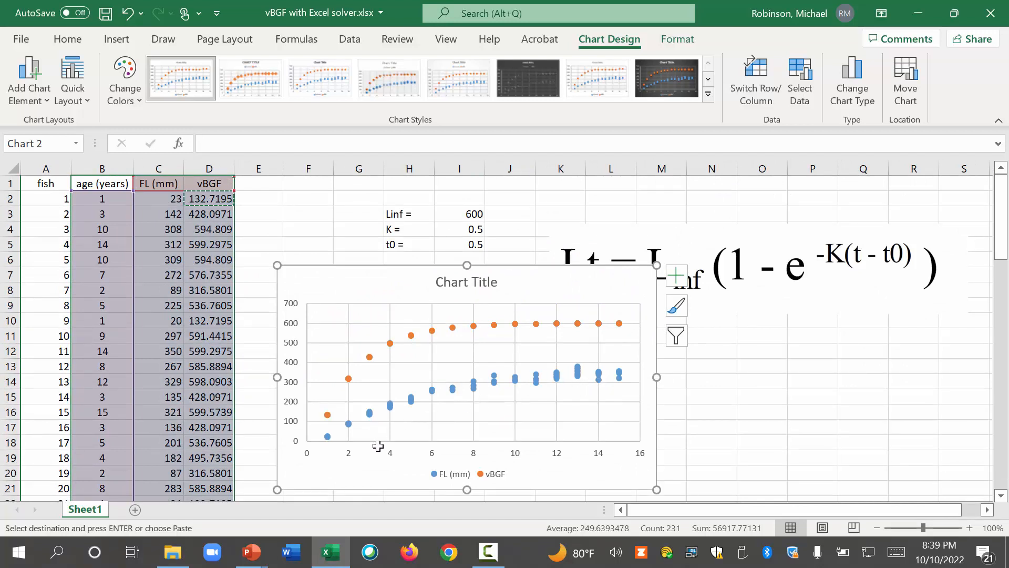
pyautogui.moveTo(520, 318)
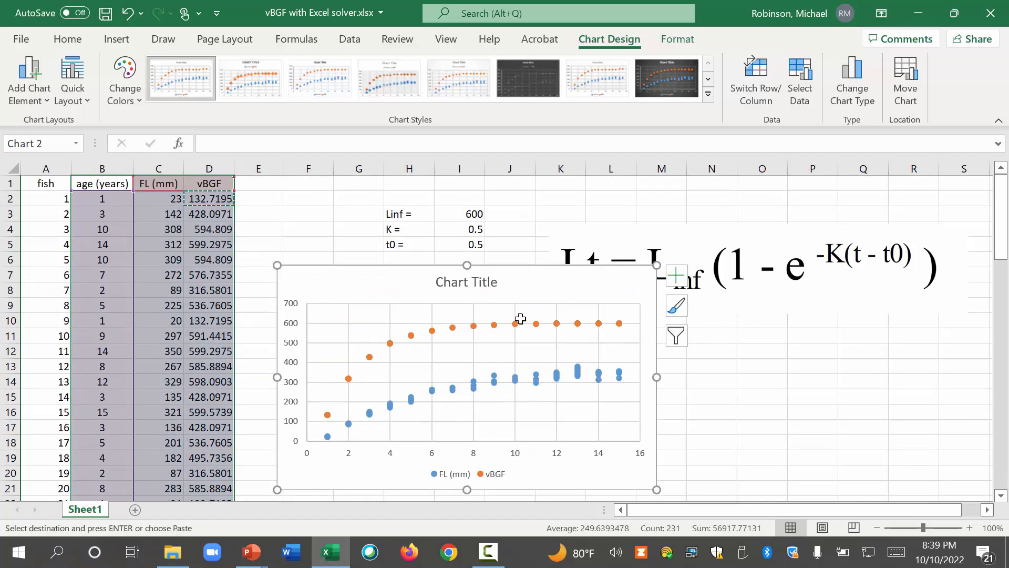
pyautogui.moveTo(472, 323)
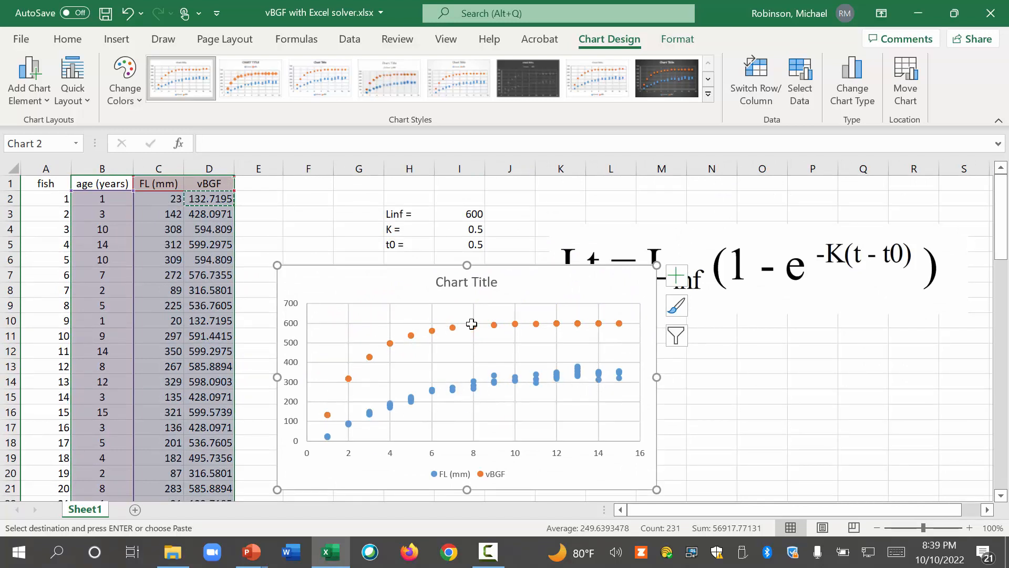
pyautogui.moveTo(556, 290)
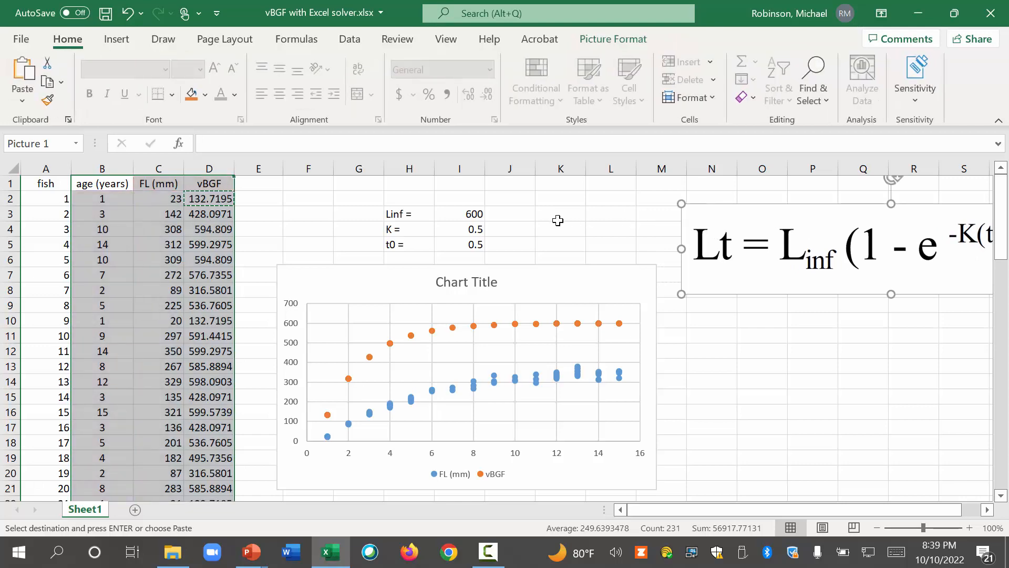
# Change Linf, K and t0 to 350, 0.3 and 0.6, then select the growth chart
pyautogui.click(459, 214)
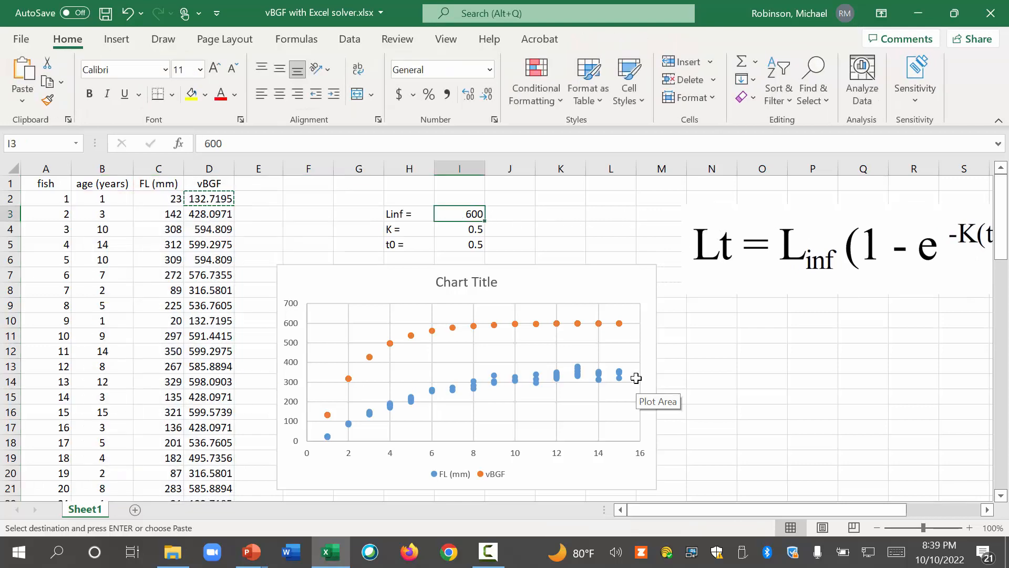
pyautogui.write('35')
pyautogui.click(459, 229)
pyautogui.write('0.3')
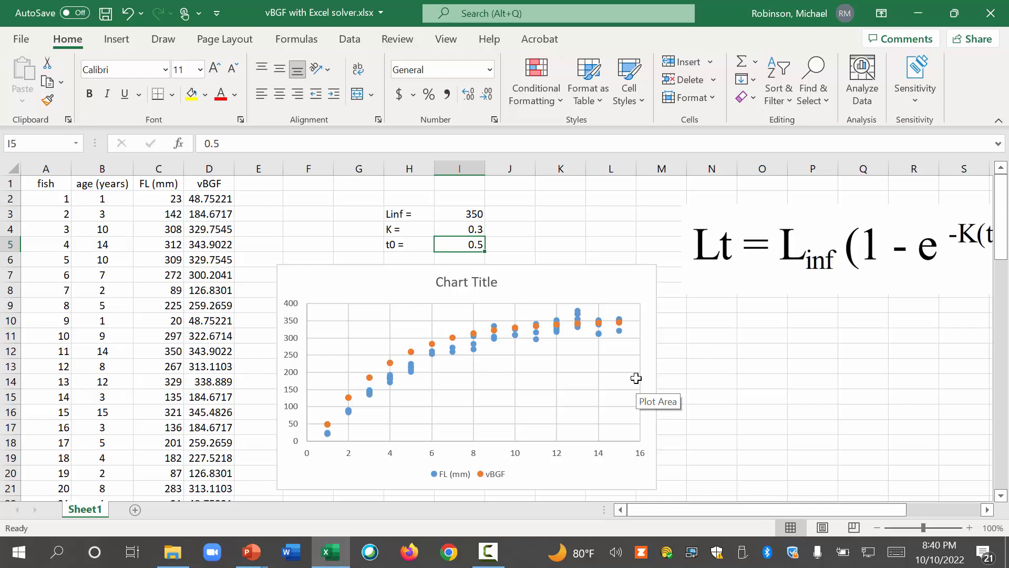
pyautogui.write('0.6')
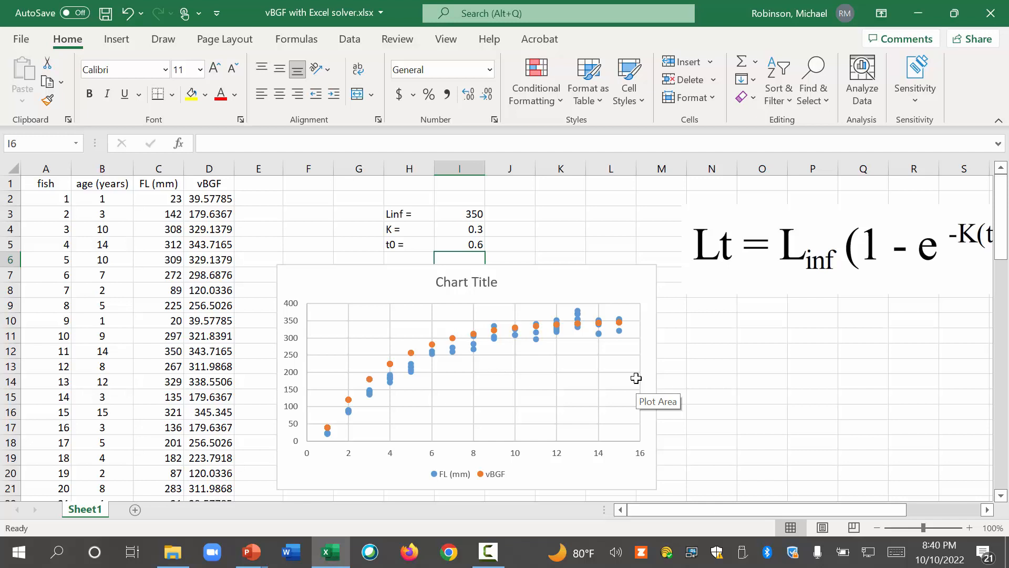
pyautogui.moveTo(343, 416)
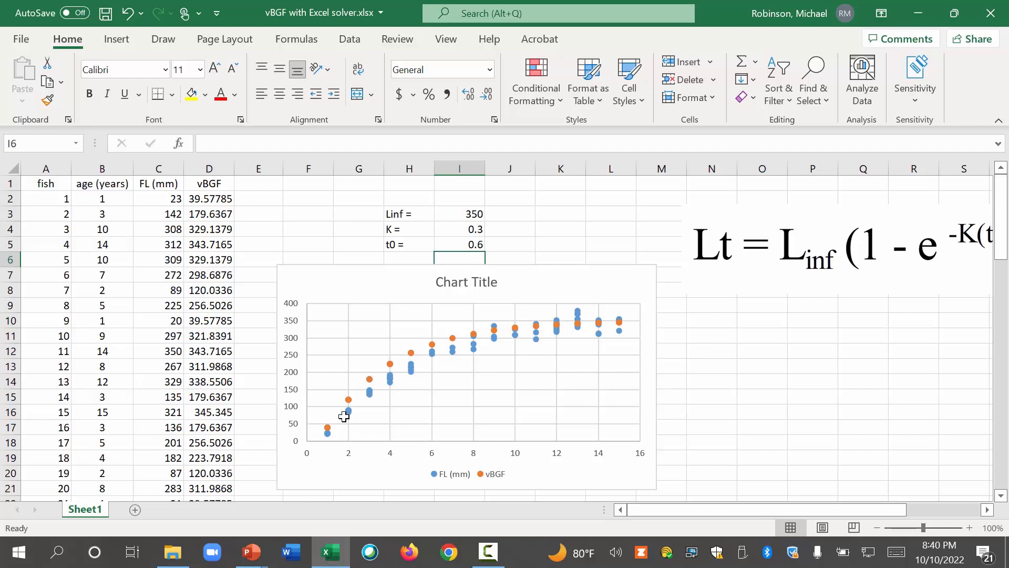
pyautogui.moveTo(515, 335)
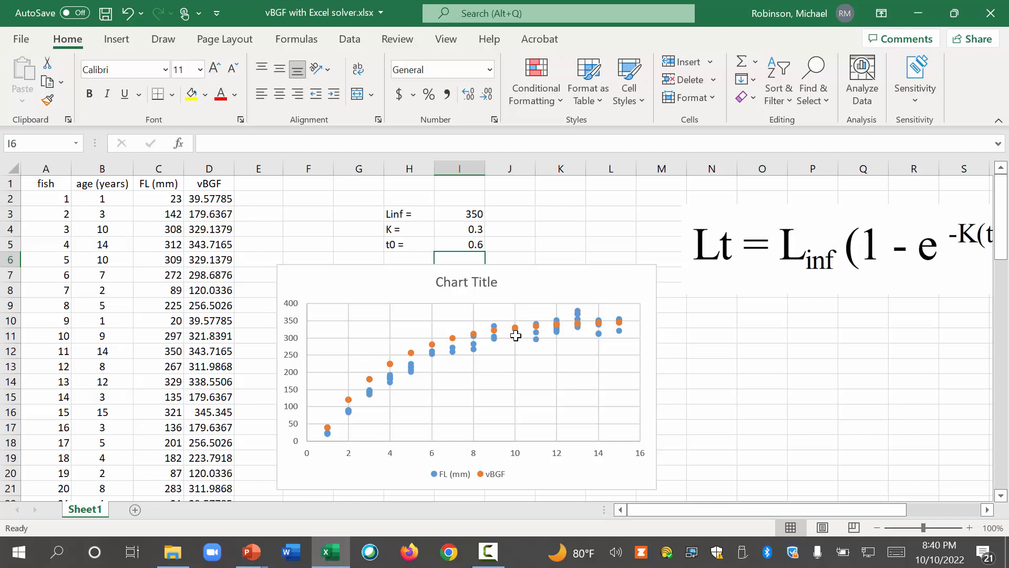
pyautogui.click(516, 334)
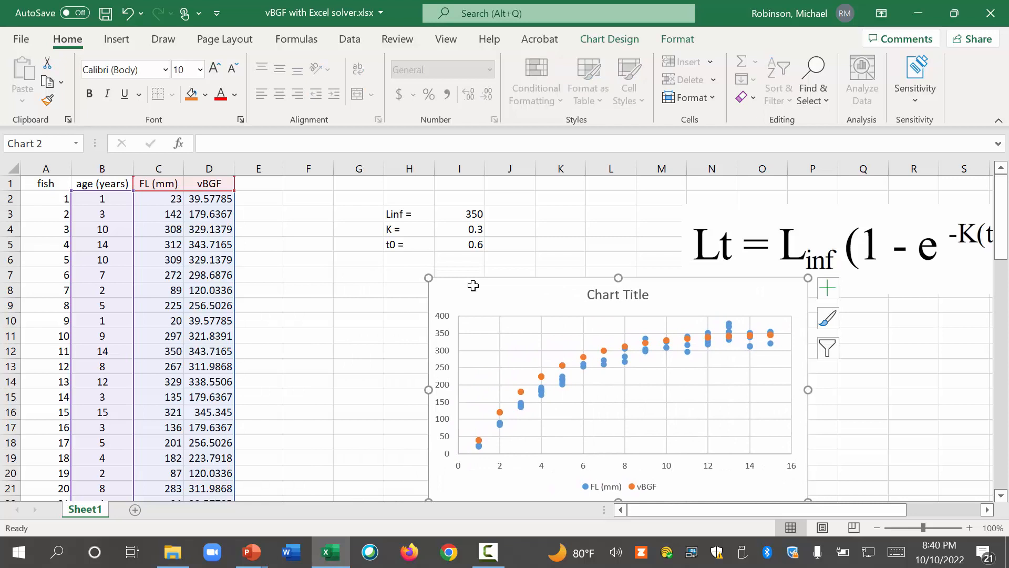
# Deselect the growth chart by clicking a sheet cell
pyautogui.click(862, 427)
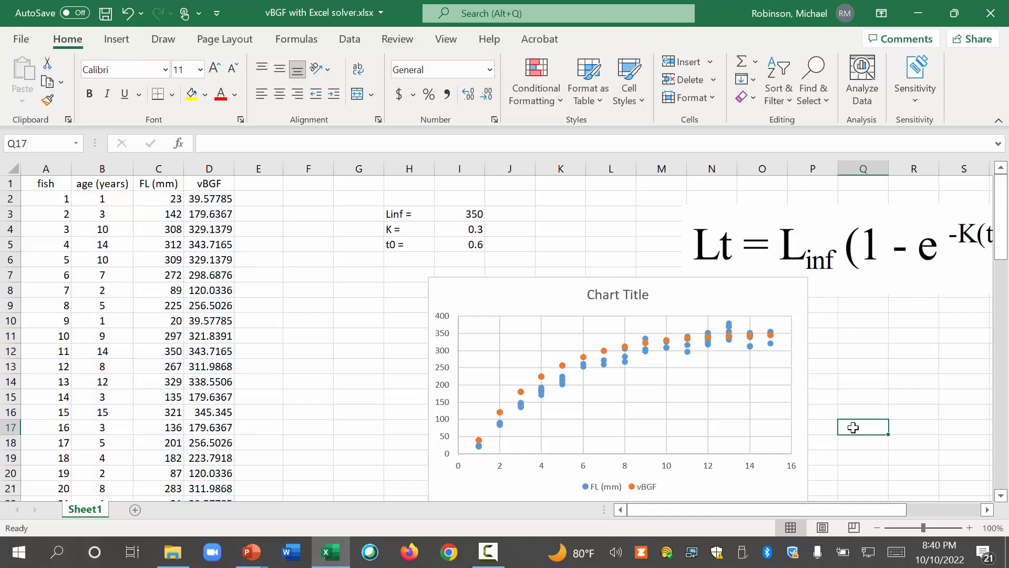
pyautogui.moveTo(582, 356)
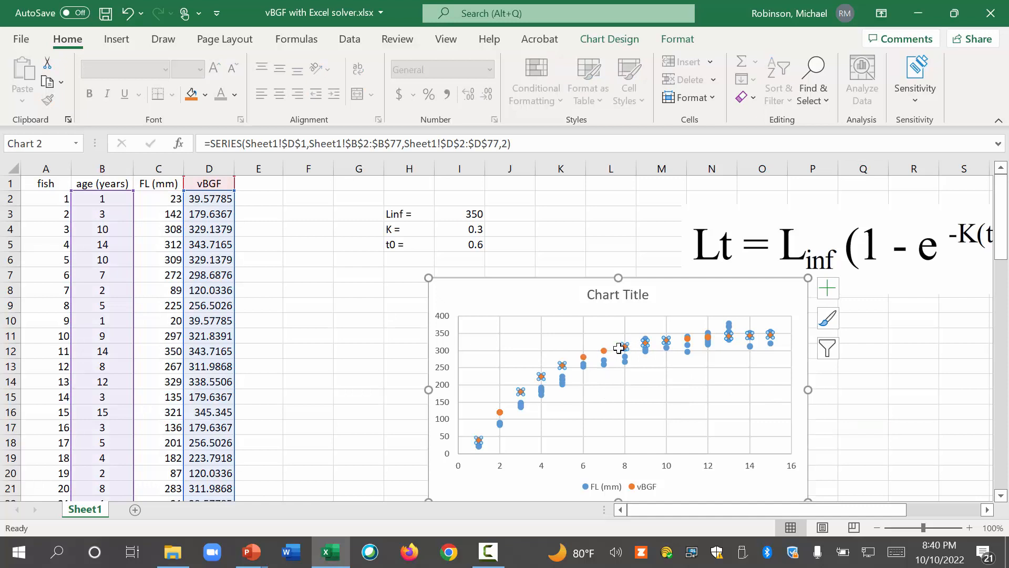
pyautogui.moveTo(482, 468)
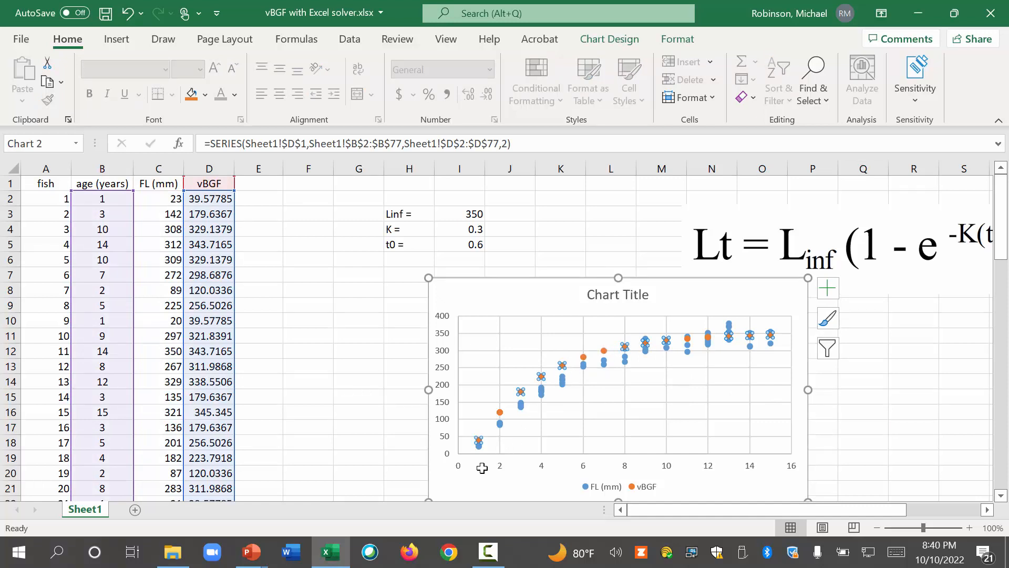
pyautogui.moveTo(450, 450)
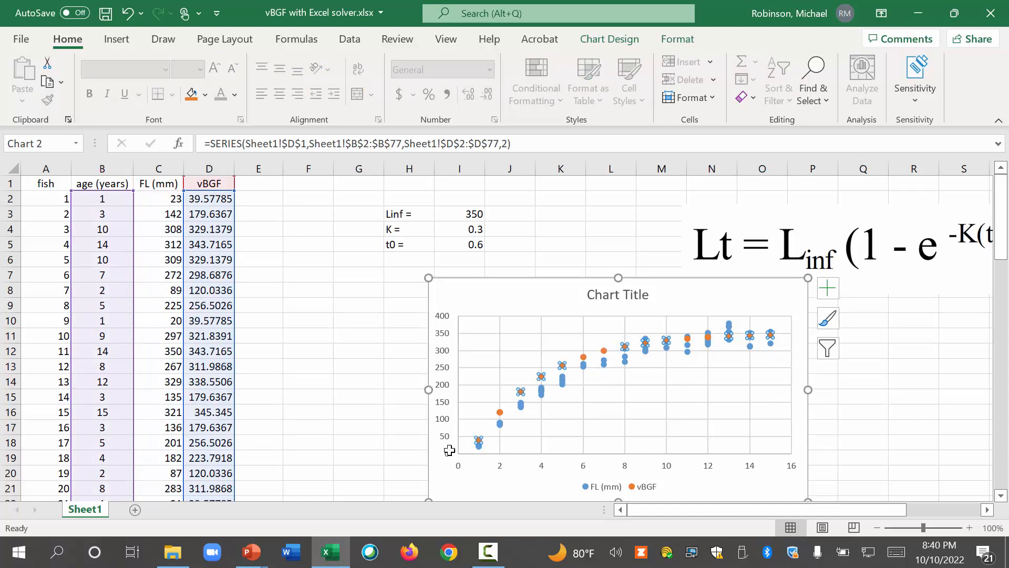
pyautogui.moveTo(665, 373)
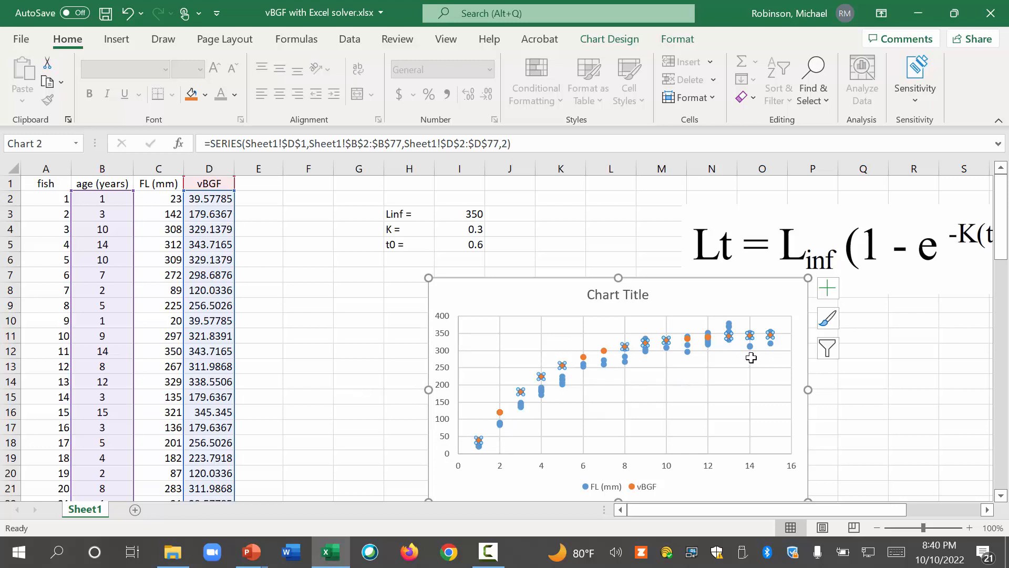
pyautogui.moveTo(751, 357)
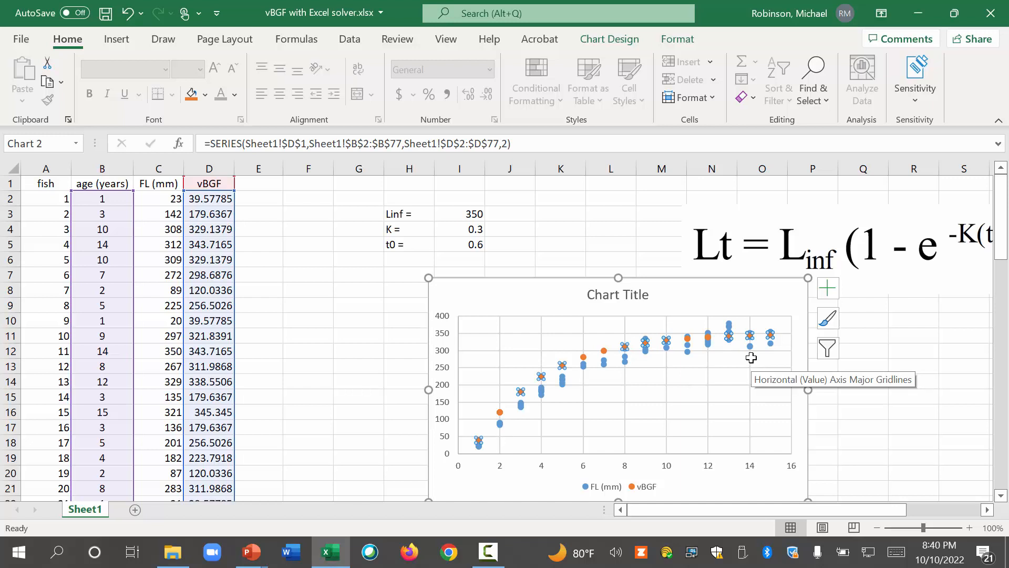
pyautogui.moveTo(658, 371)
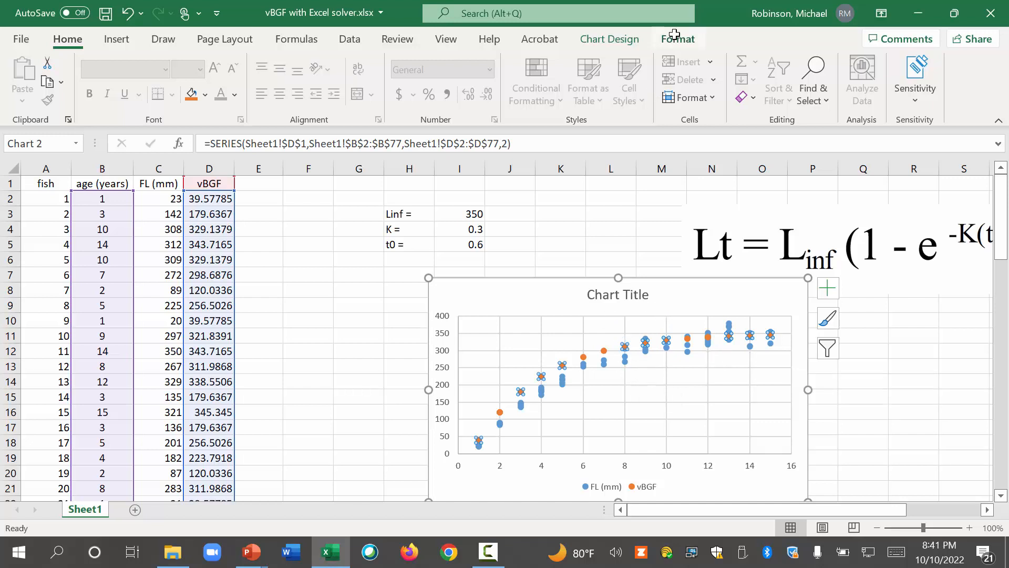
# Set the vBGF series markers to None under Fill & Line > Marker and review Border options
pyautogui.click(677, 39)
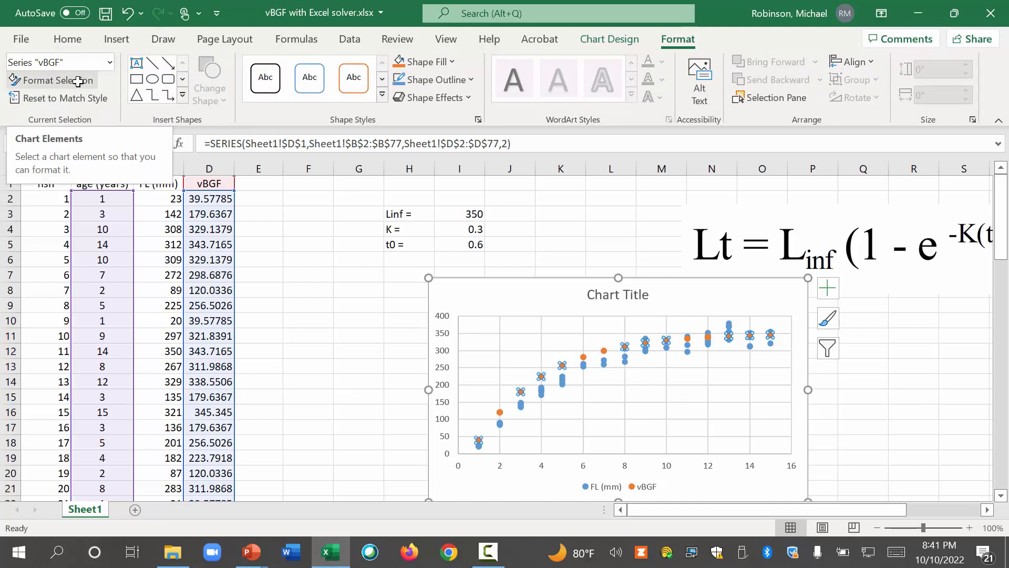
pyautogui.click(58, 80)
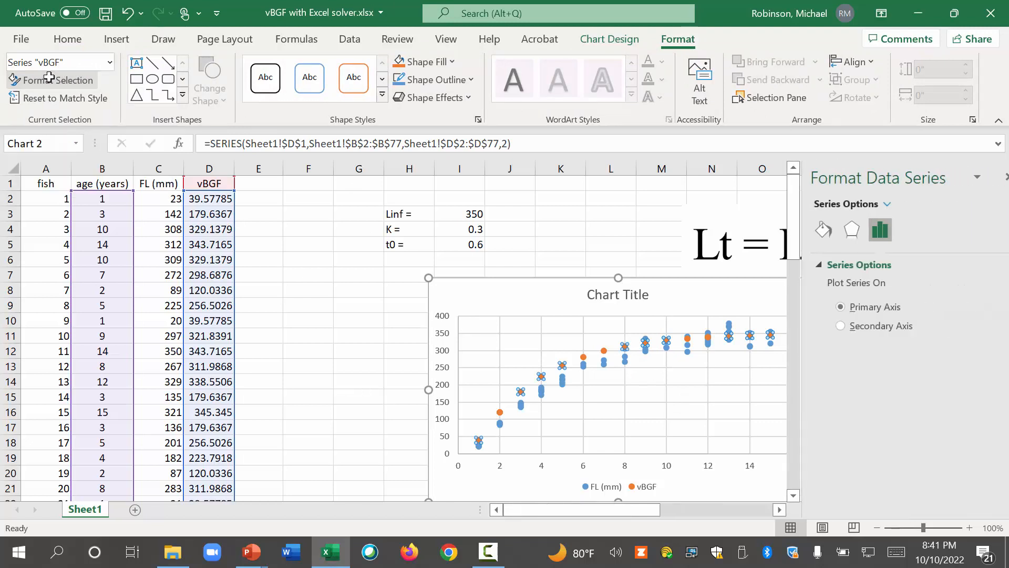
pyautogui.click(805, 230)
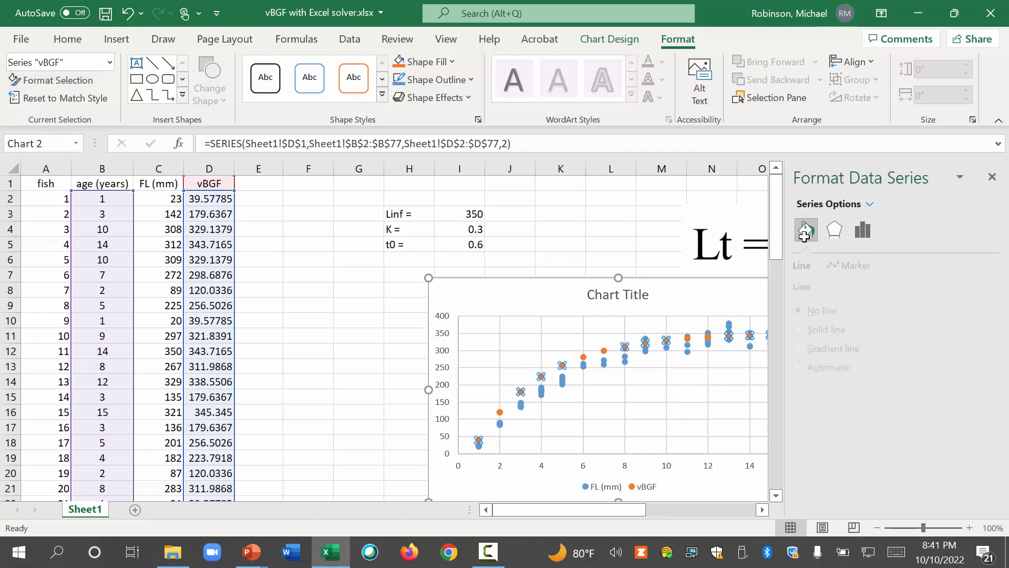
pyautogui.click(805, 230)
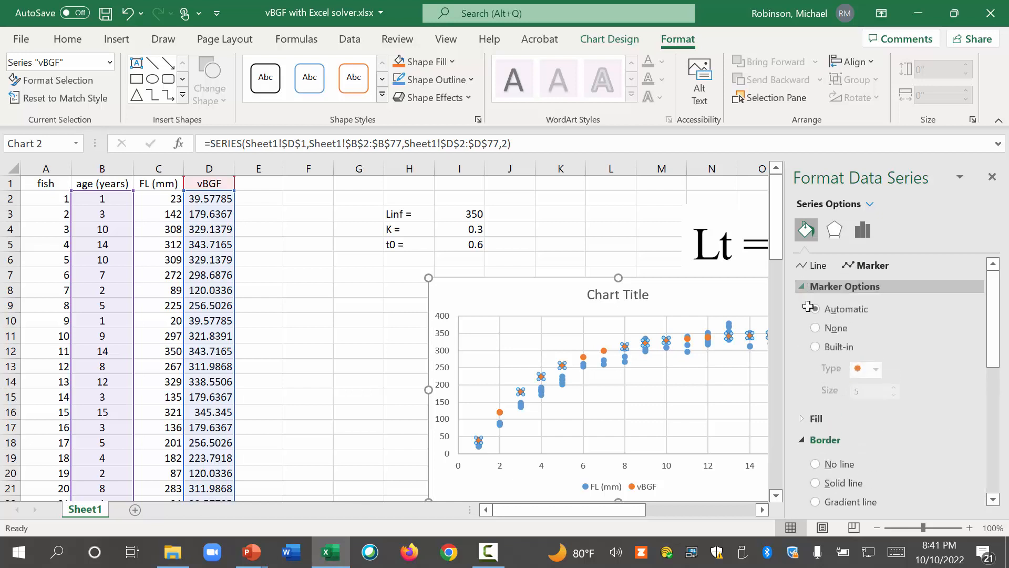
pyautogui.click(815, 327)
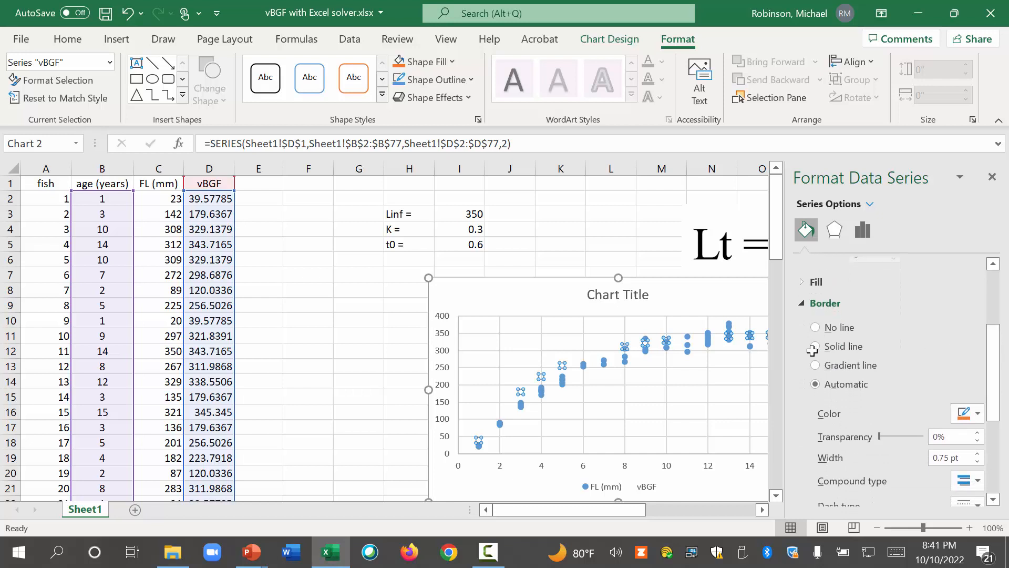
pyautogui.click(815, 346)
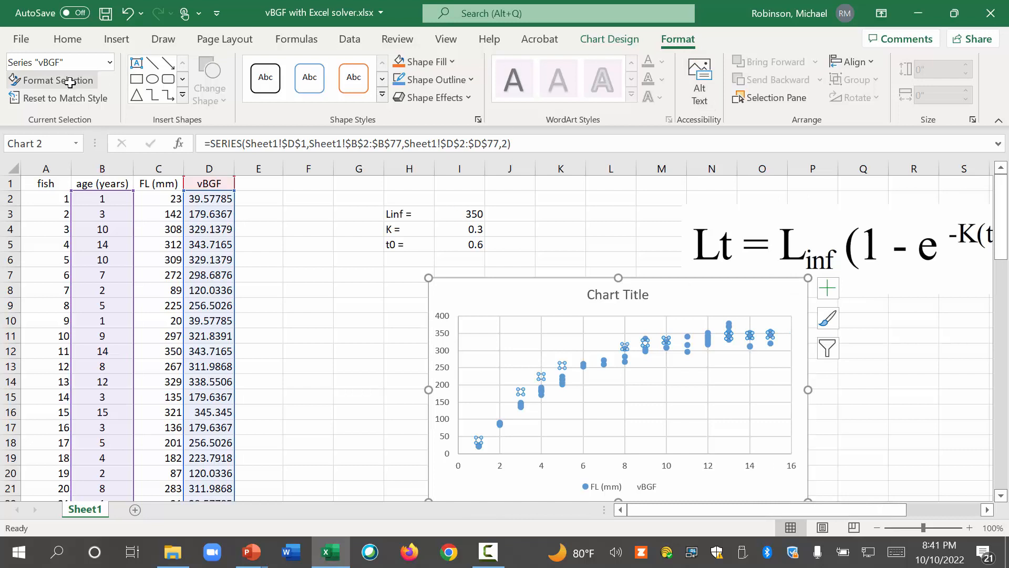
pyautogui.click(58, 79)
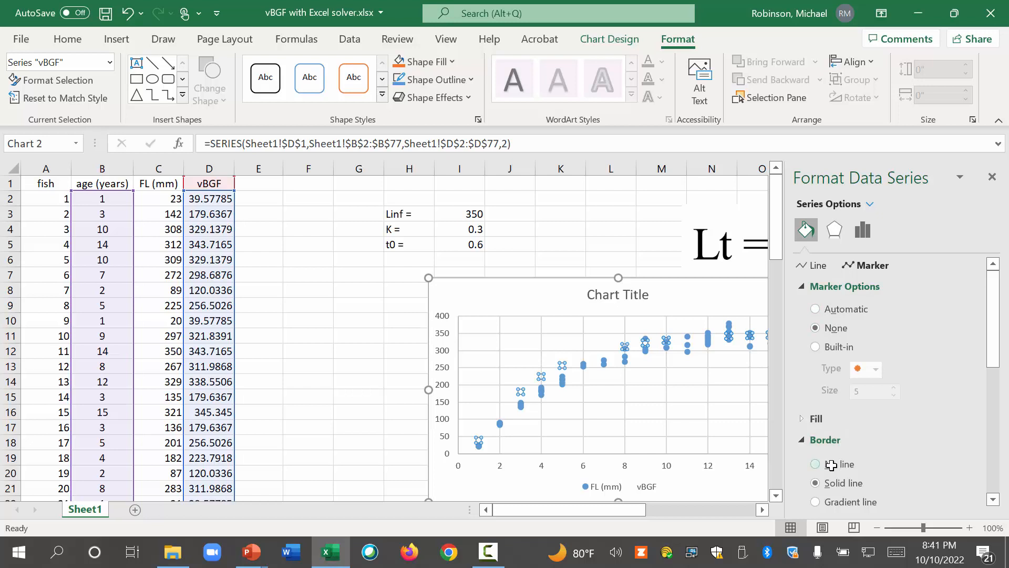
pyautogui.click(816, 464)
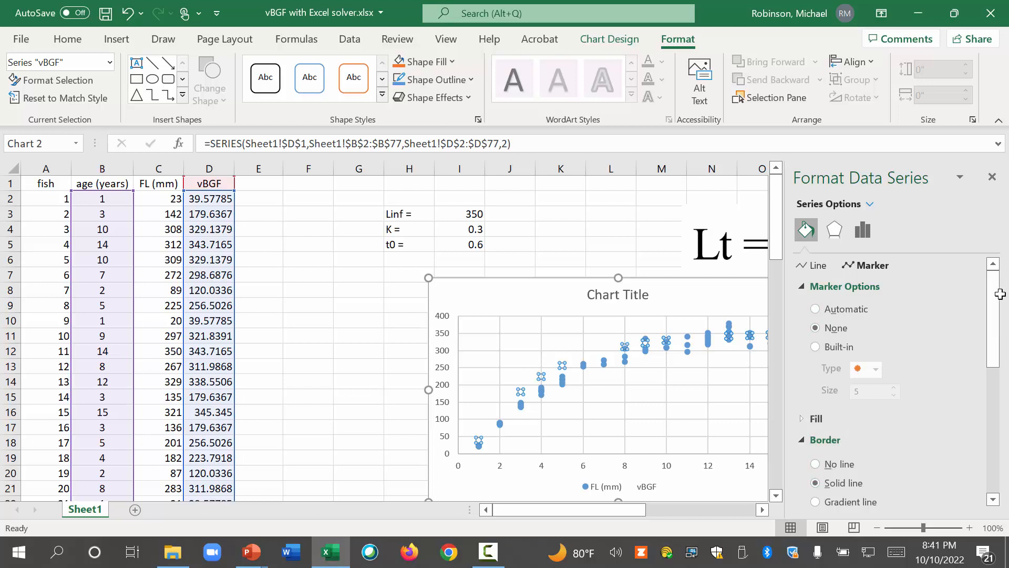
pyautogui.scroll(-3)
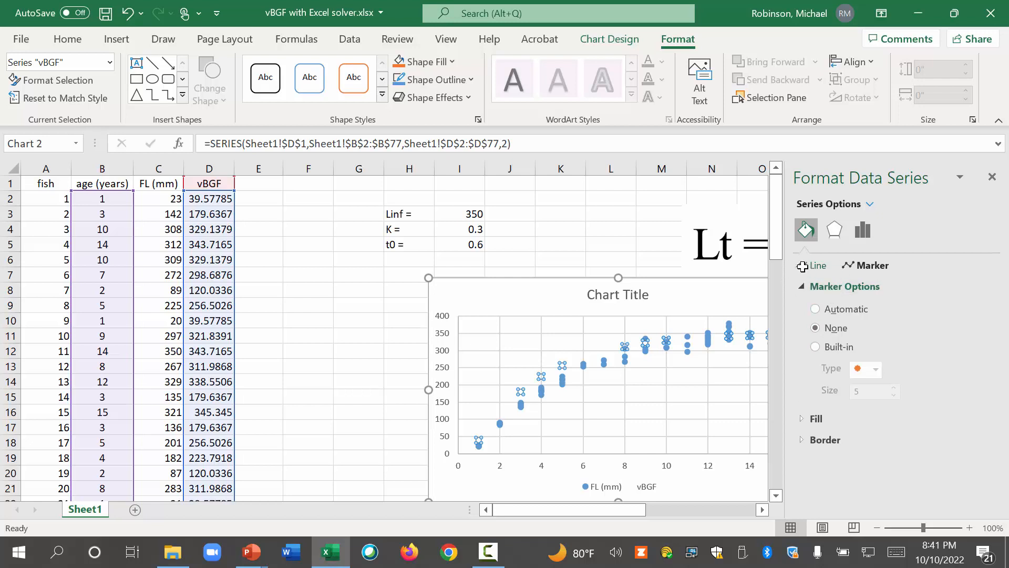
# Make the vBGF series a solid yellow line, then close the Format Data Series pane
pyautogui.click(815, 265)
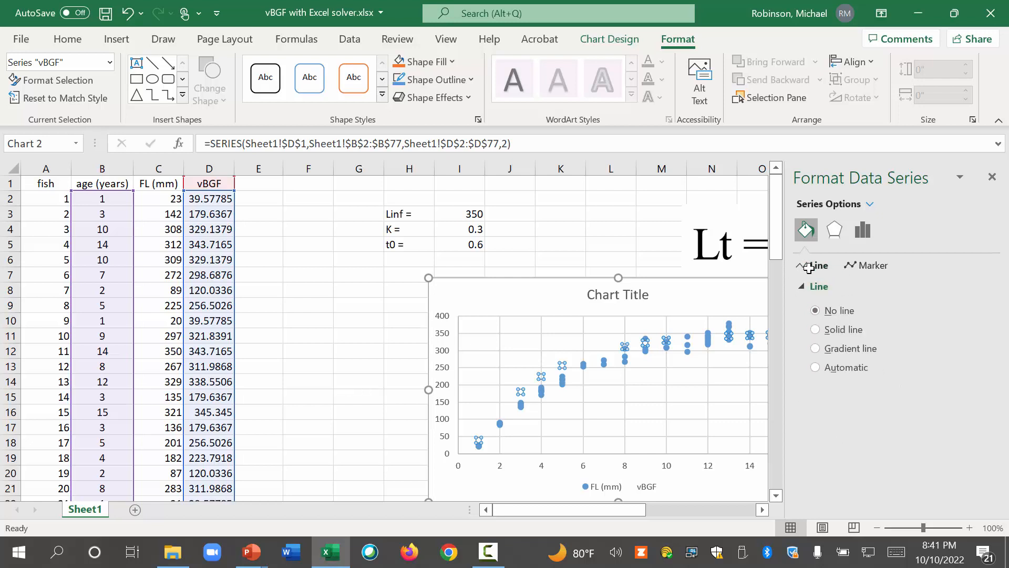
pyautogui.click(815, 329)
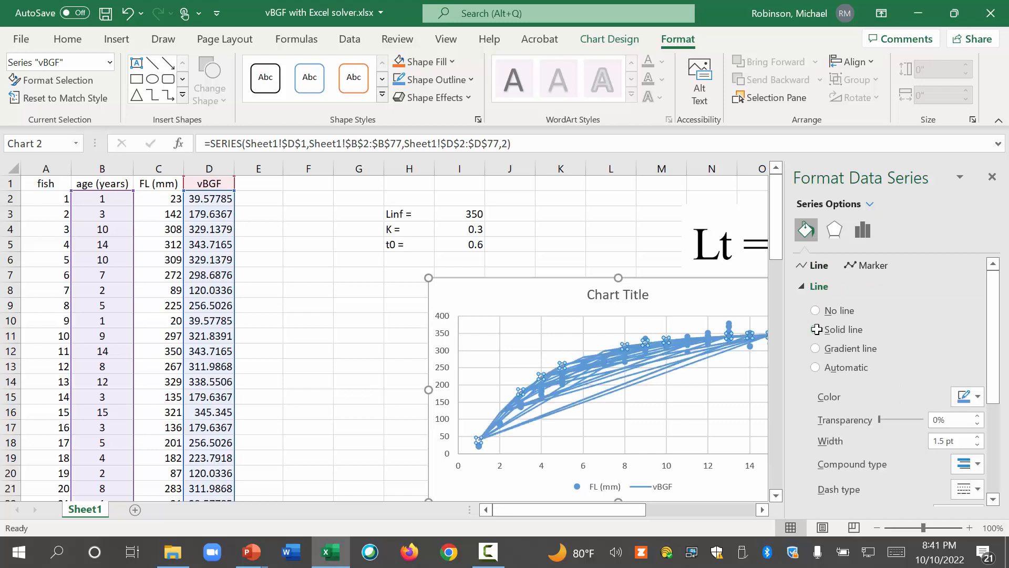
pyautogui.click(967, 395)
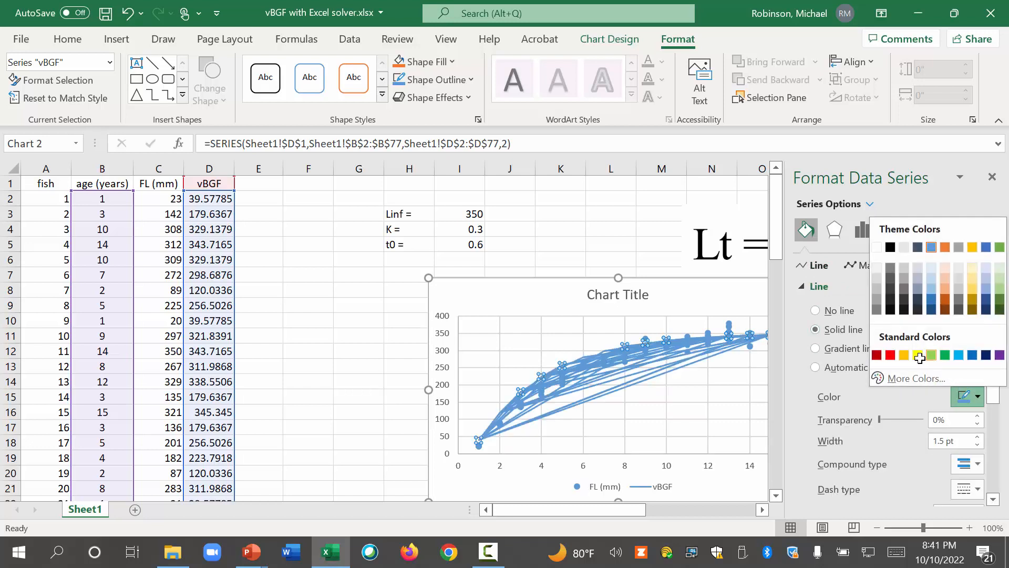
pyautogui.click(920, 355)
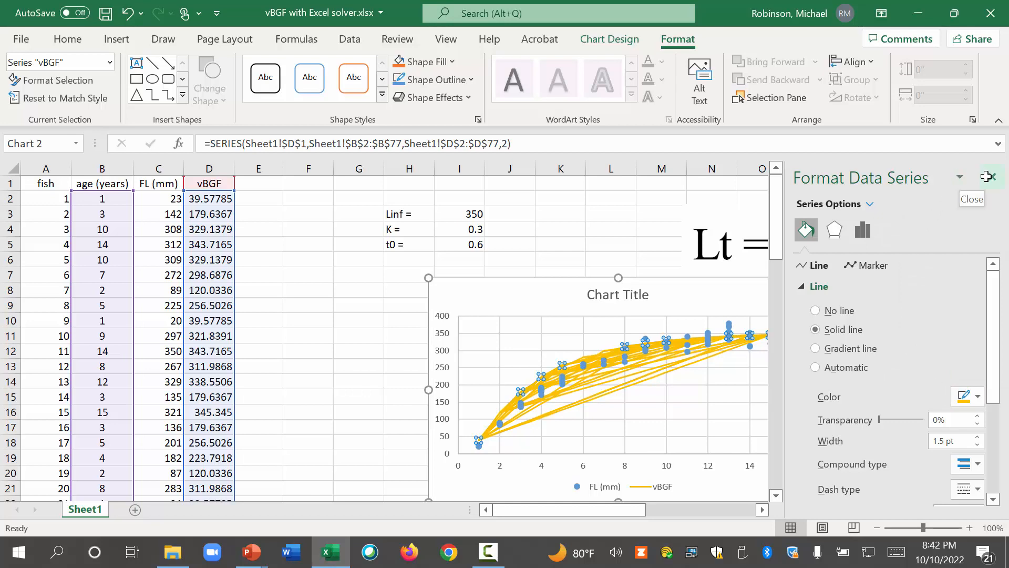
pyautogui.click(971, 198)
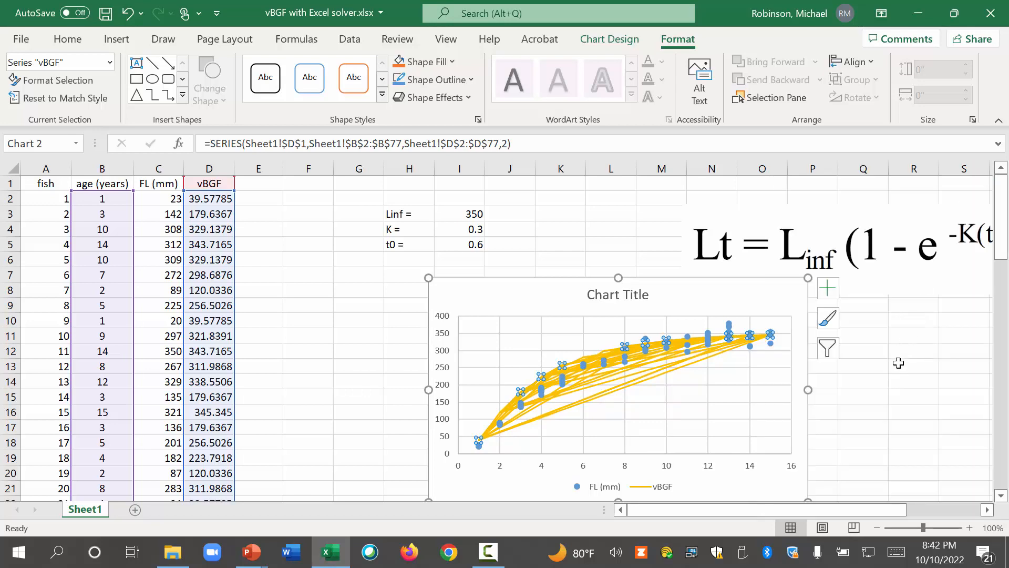
pyautogui.click(911, 366)
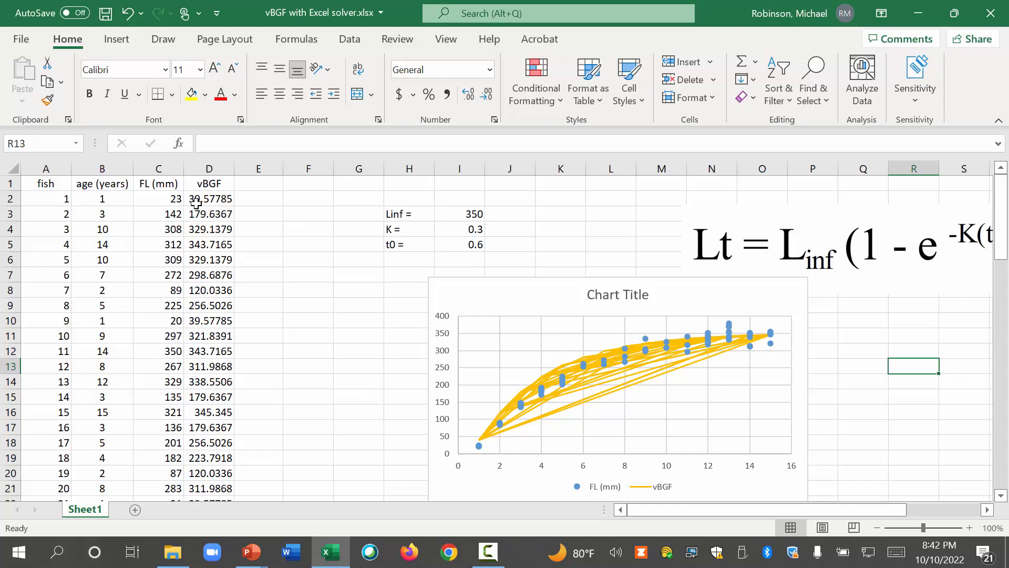
# Point out that the age values in column A are out of order
pyautogui.click(101, 199)
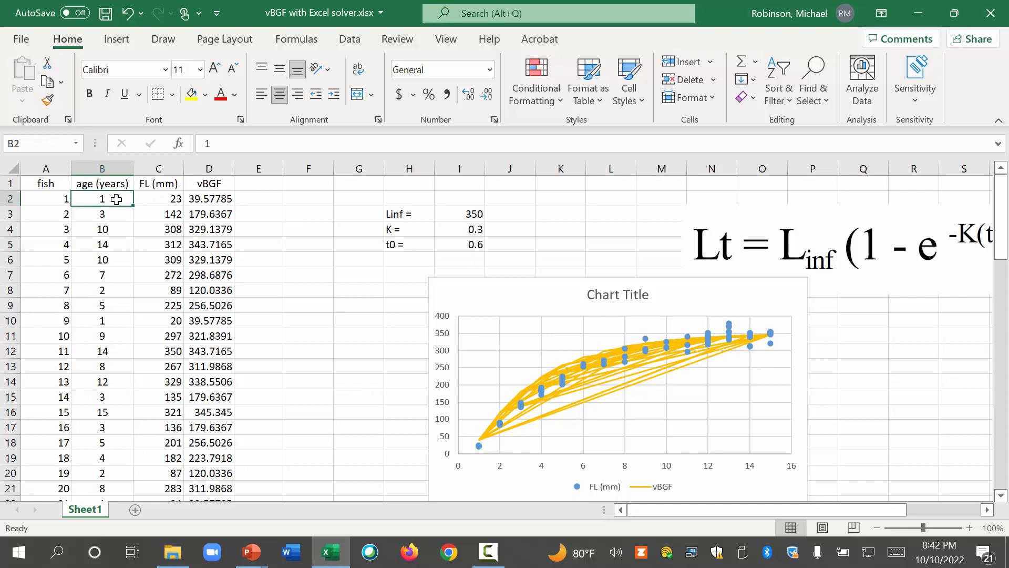
pyautogui.click(102, 244)
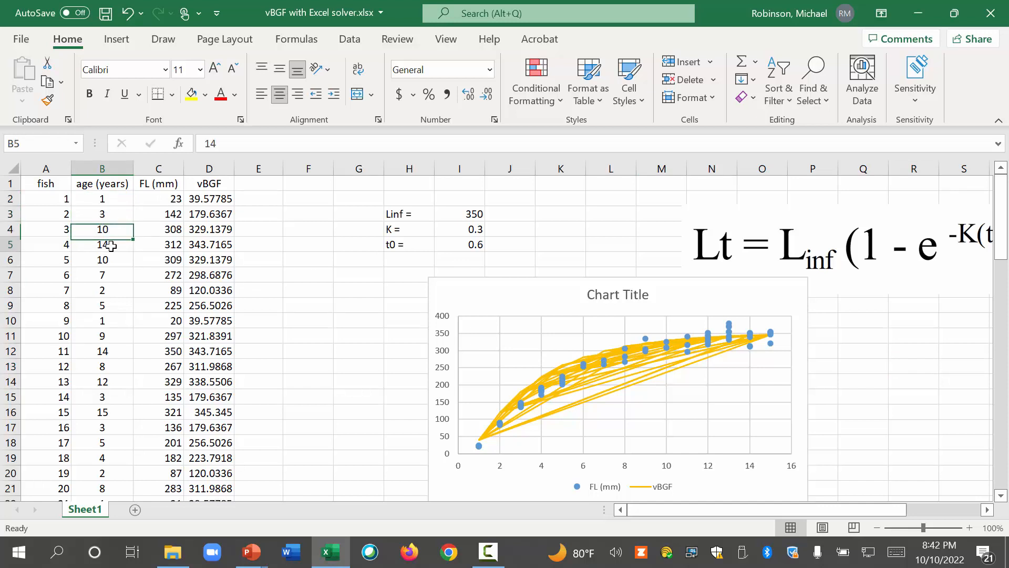
pyautogui.click(101, 289)
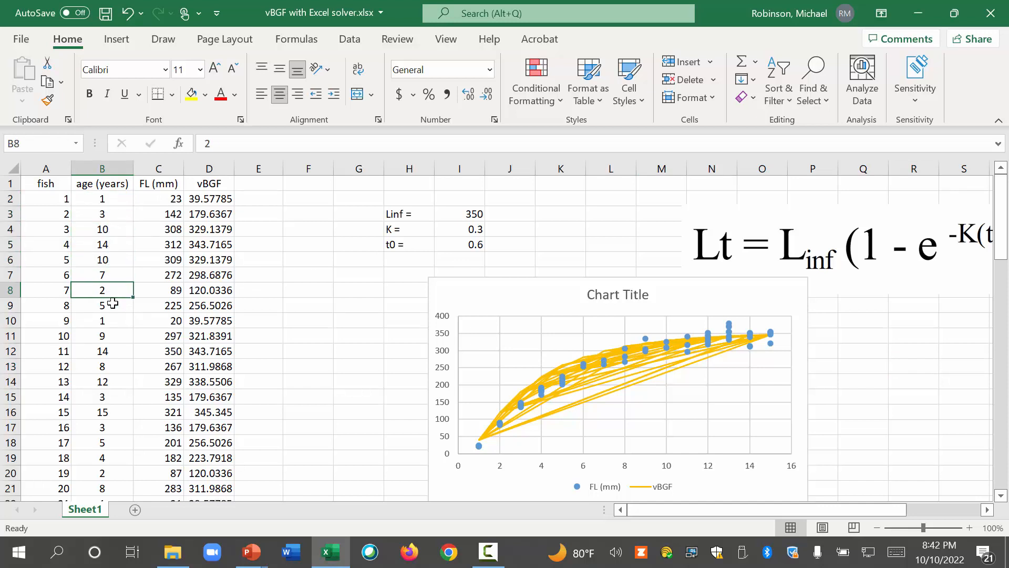
pyautogui.moveTo(365, 298)
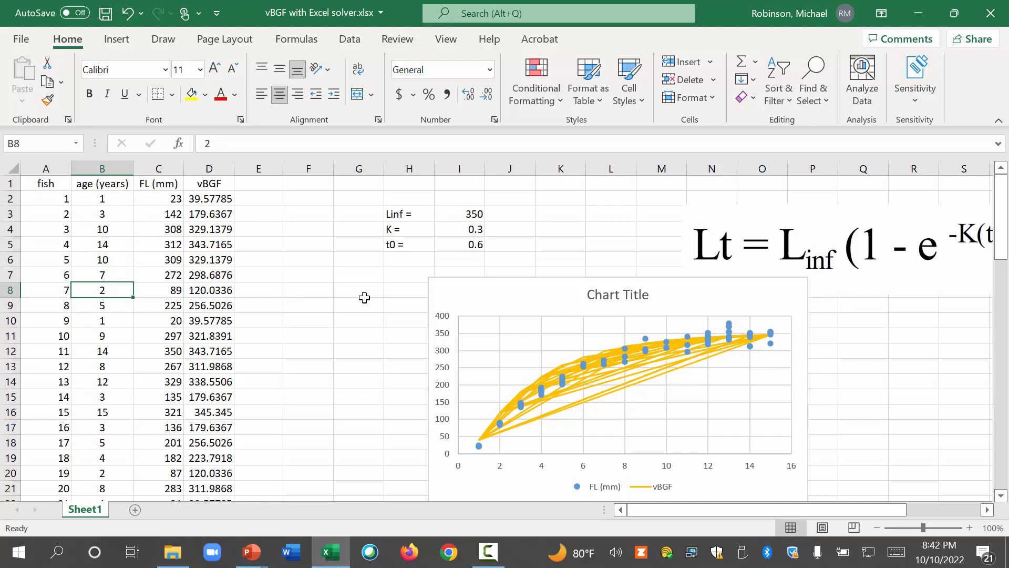
# Custom-sort the data table A1:D77 by age (years), smallest to largest
pyautogui.click(100, 198)
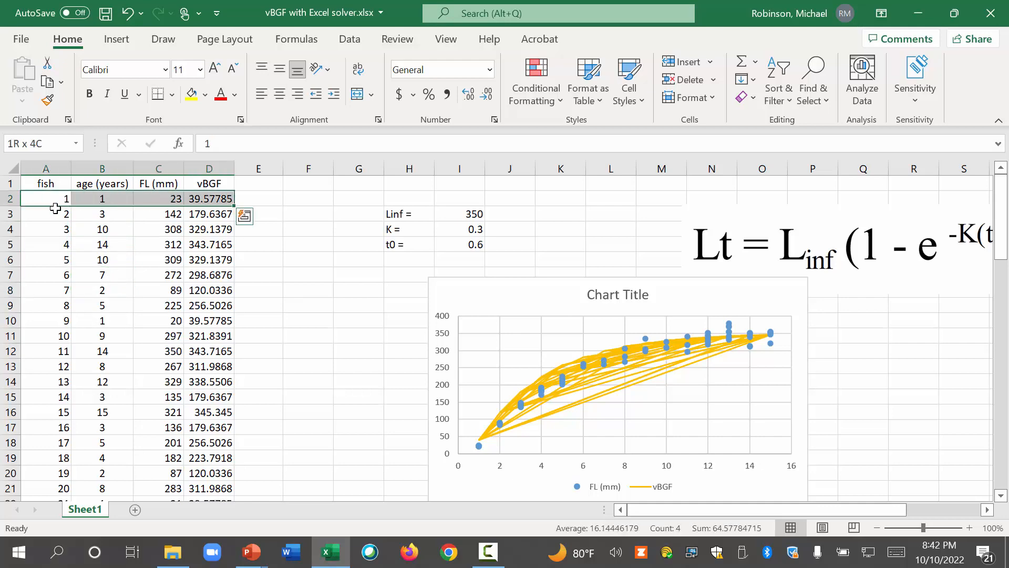
pyautogui.scroll(-3)
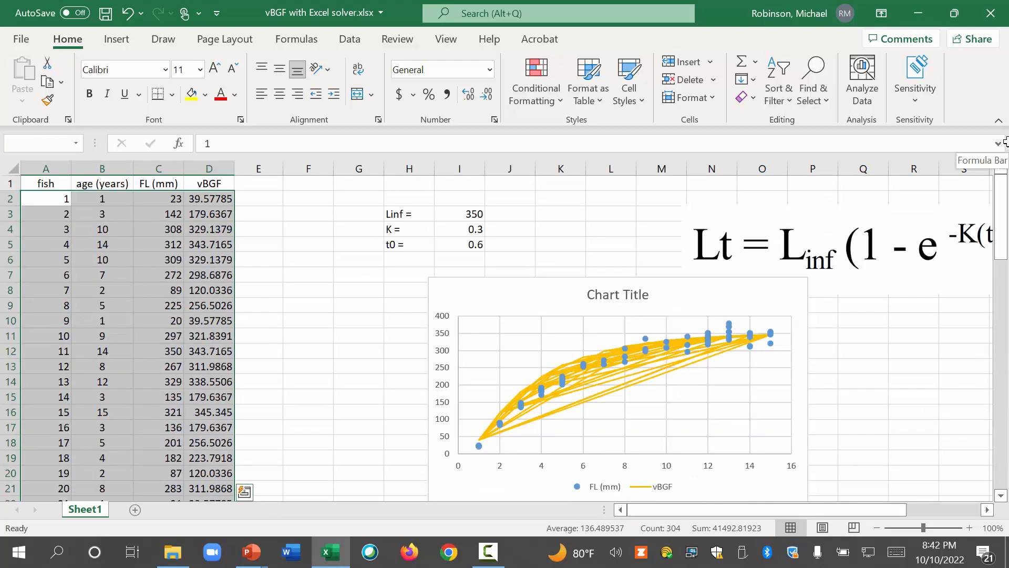
pyautogui.moveTo(769, 66)
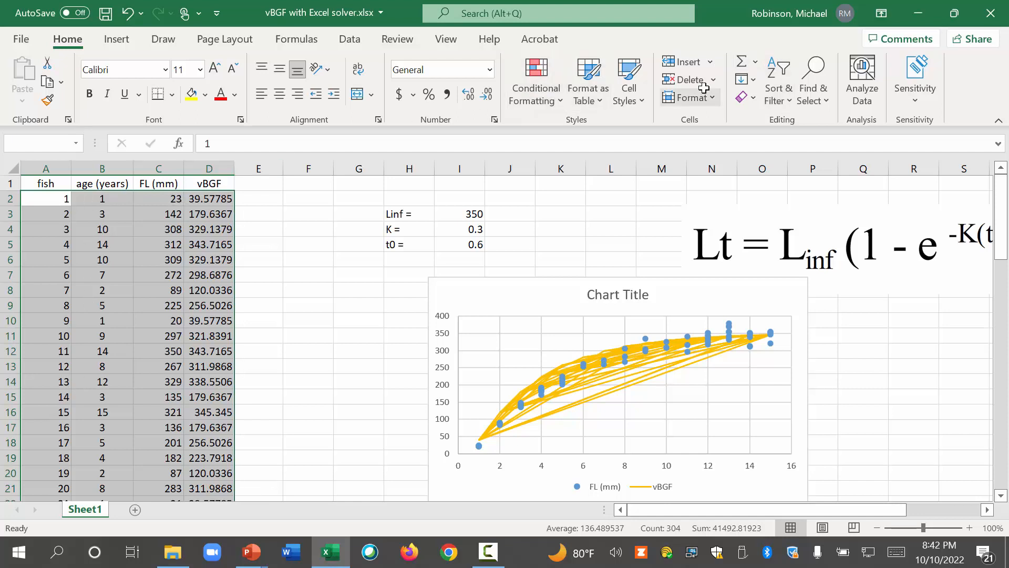
pyautogui.click(777, 80)
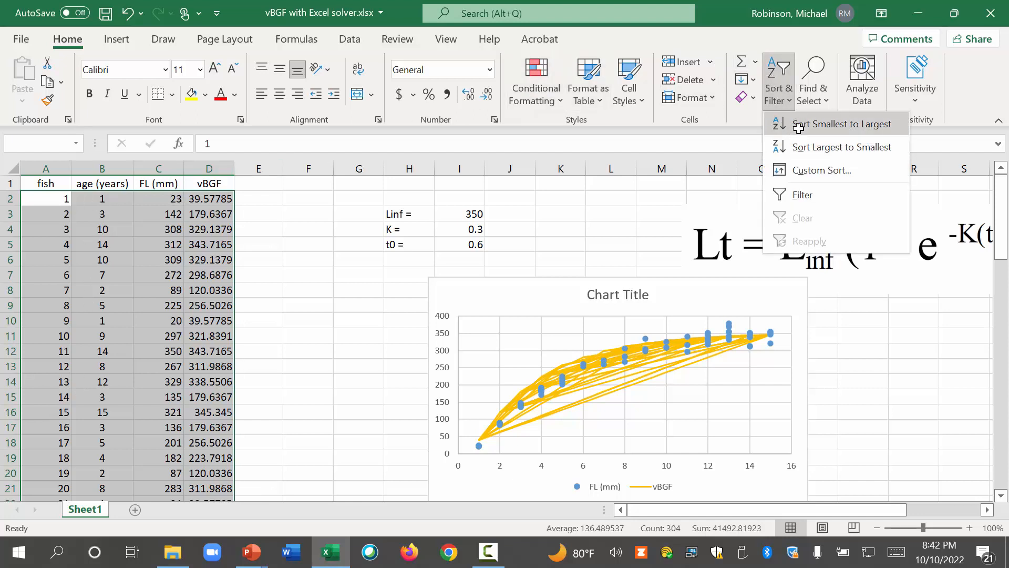
pyautogui.moveTo(821, 170)
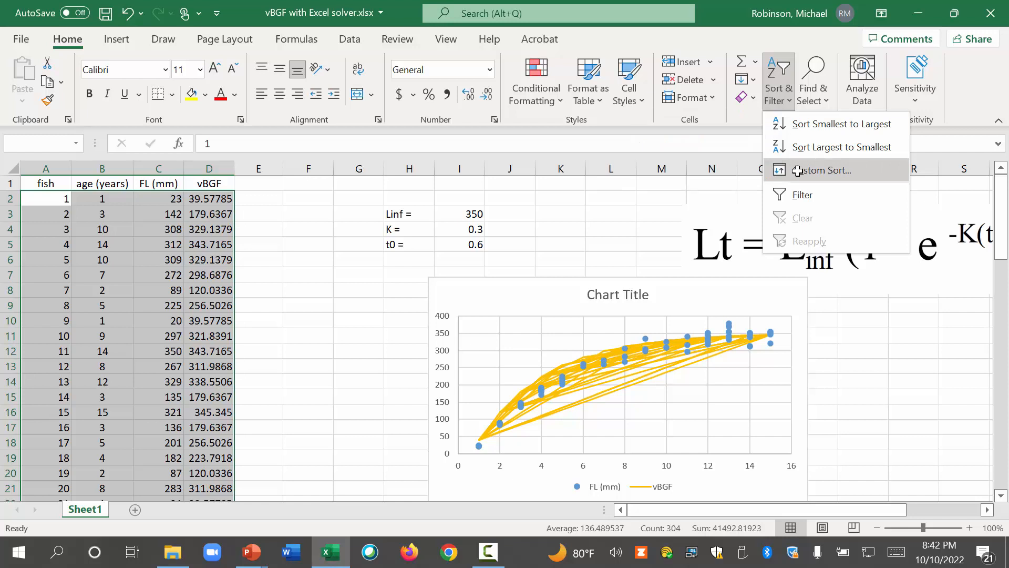
pyautogui.moveTo(817, 169)
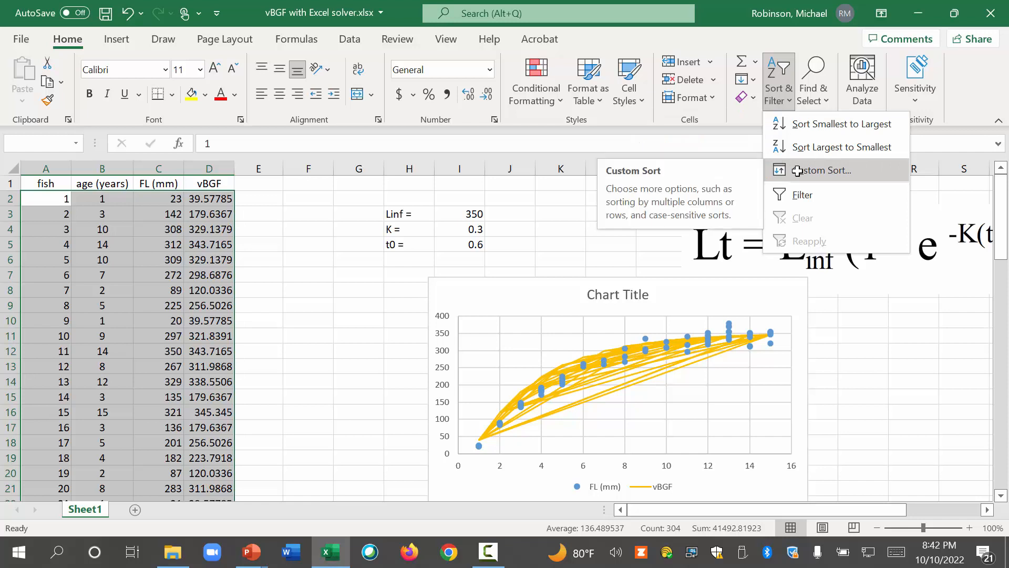
pyautogui.click(822, 170)
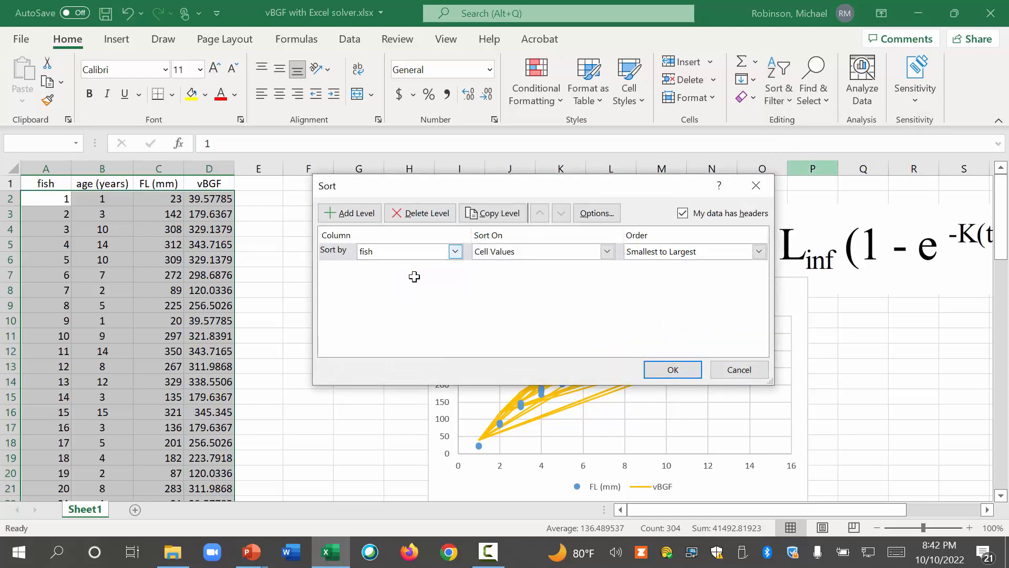
pyautogui.click(409, 251)
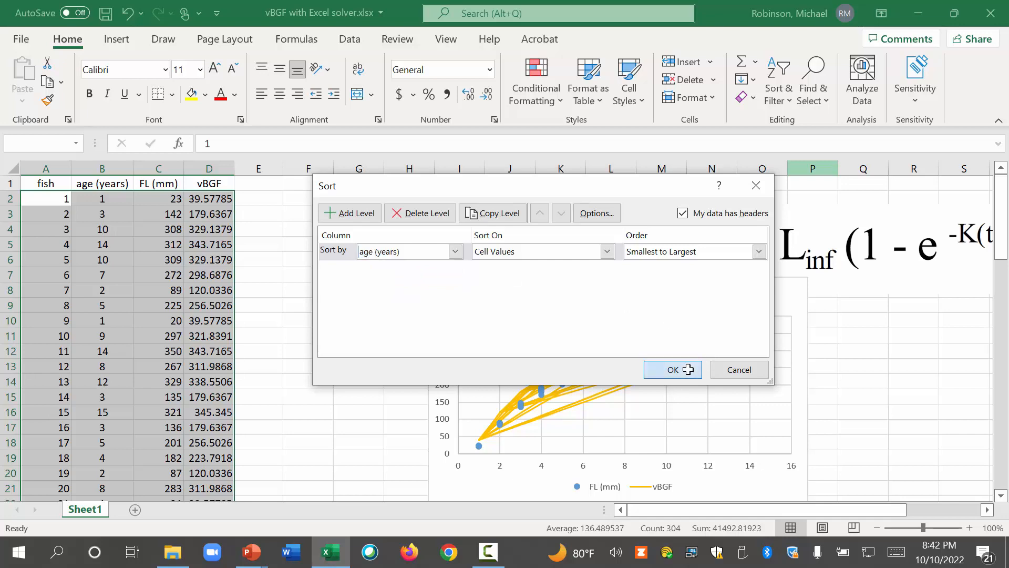
pyautogui.click(672, 370)
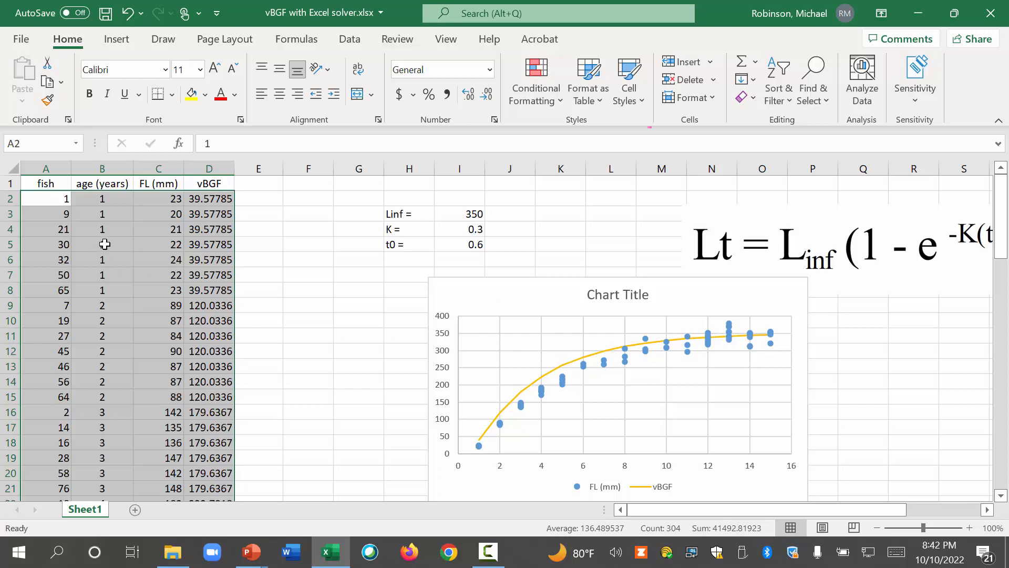
pyautogui.moveTo(740, 343)
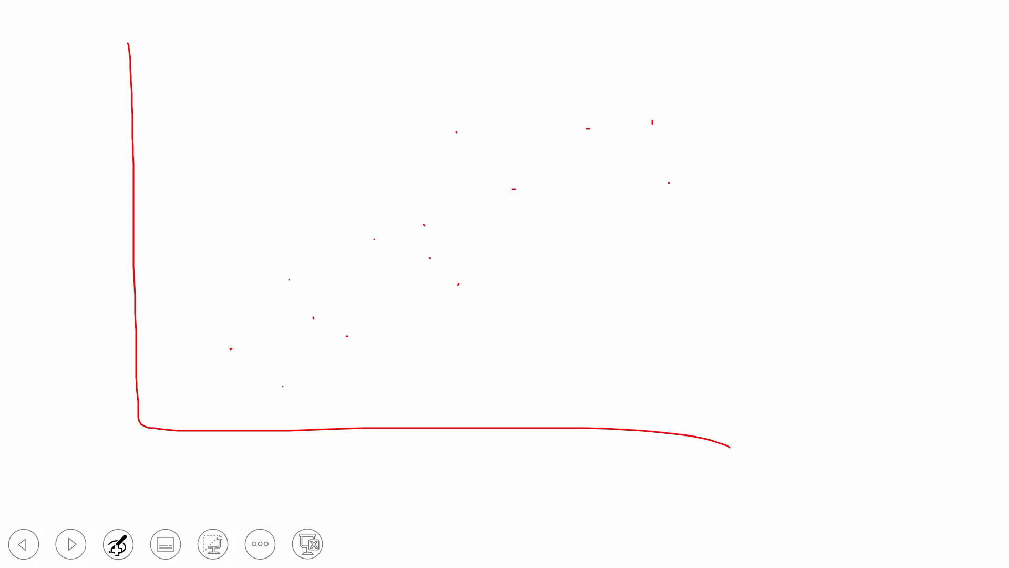
# Sketch a blue fit line, purple residual marks labelled 'residual', and 'minimize the residuals'
pyautogui.moveTo(218, 405); pyautogui.dragTo(395, 288)
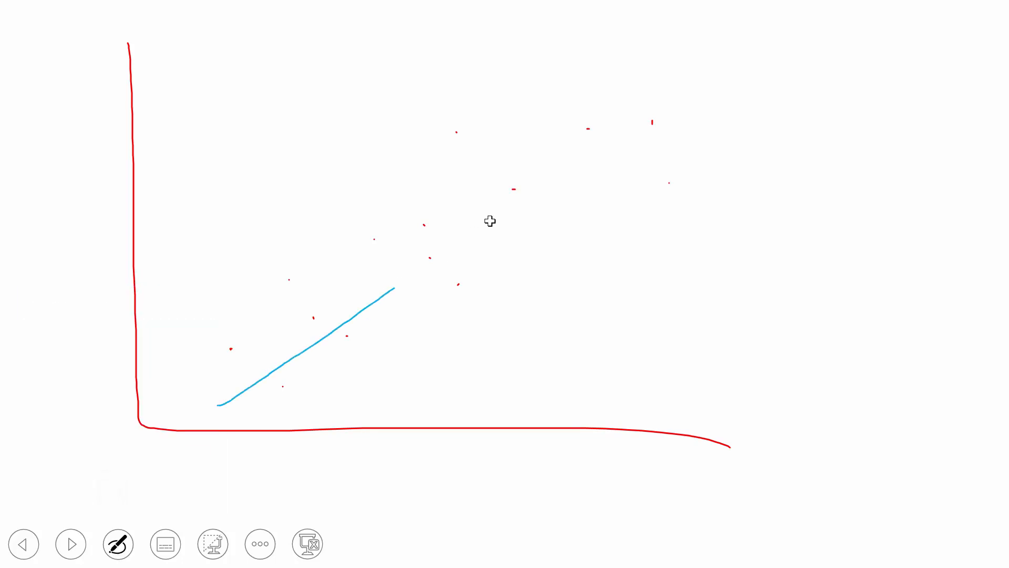
pyautogui.moveTo(396, 289); pyautogui.dragTo(688, 68)
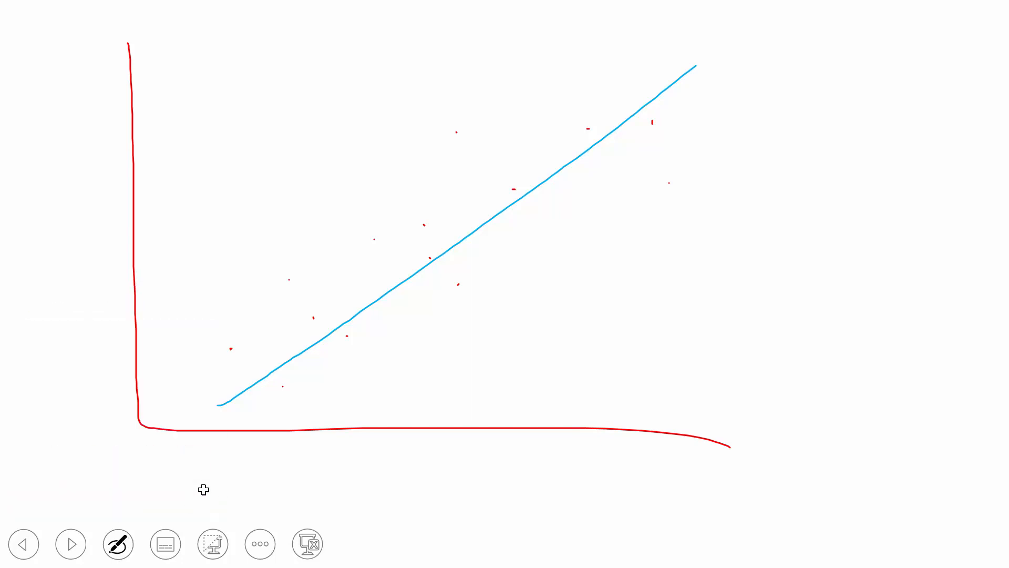
pyautogui.moveTo(461, 135); pyautogui.dragTo(465, 225)
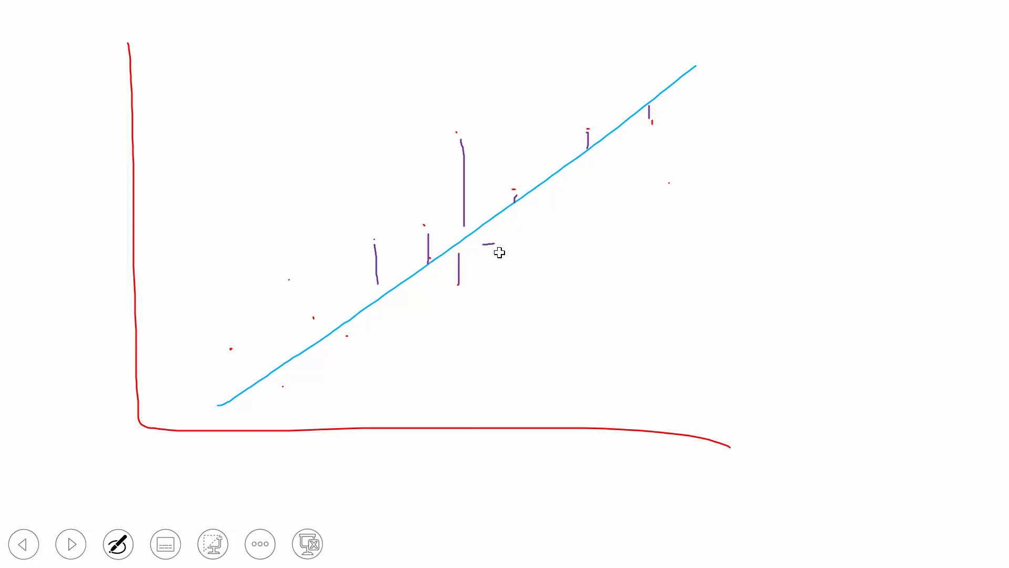
pyautogui.moveTo(496, 244); pyautogui.dragTo(585, 257)
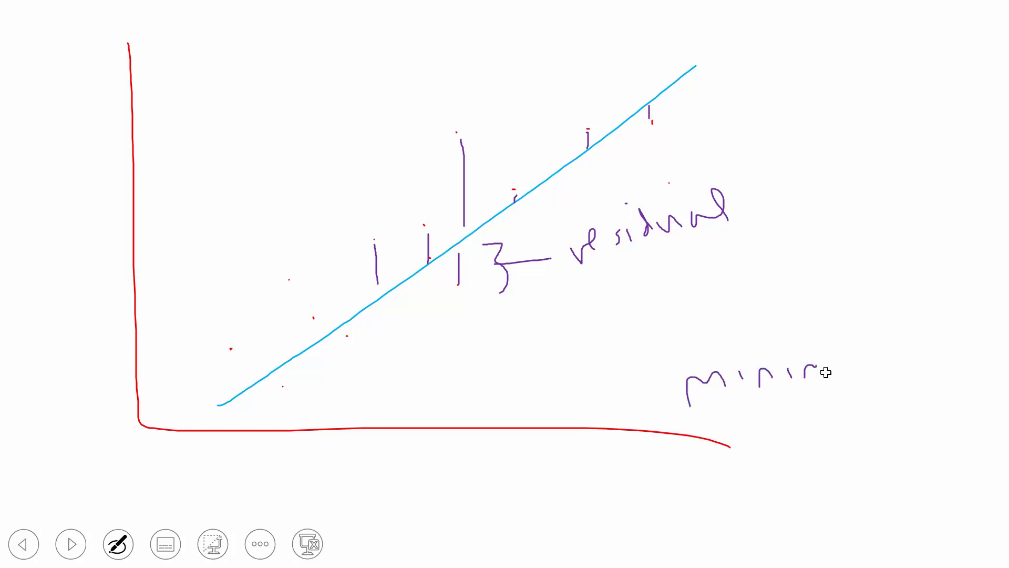
pyautogui.moveTo(824, 373); pyautogui.dragTo(901, 386)
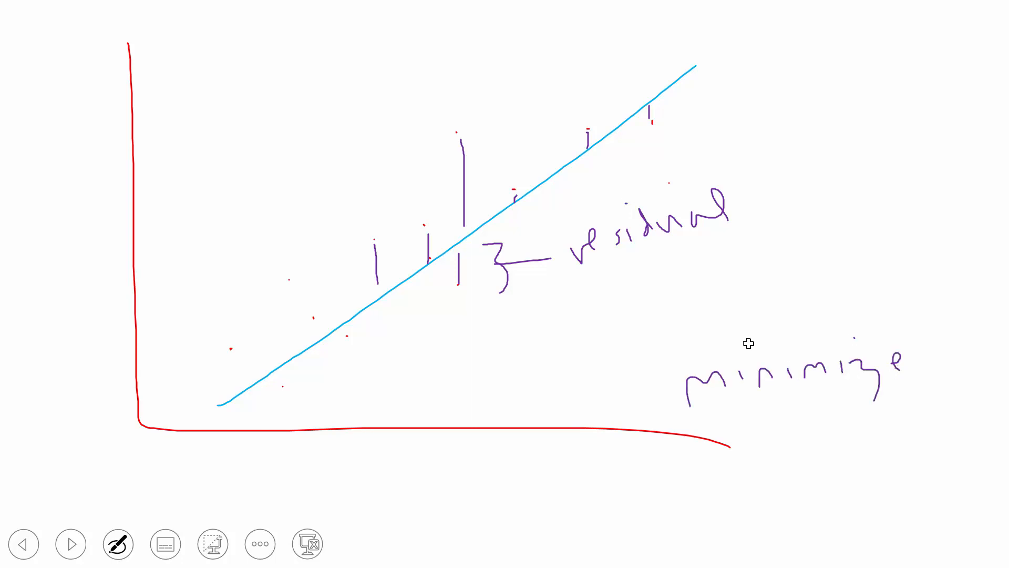
pyautogui.write('the')
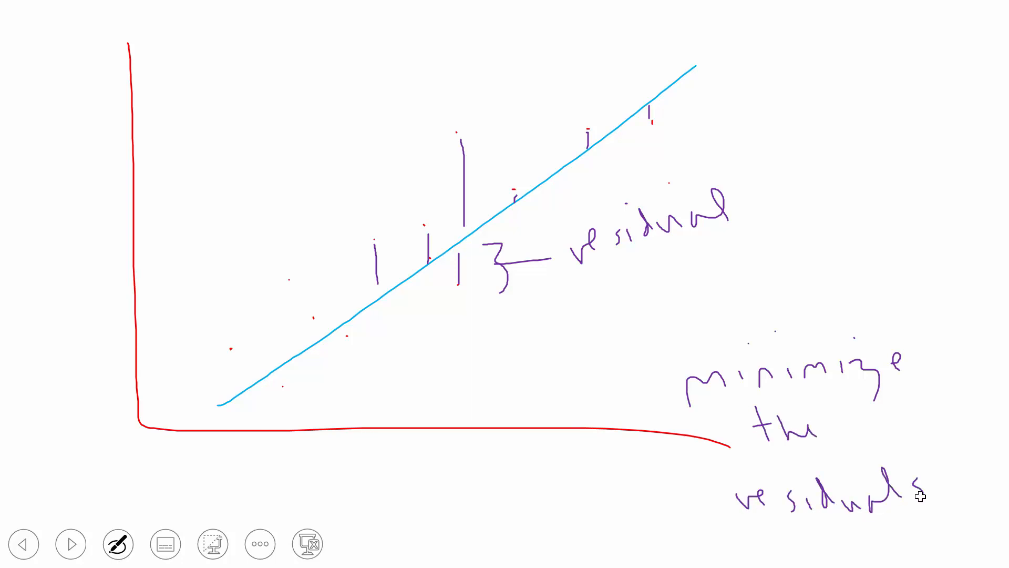
pyautogui.click(118, 543)
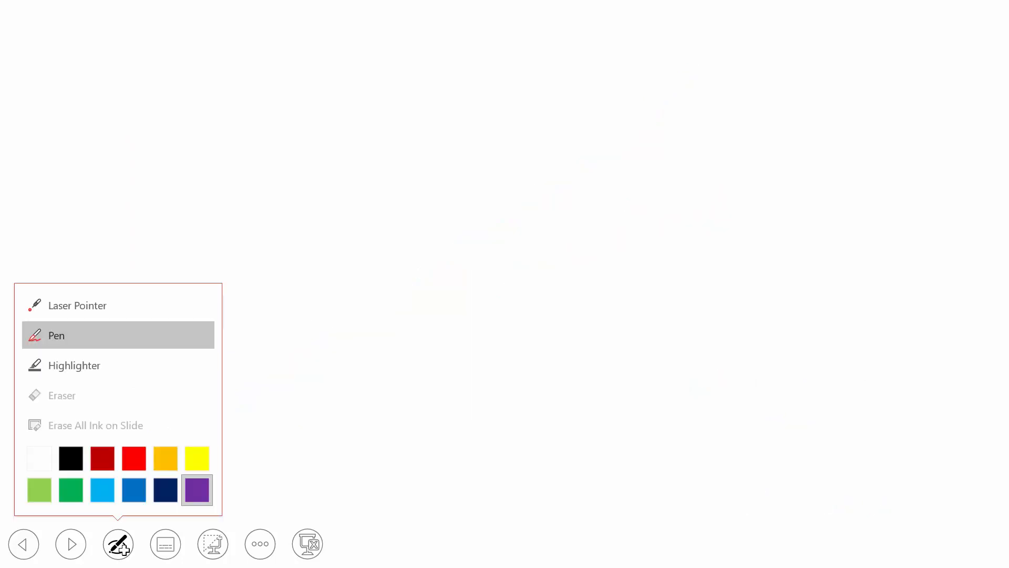
# In purple ink, draw a straight fit line and vertical residual segments from each point
pyautogui.moveTo(211, 60); pyautogui.dragTo(740, 424)
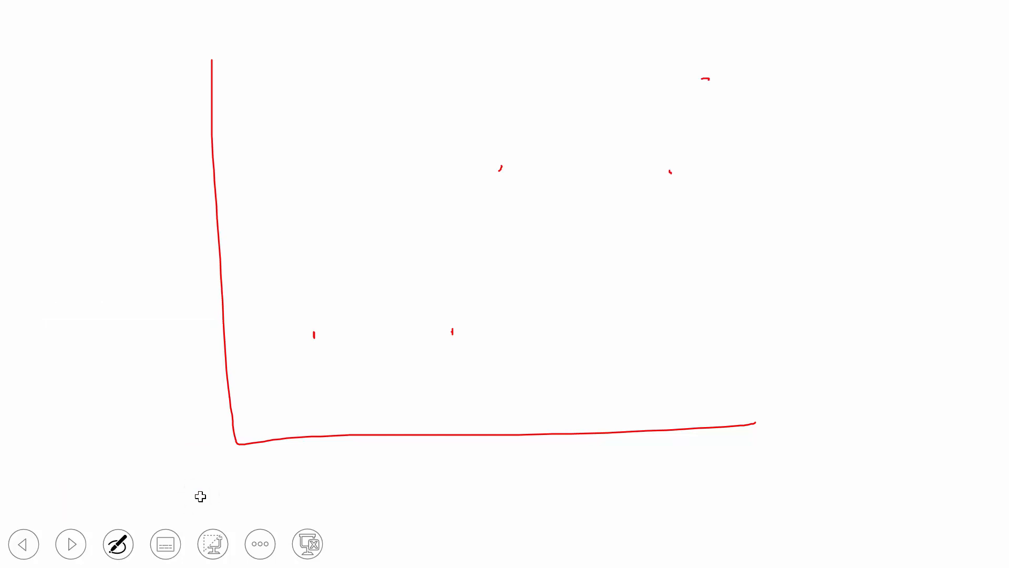
pyautogui.moveTo(262, 317); pyautogui.dragTo(826, 143)
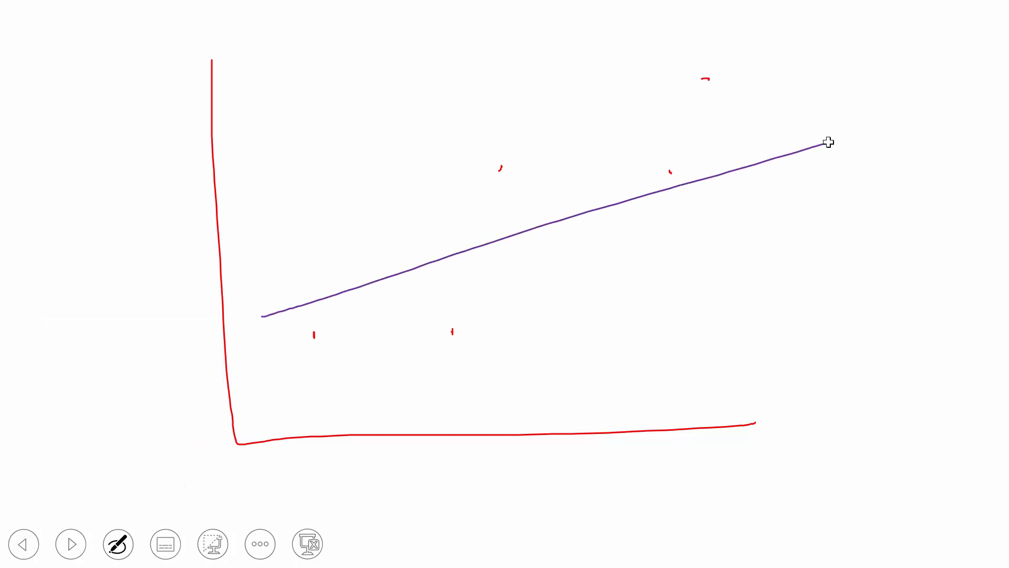
pyautogui.moveTo(454, 250); pyautogui.dragTo(454, 309)
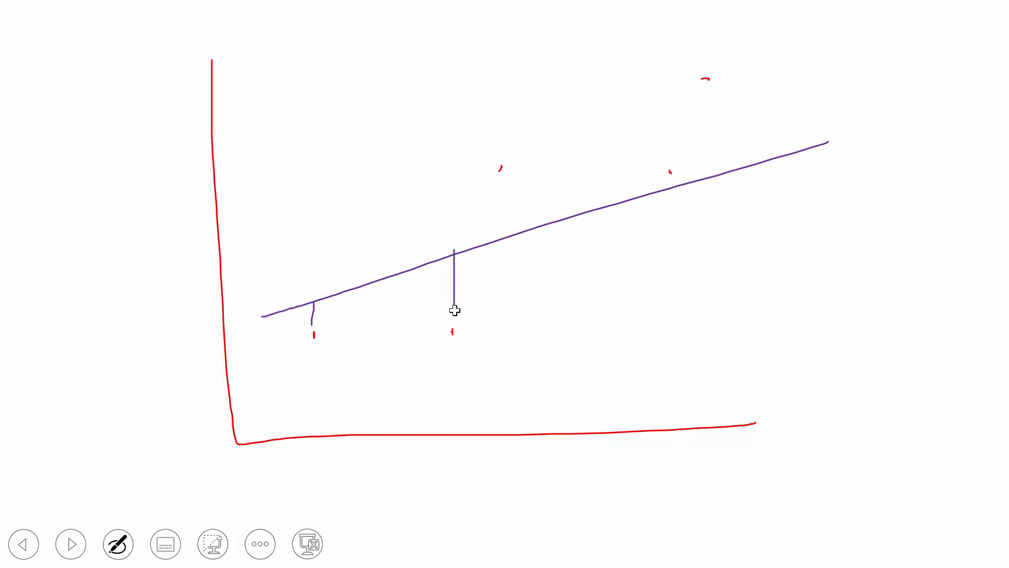
pyautogui.moveTo(503, 168); pyautogui.dragTo(507, 218)
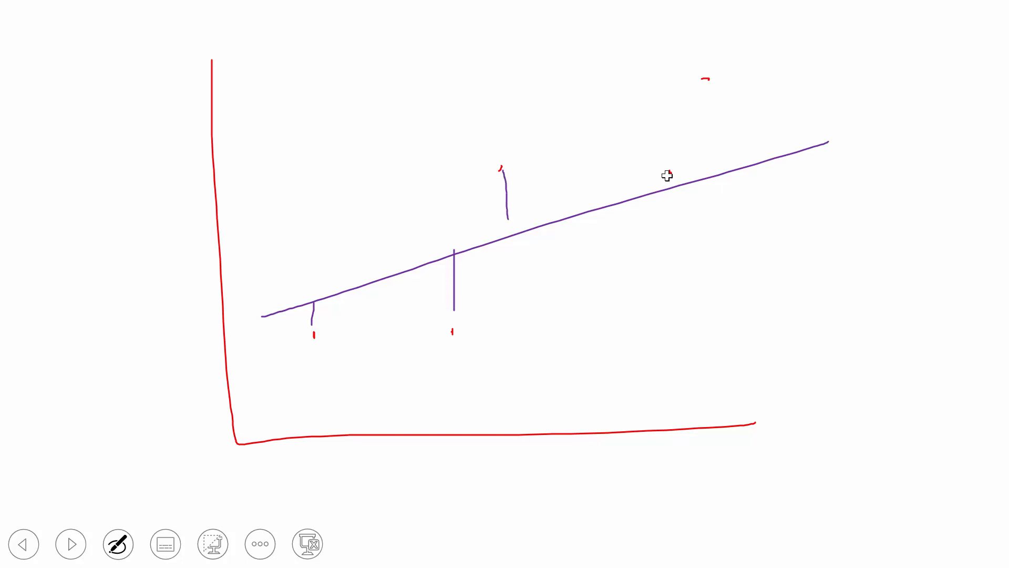
pyautogui.click(117, 543)
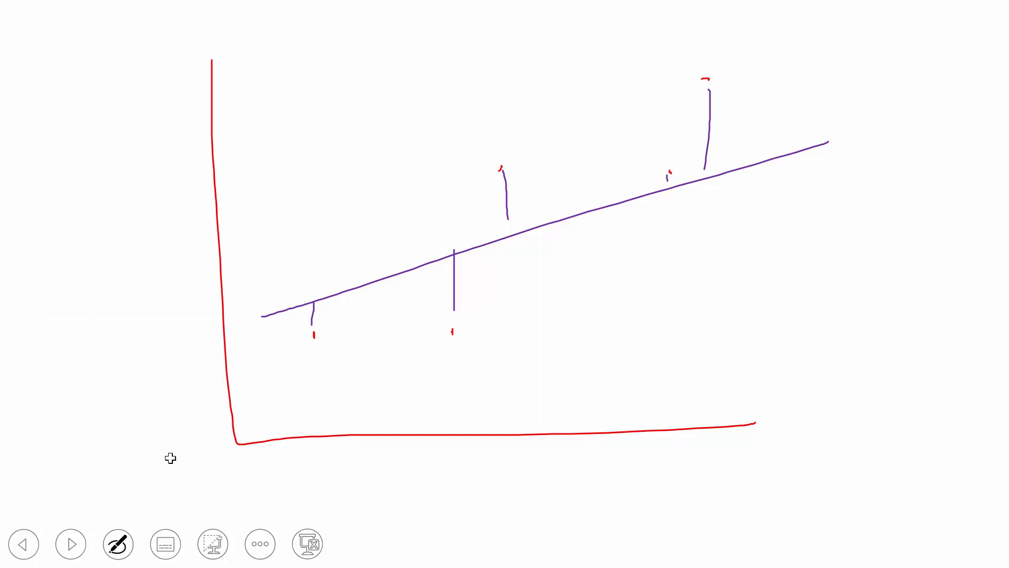
pyautogui.moveTo(298, 379); pyautogui.dragTo(835, 63)
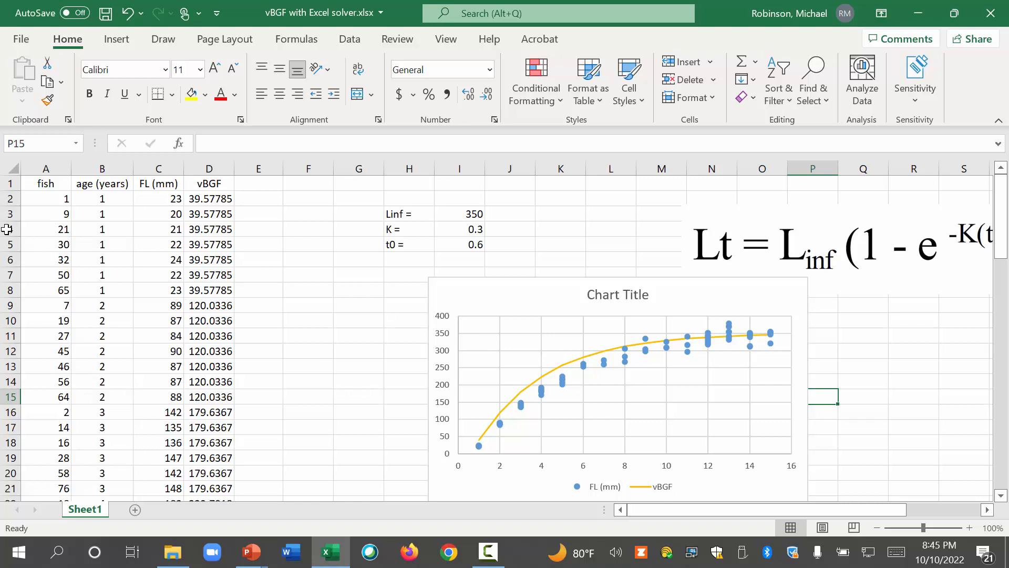
# Head column E 'residual' and fill =C2-D2 down from E2
pyautogui.write('residual')
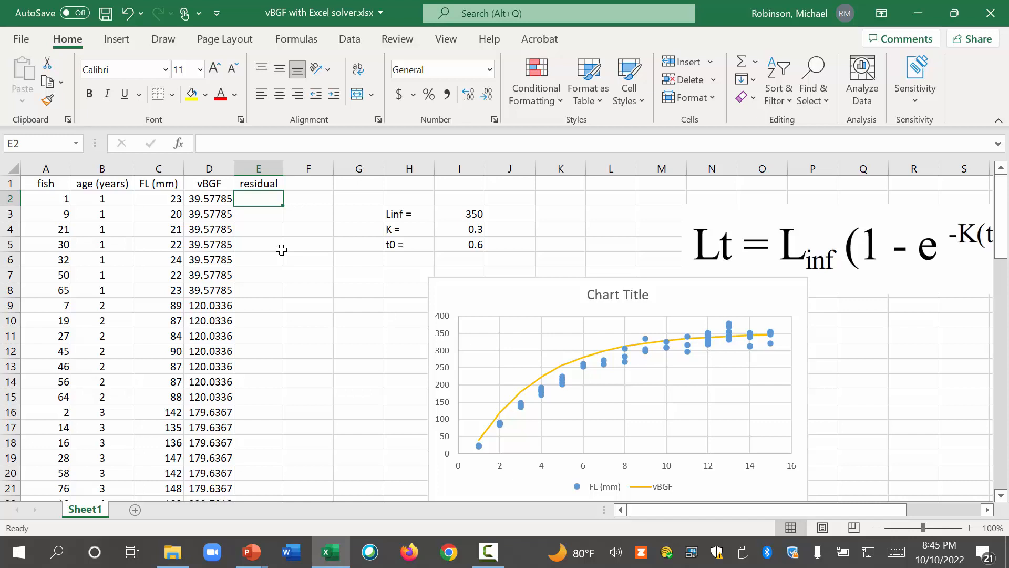
pyautogui.write('=')
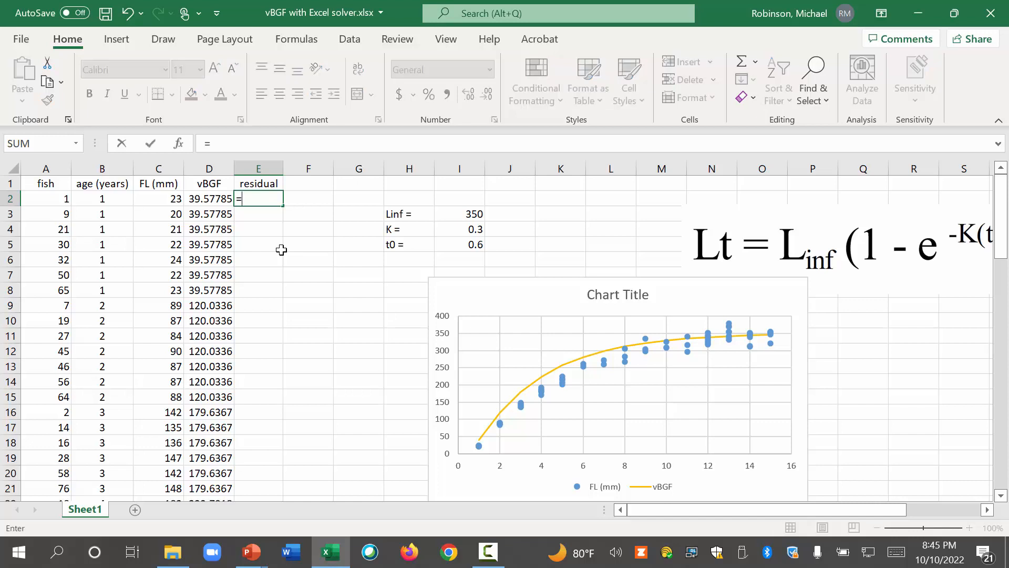
pyautogui.click(159, 198)
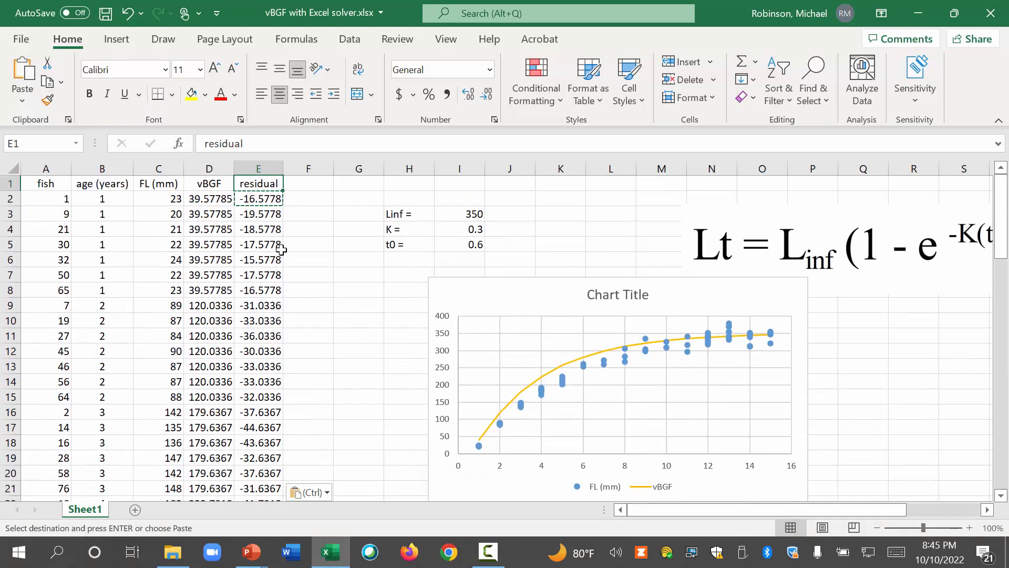
pyautogui.click(258, 198)
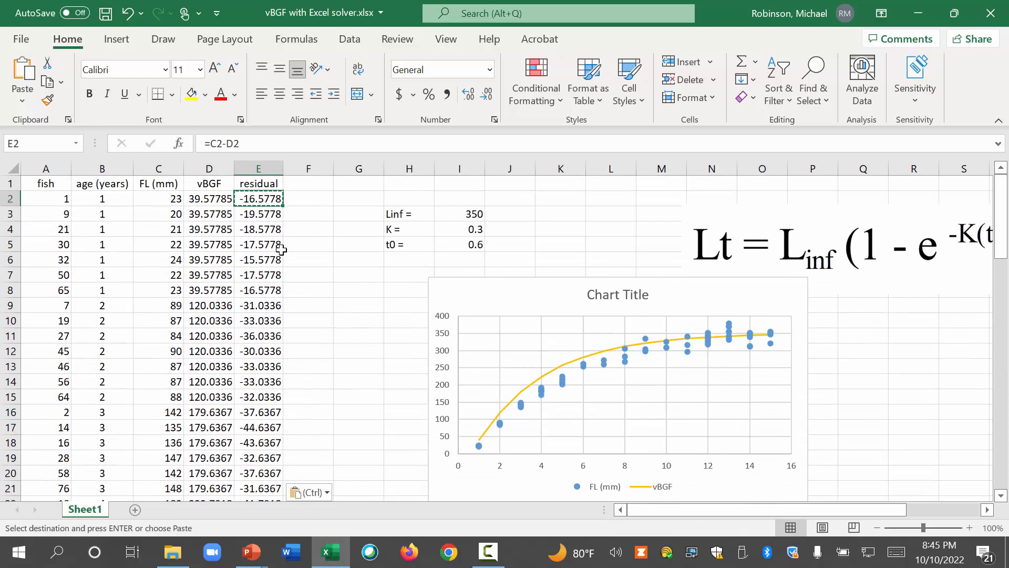
pyautogui.moveTo(498, 450)
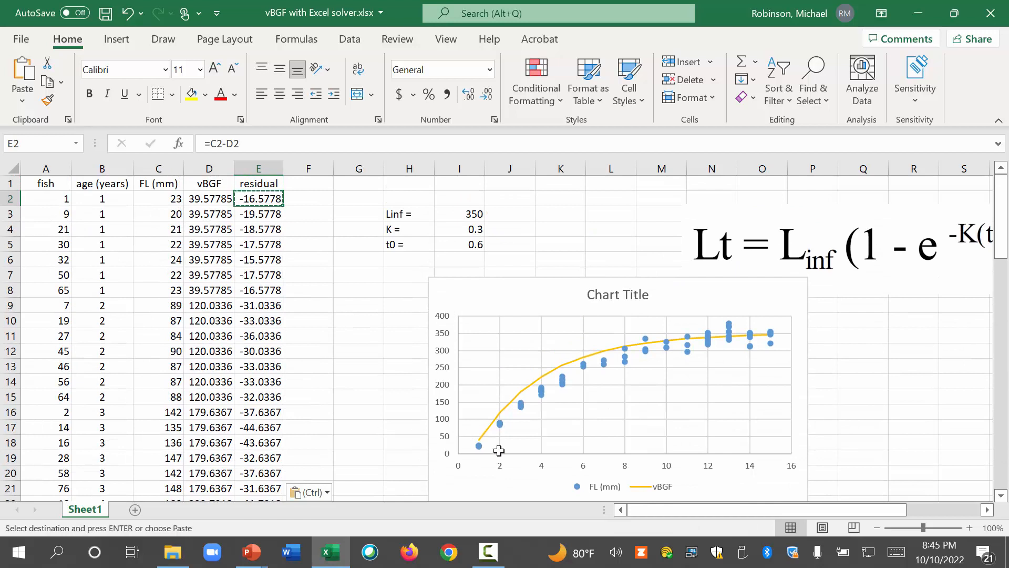
pyautogui.moveTo(600, 367)
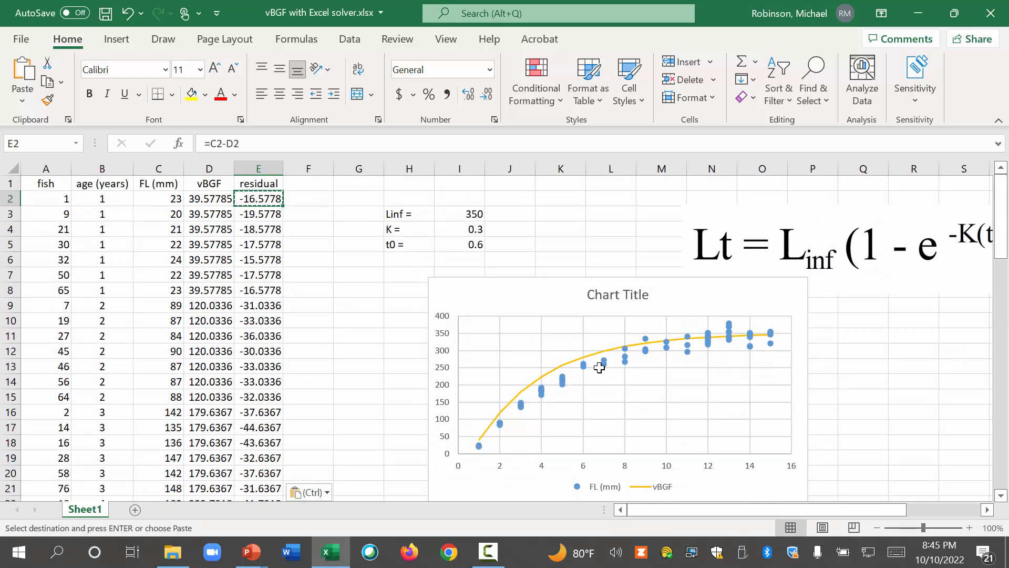
pyautogui.moveTo(700, 331)
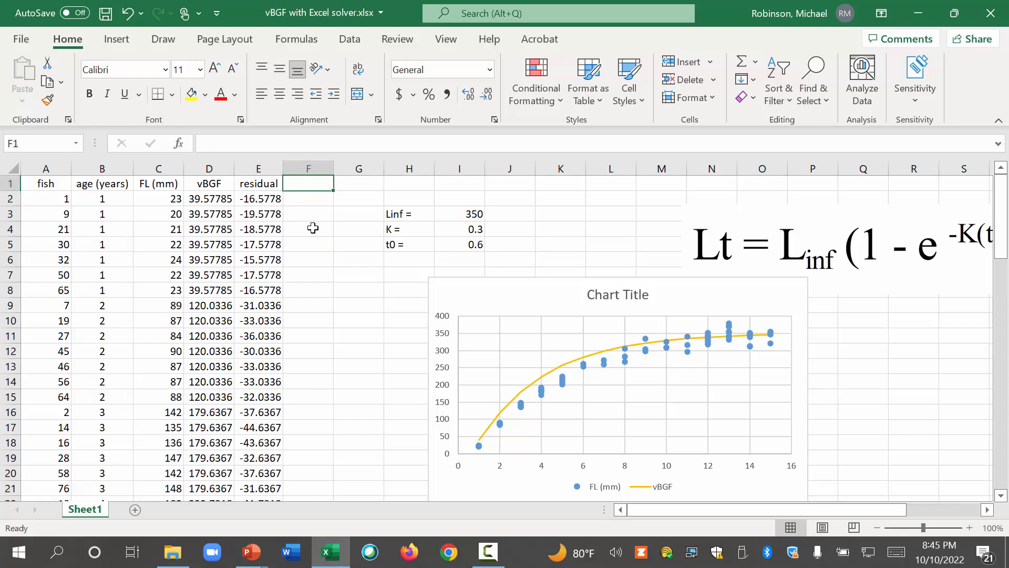
# Add a 'residual squared' header in F1 and fill =E2^2 down from F2
pyautogui.write('residual')
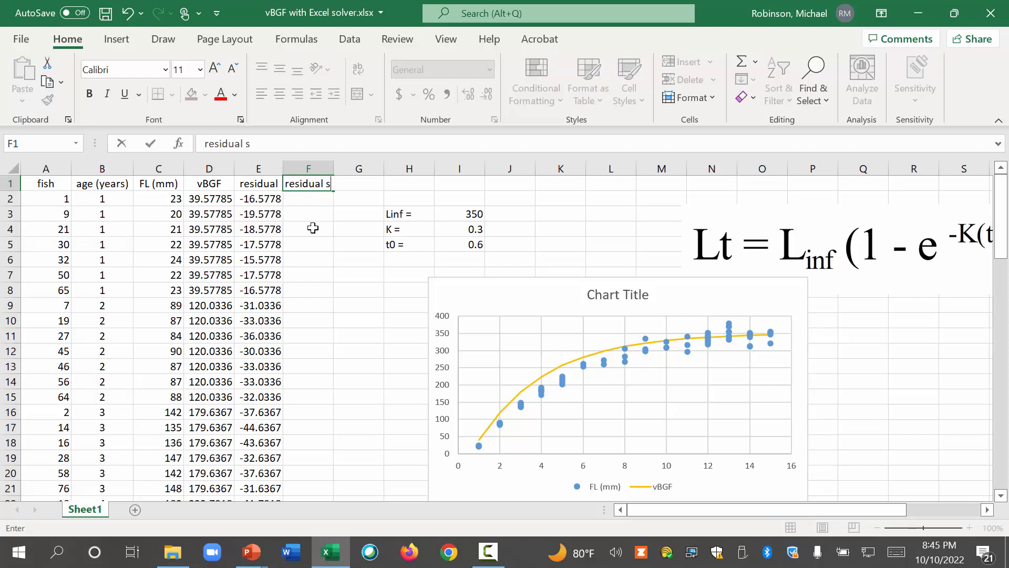
pyautogui.write('squ')
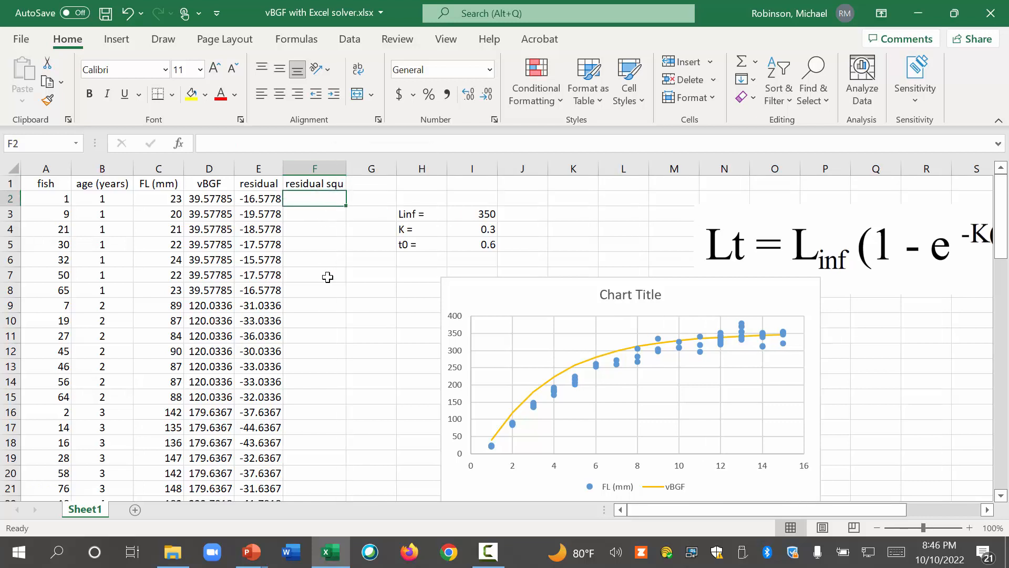
pyautogui.write('=')
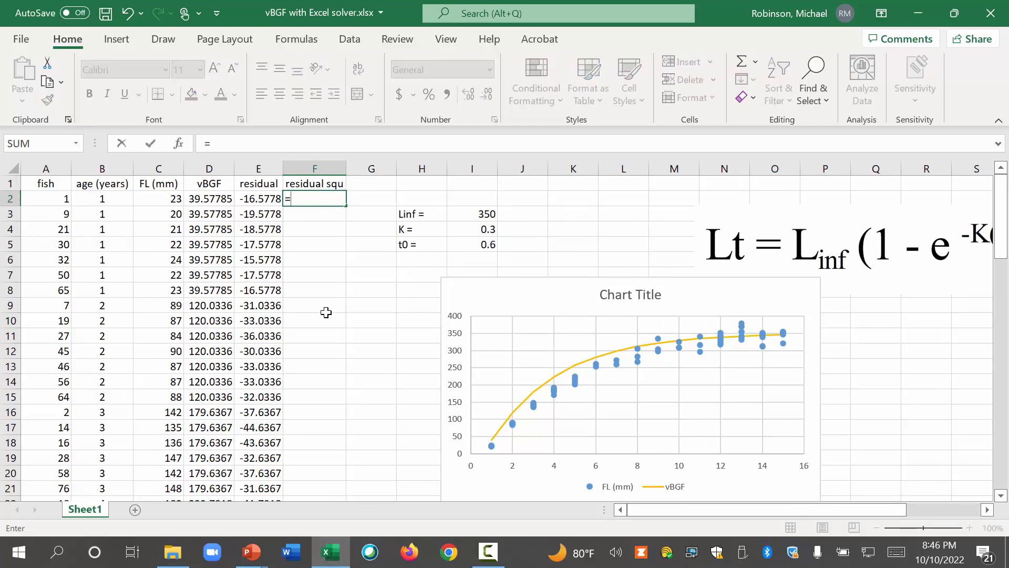
pyautogui.click(258, 198)
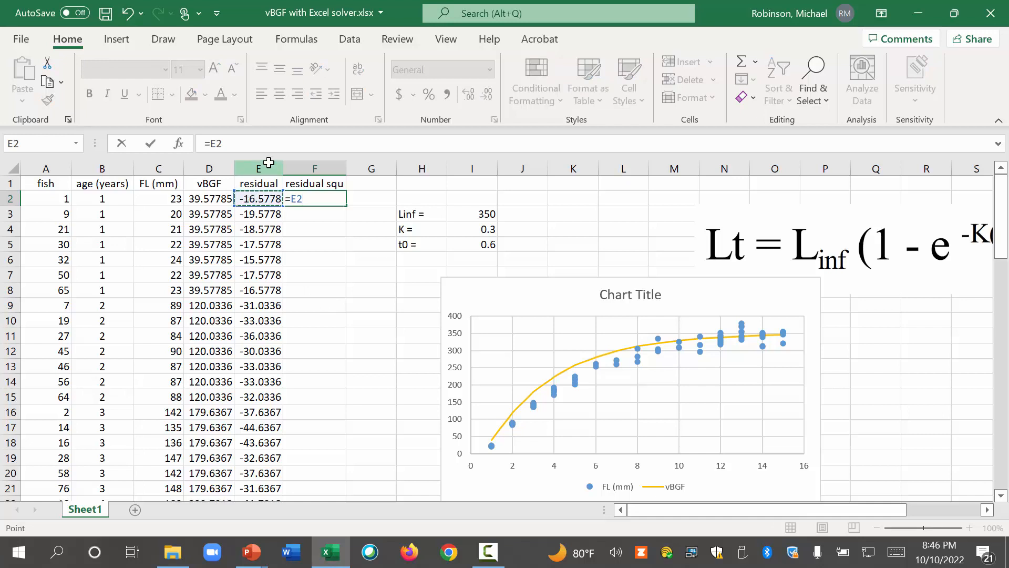
pyautogui.write('^2')
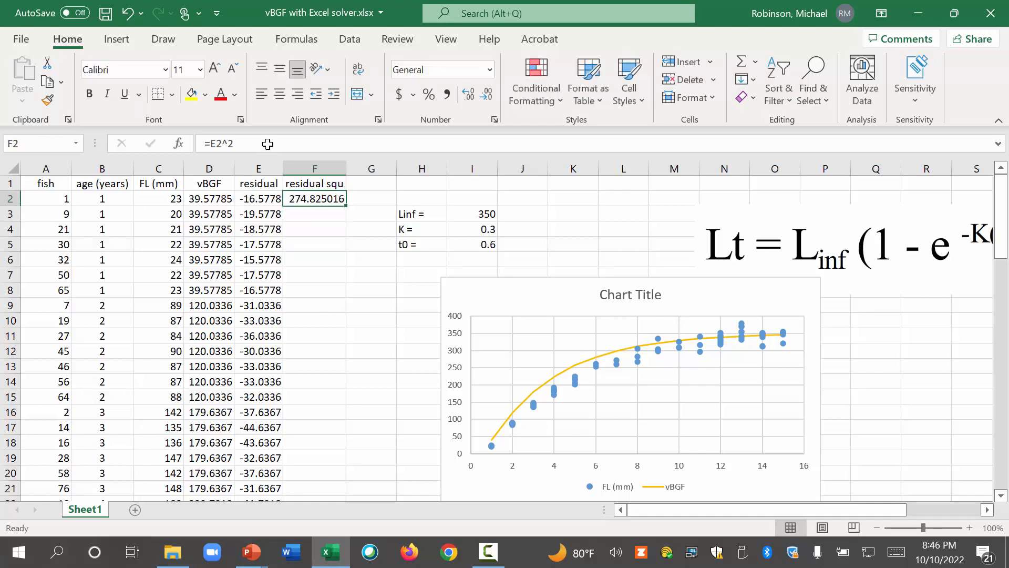
pyautogui.click(258, 198)
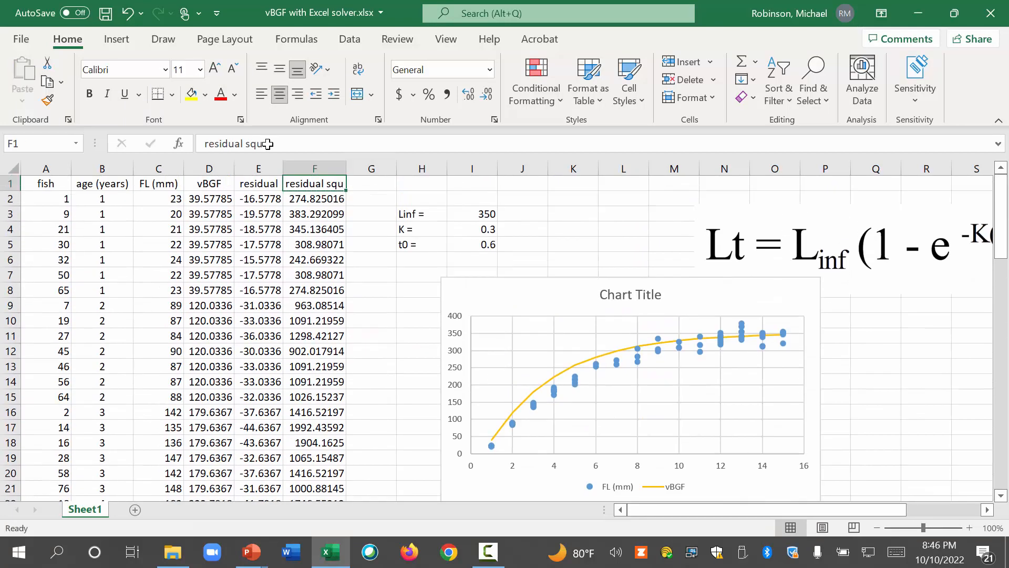
pyautogui.moveTo(525, 278)
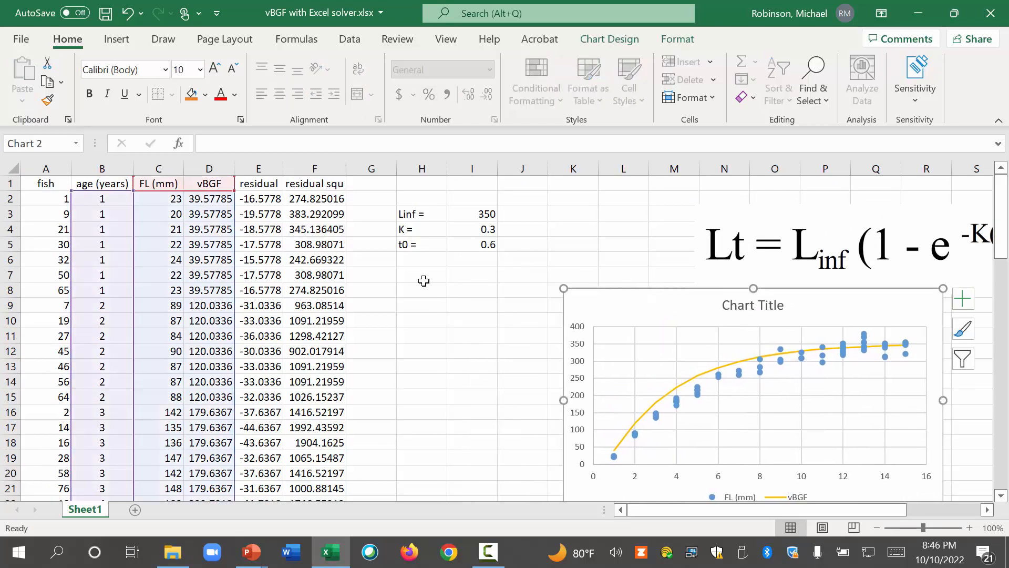
# Type the label 'sum of squared residuals' in cell H7
pyautogui.click(422, 275)
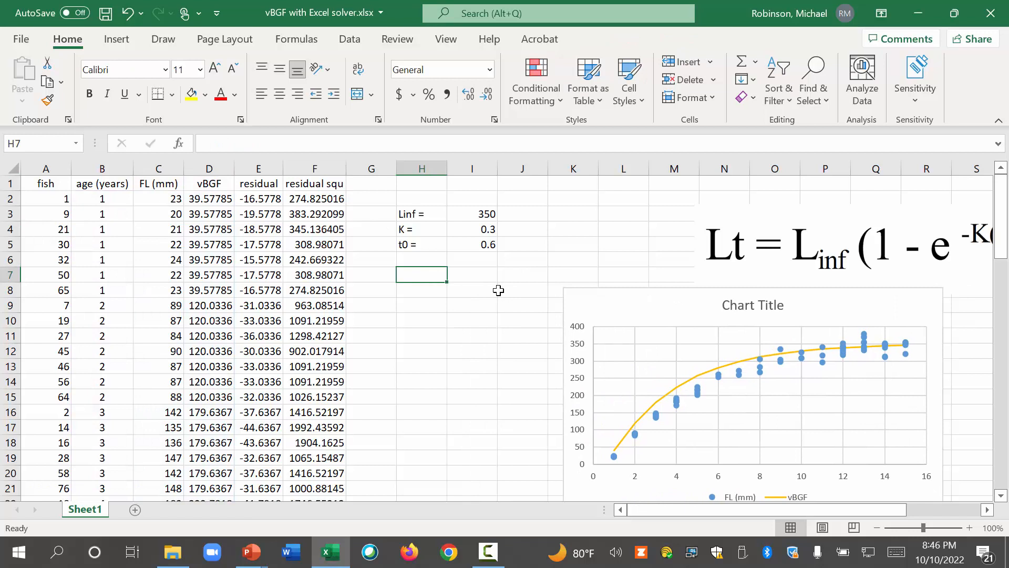
pyautogui.write('sum of')
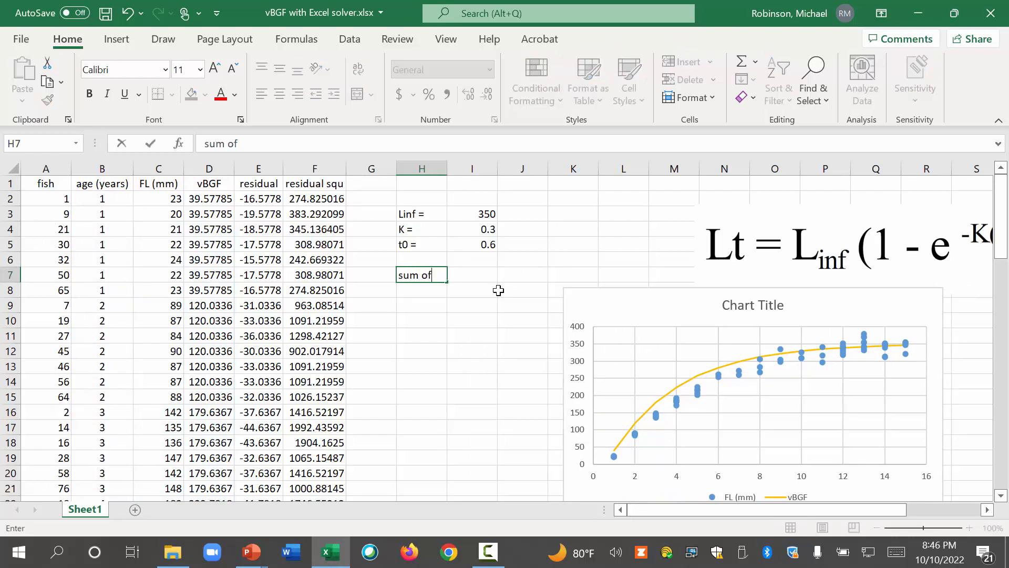
pyautogui.write('squared')
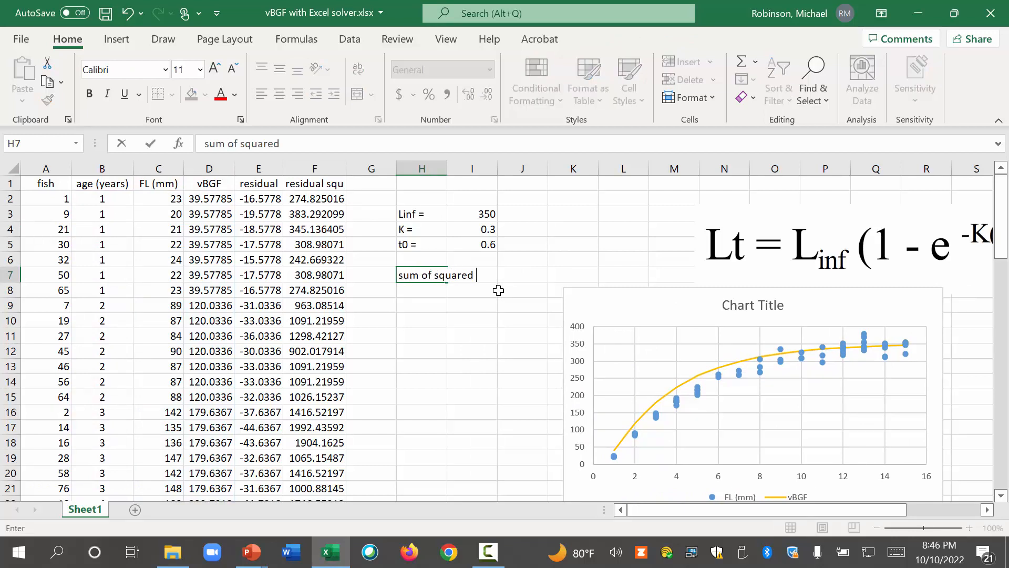
pyautogui.write('rsiduals')
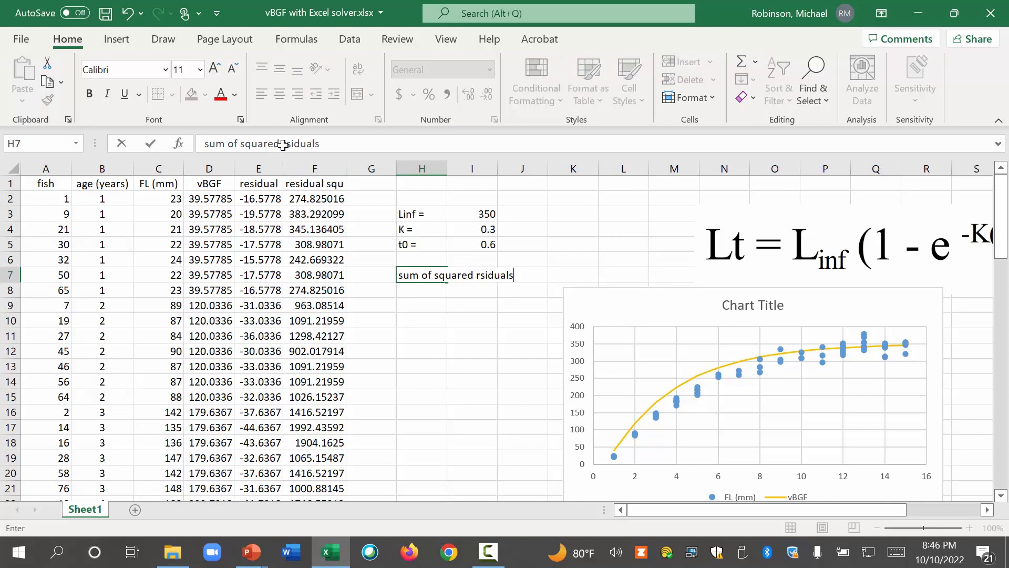
pyautogui.write('residuals')
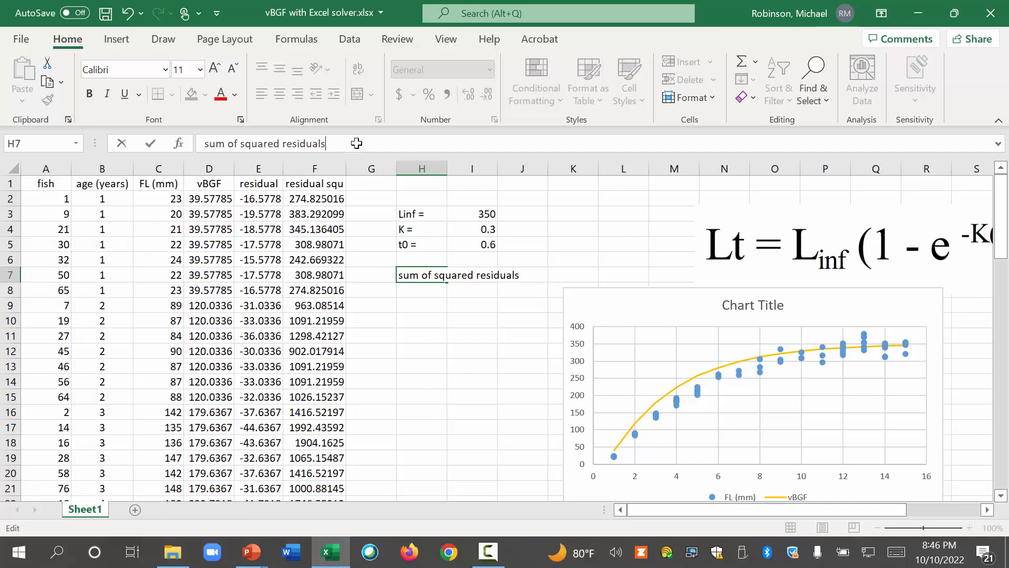
pyautogui.press('enter')
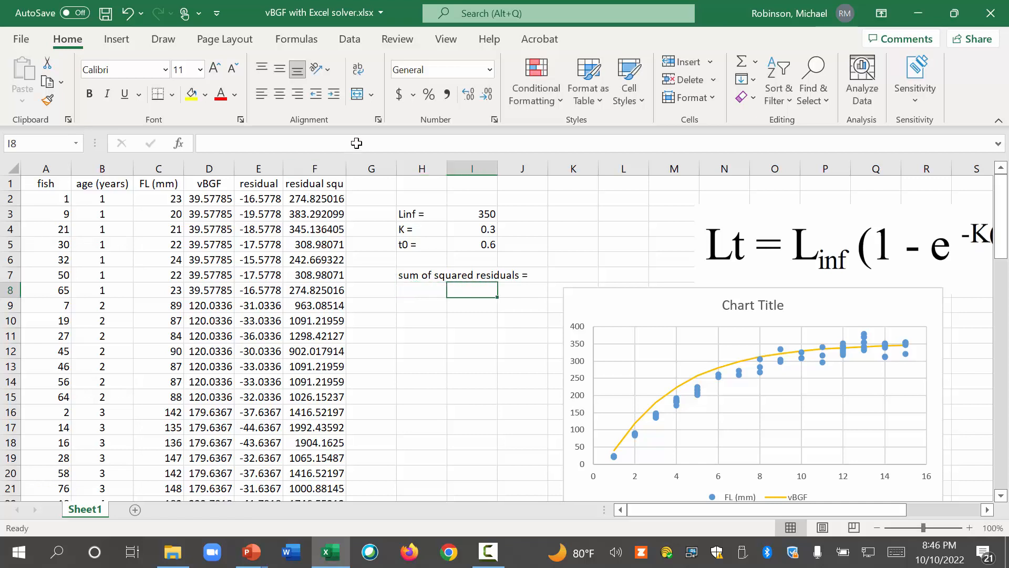
# Begin a =SUM( formula below the label over the squared residuals
pyautogui.write('=')
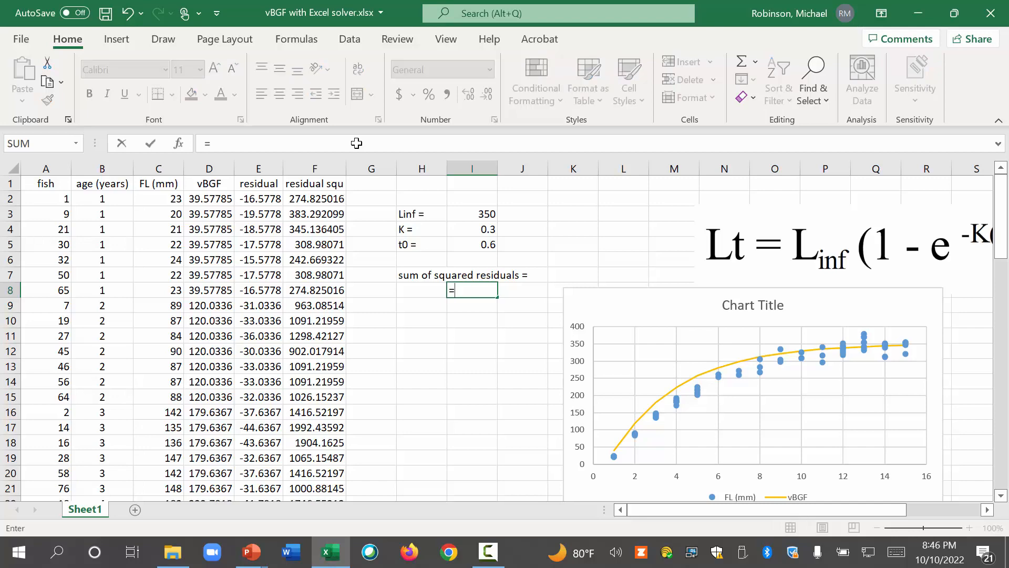
pyautogui.write('sum(')
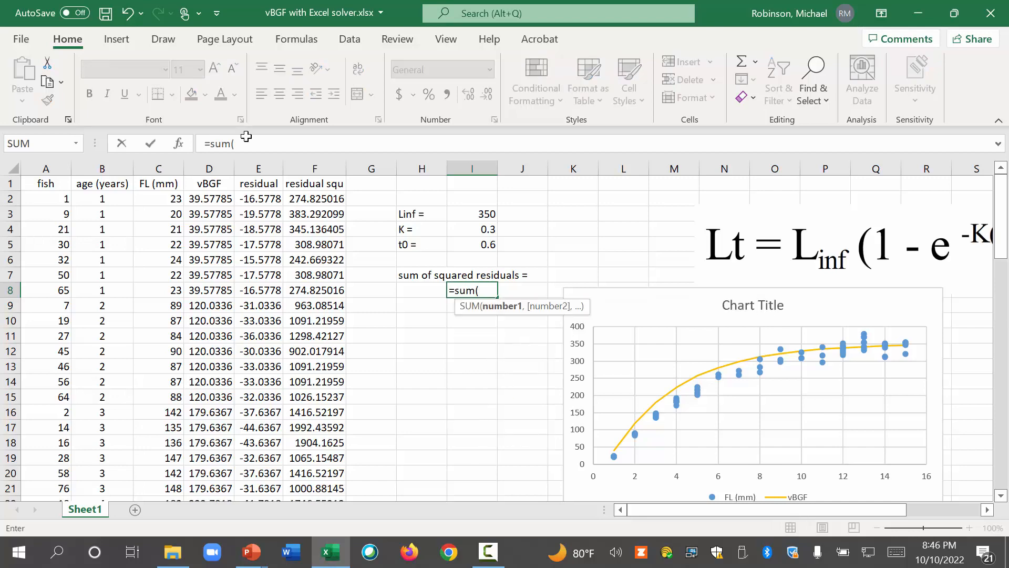
pyautogui.click(315, 168)
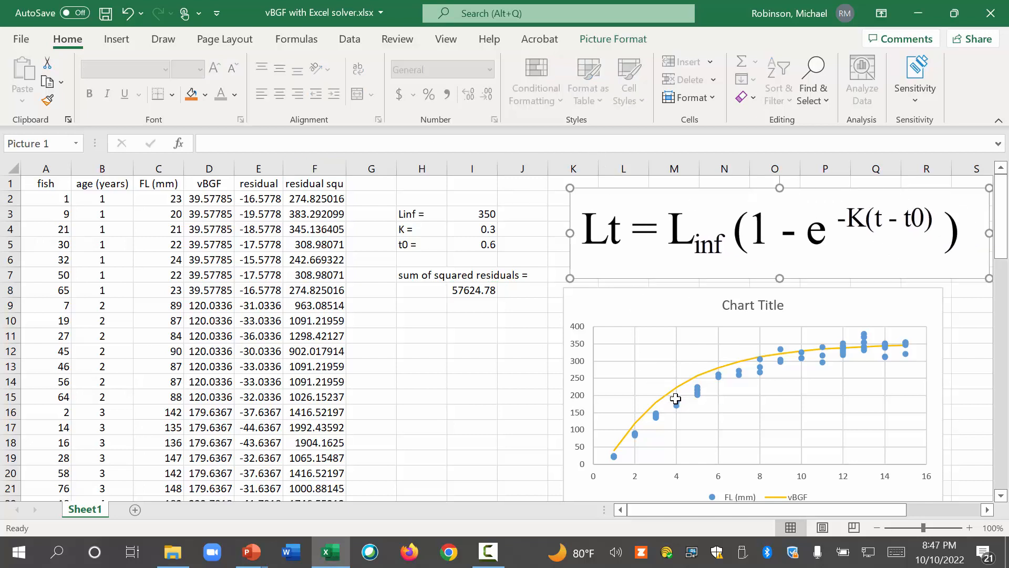
# Deselect the equation picture and select the Linf, K and t0 parameter cells
pyautogui.click(522, 410)
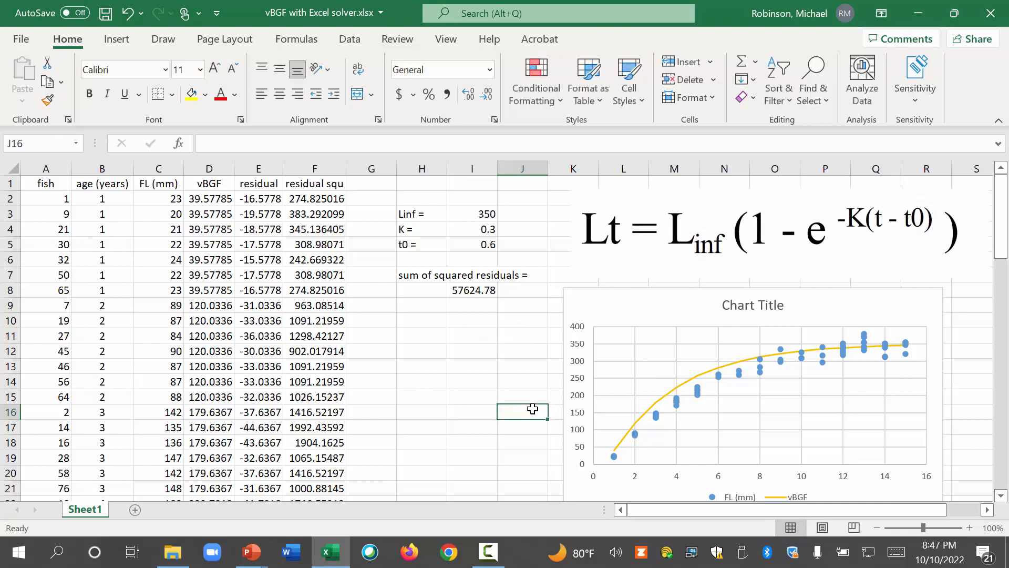
pyautogui.moveTo(422, 214); pyautogui.dragTo(472, 229)
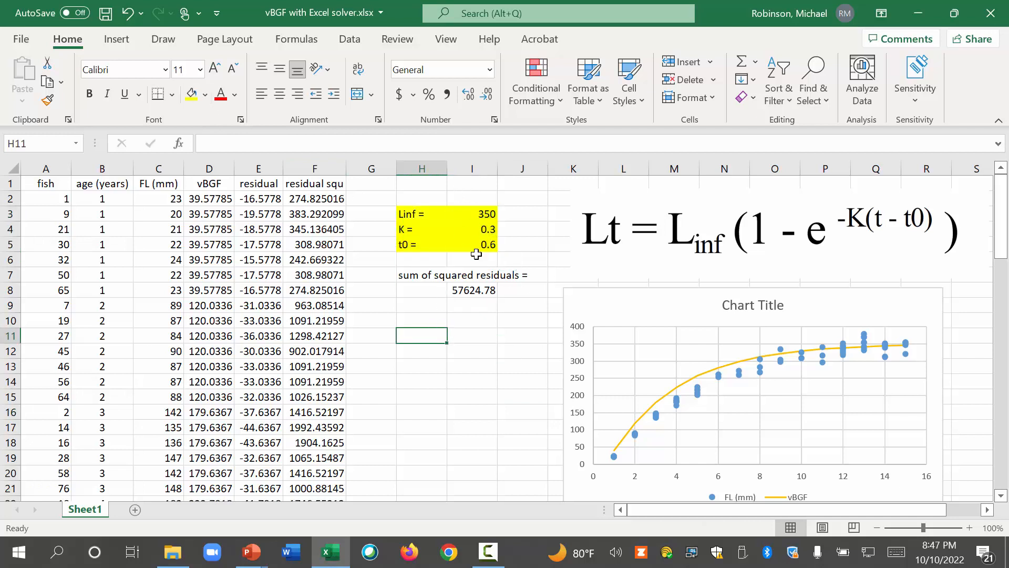
pyautogui.moveTo(491, 330)
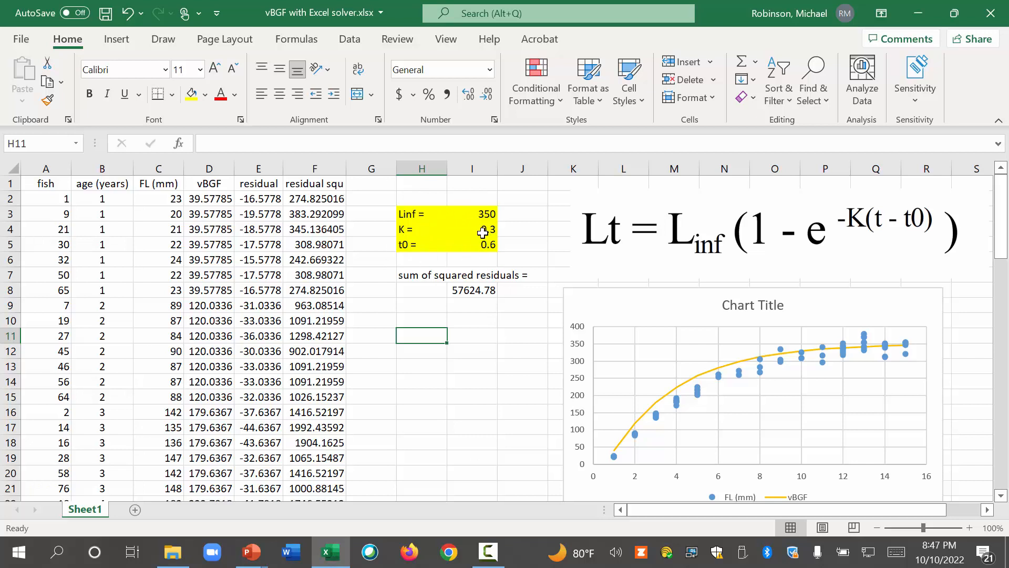
pyautogui.moveTo(485, 229)
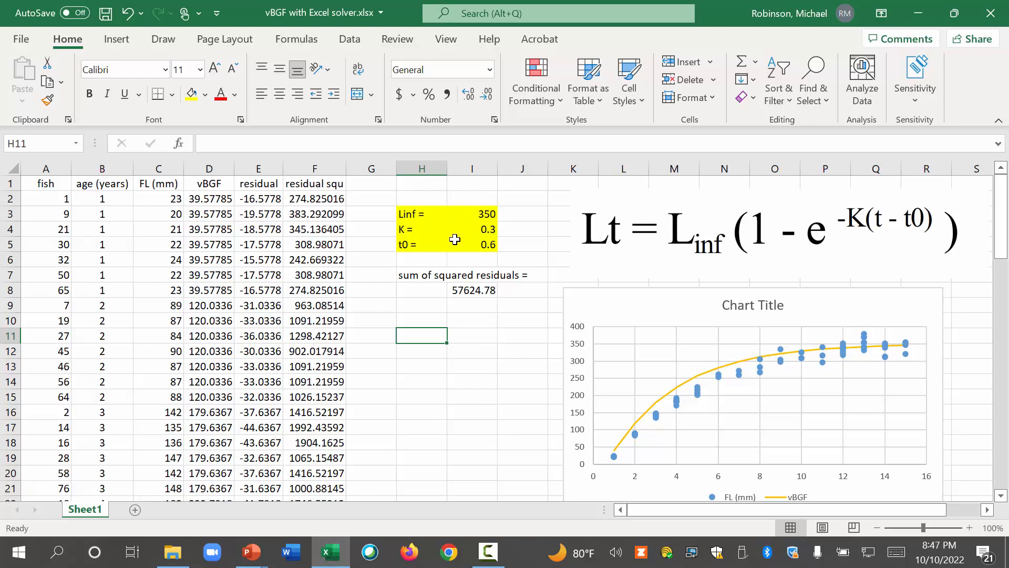
pyautogui.moveTo(552, 365)
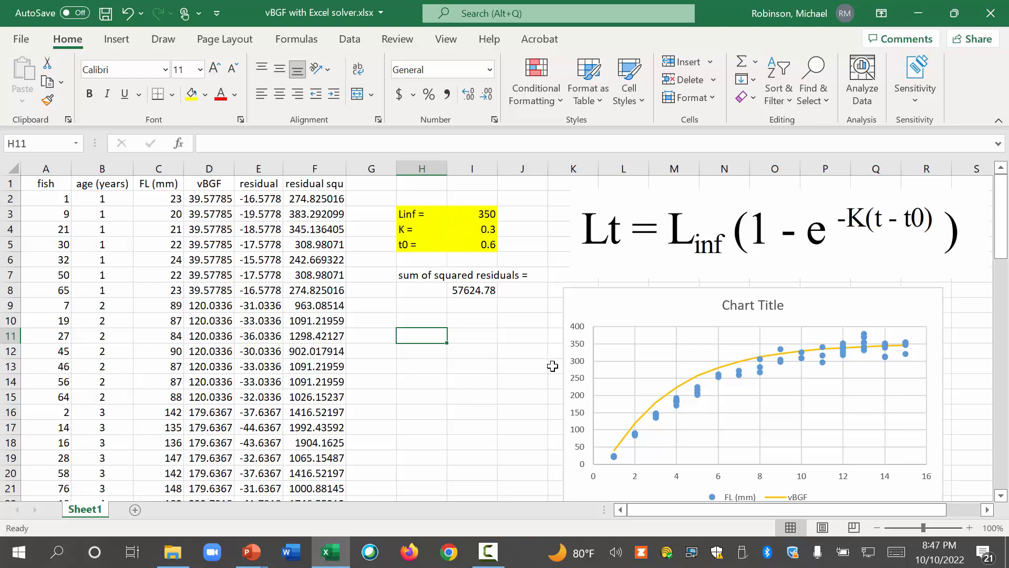
pyautogui.moveTo(459, 257)
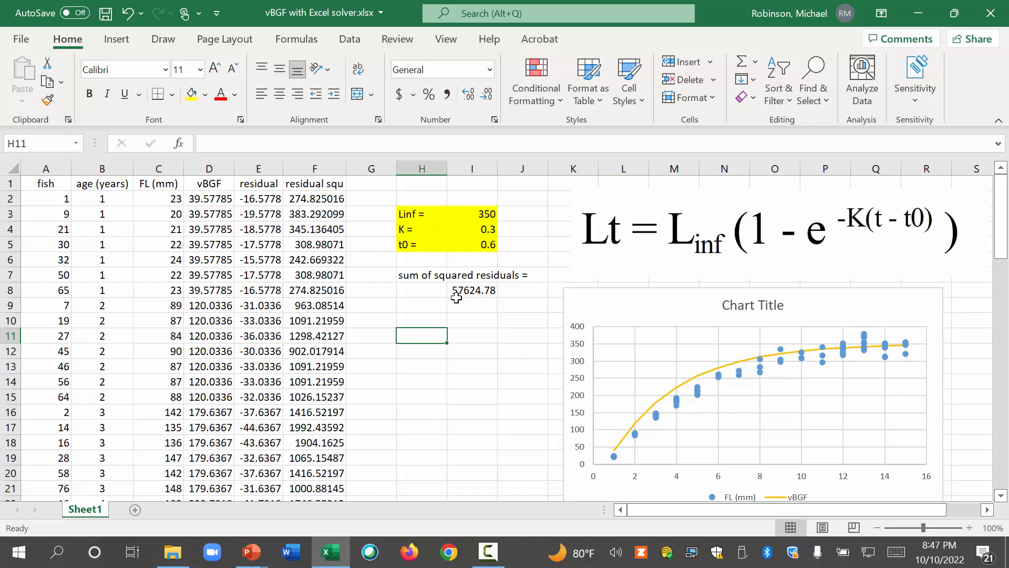
pyautogui.moveTo(474, 290)
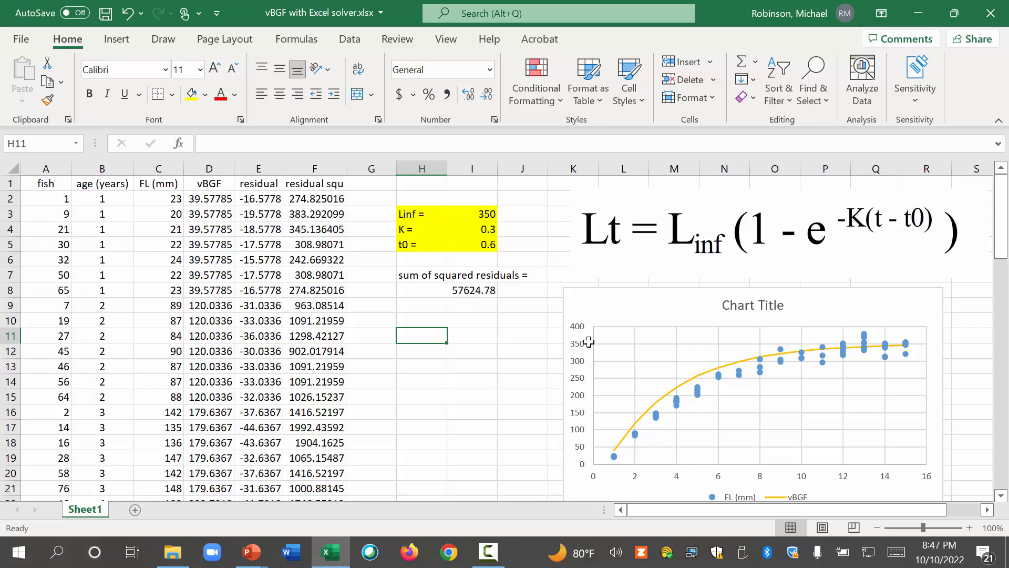
pyautogui.moveTo(400, 252)
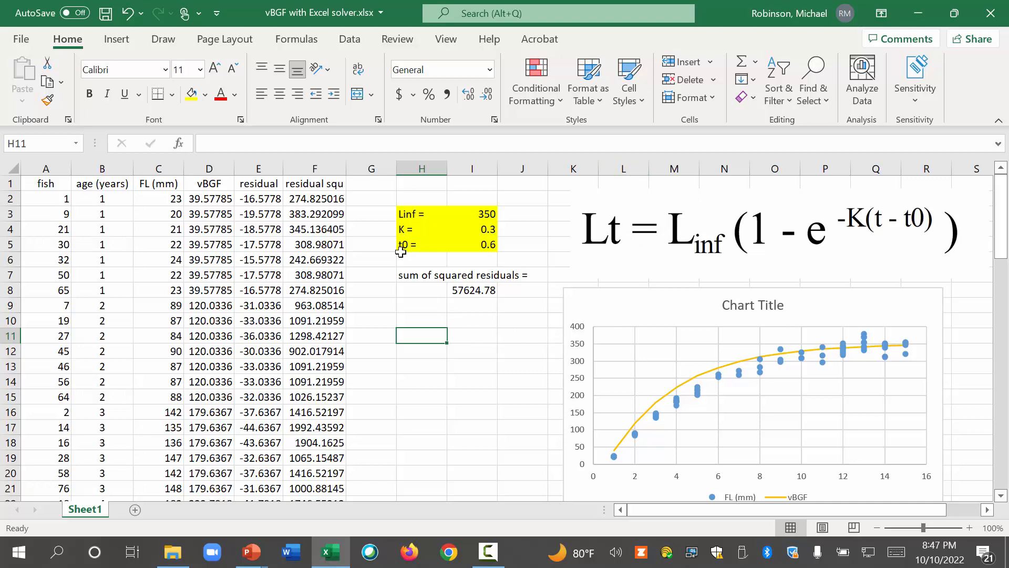
# Check the Data tab, then open Excel Options from File > More
pyautogui.click(349, 39)
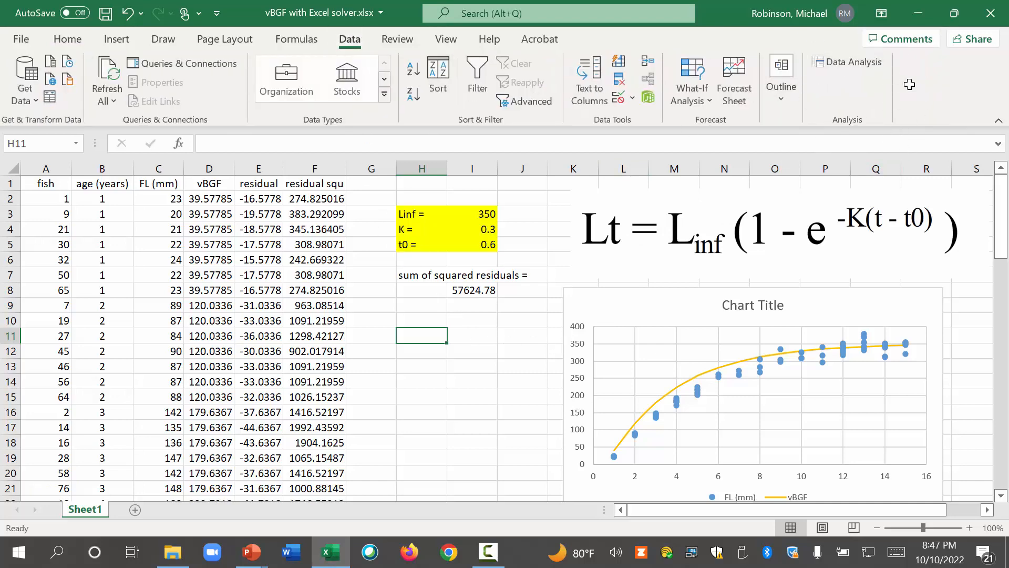
pyautogui.moveTo(5, 25)
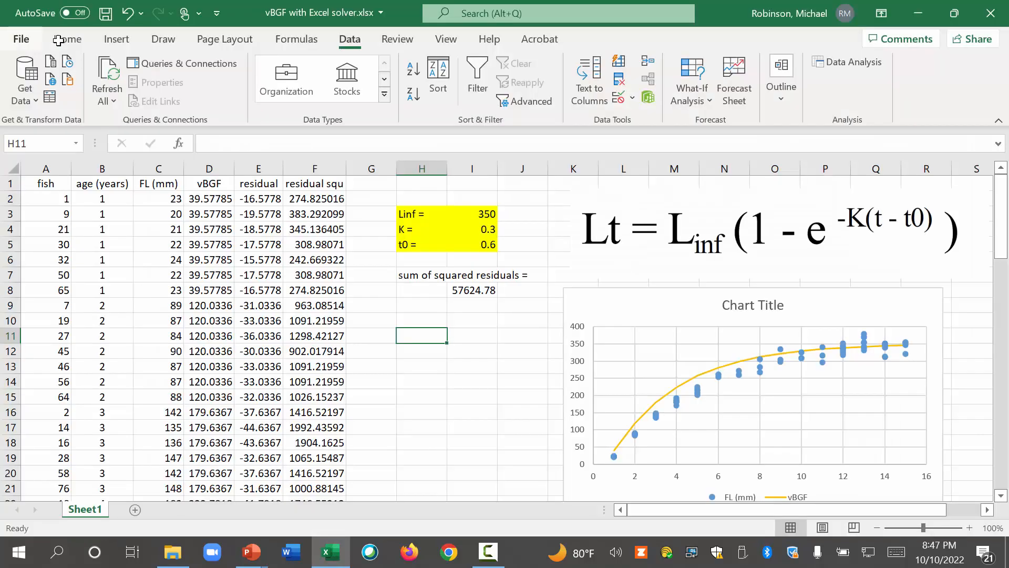
pyautogui.click(21, 39)
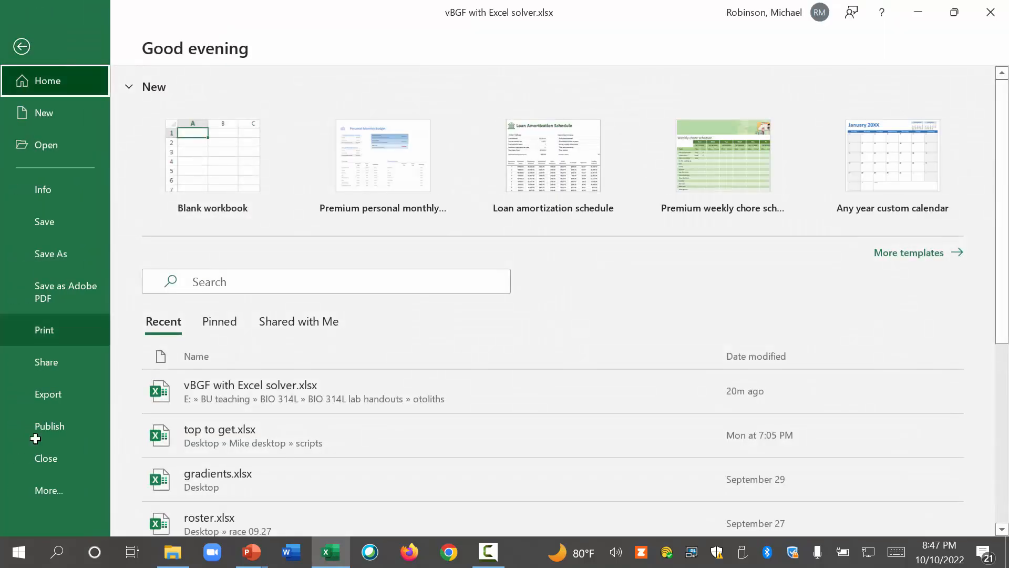
pyautogui.click(48, 490)
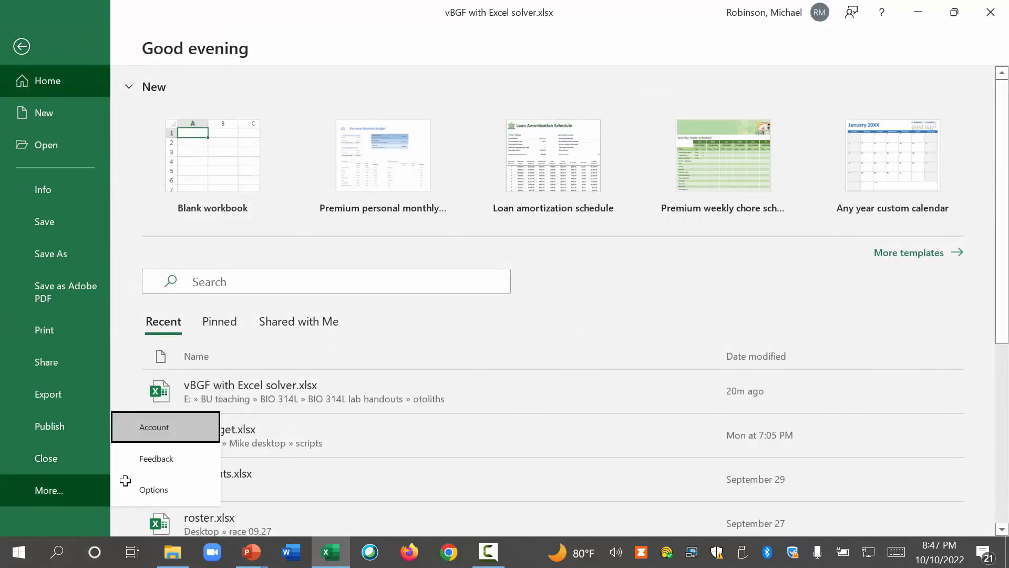
pyautogui.click(48, 490)
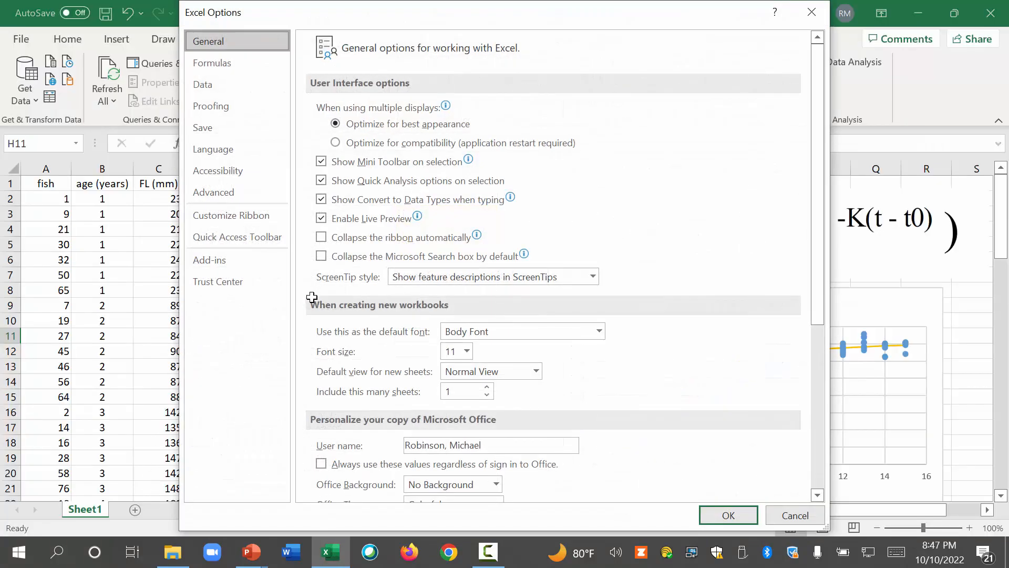
pyautogui.moveTo(209, 259)
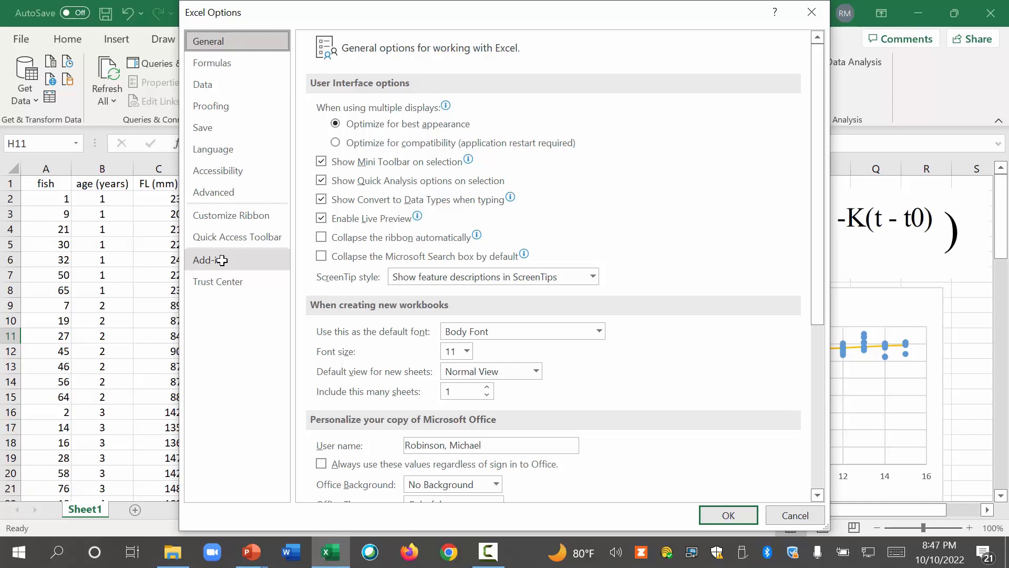
# Check Solver Add-in in the Excel Add-ins manager and confirm with OK
pyautogui.click(209, 260)
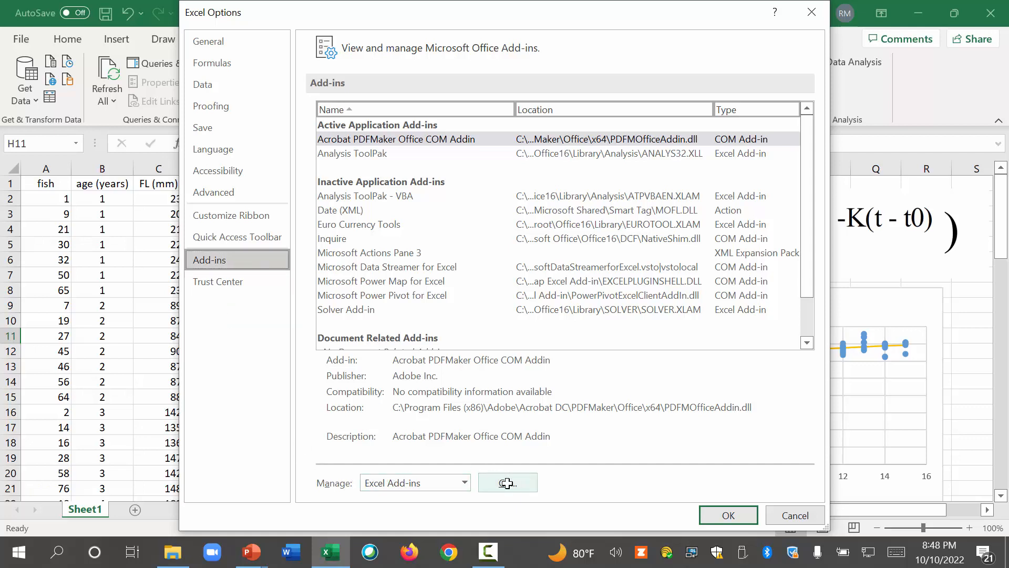
pyautogui.click(506, 482)
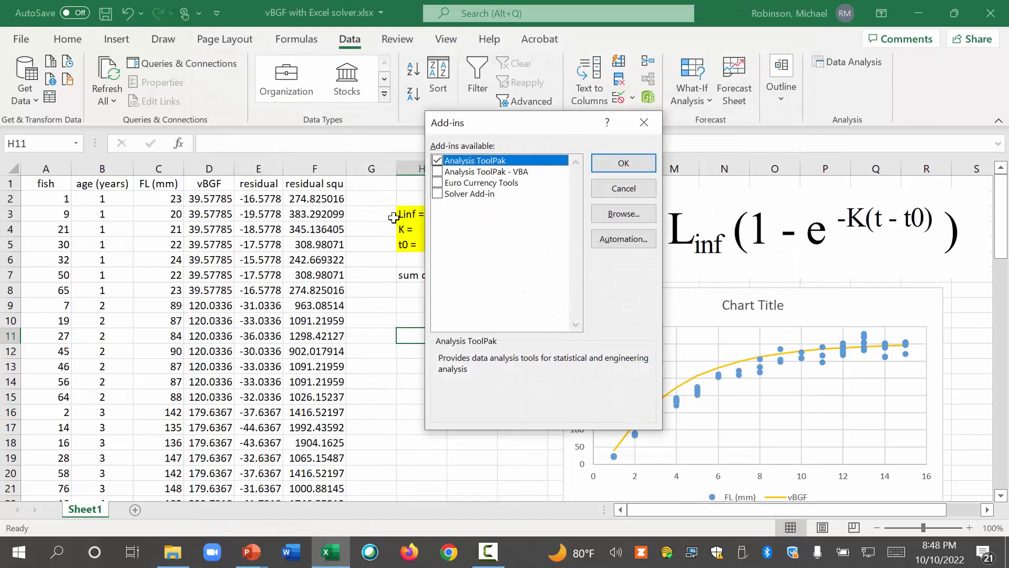
pyautogui.click(469, 193)
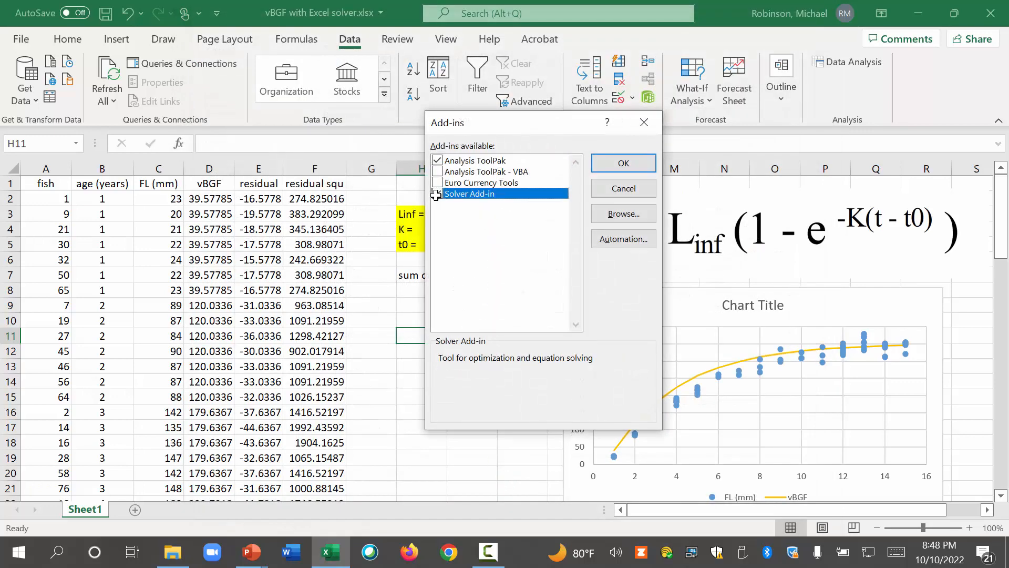
pyautogui.click(438, 194)
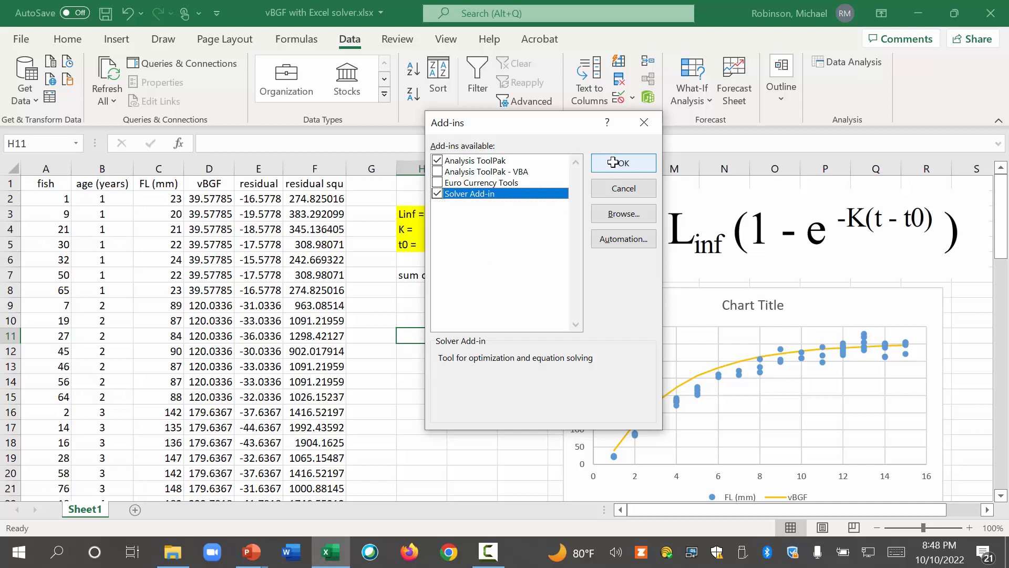
pyautogui.click(619, 162)
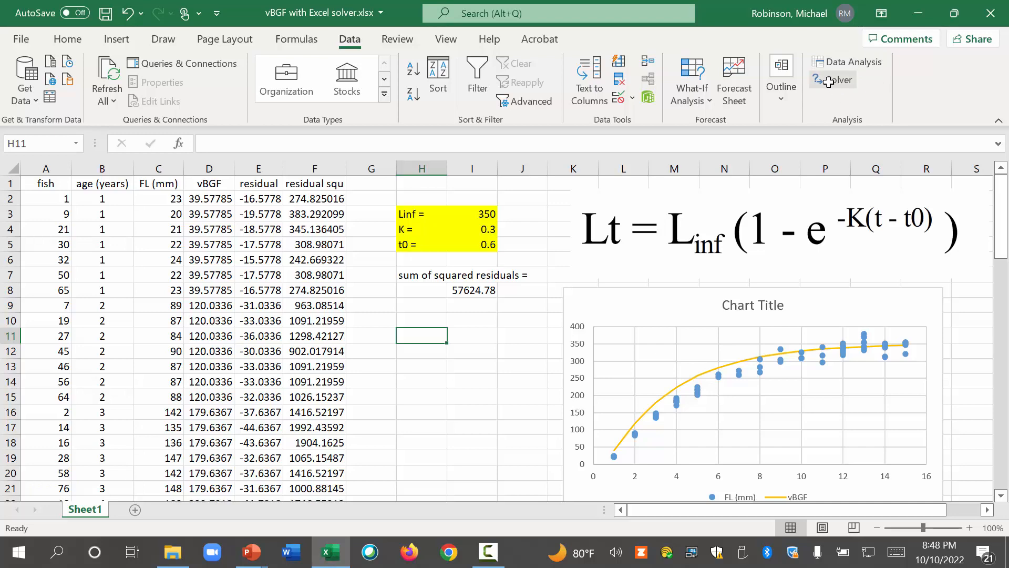
# Run Solver minimizing I8 by changing Linf, K and t0 in I3:I5
pyautogui.click(833, 80)
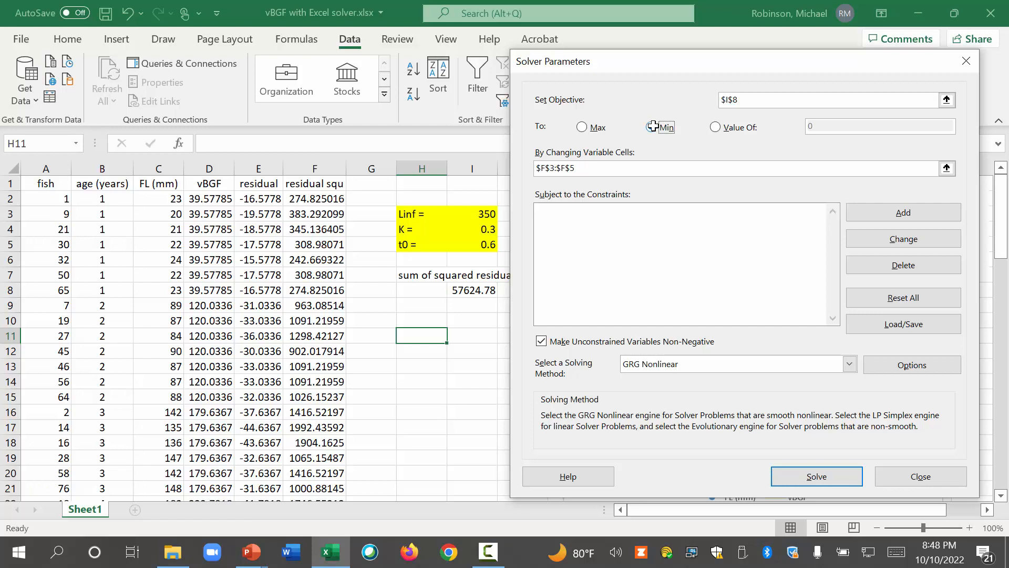
pyautogui.click(651, 127)
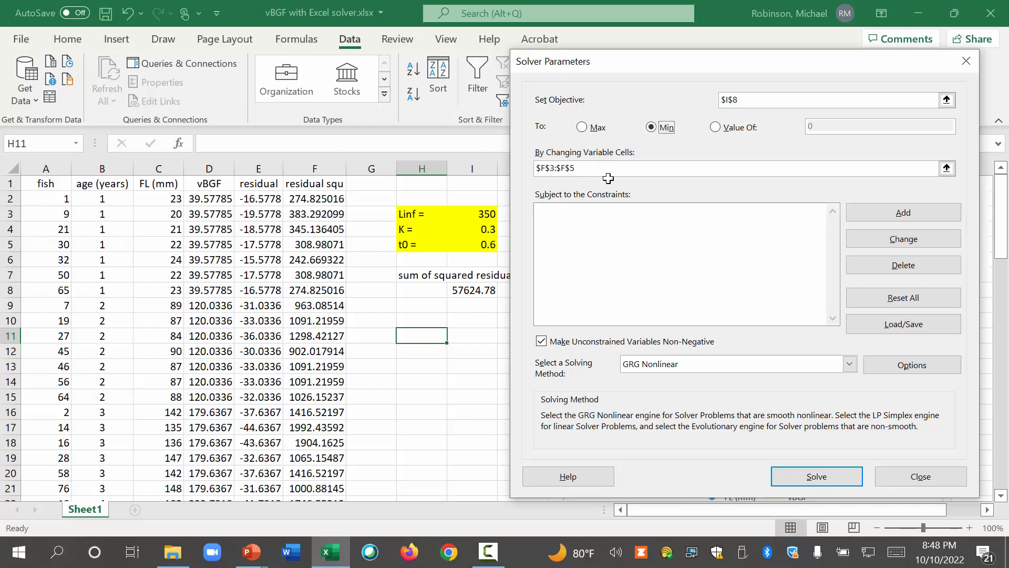
pyautogui.click(734, 168)
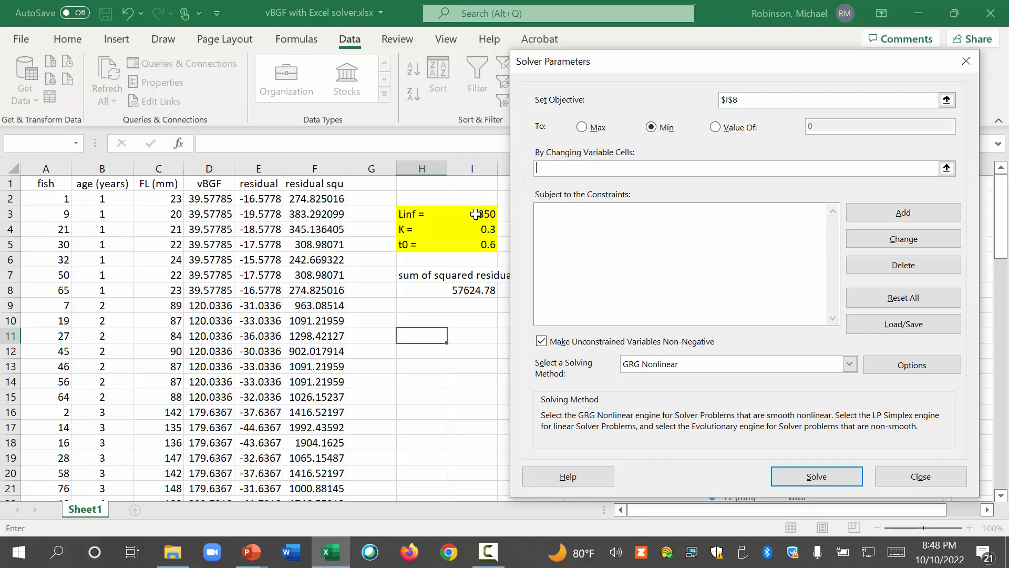
pyautogui.moveTo(472, 214); pyautogui.dragTo(472, 243)
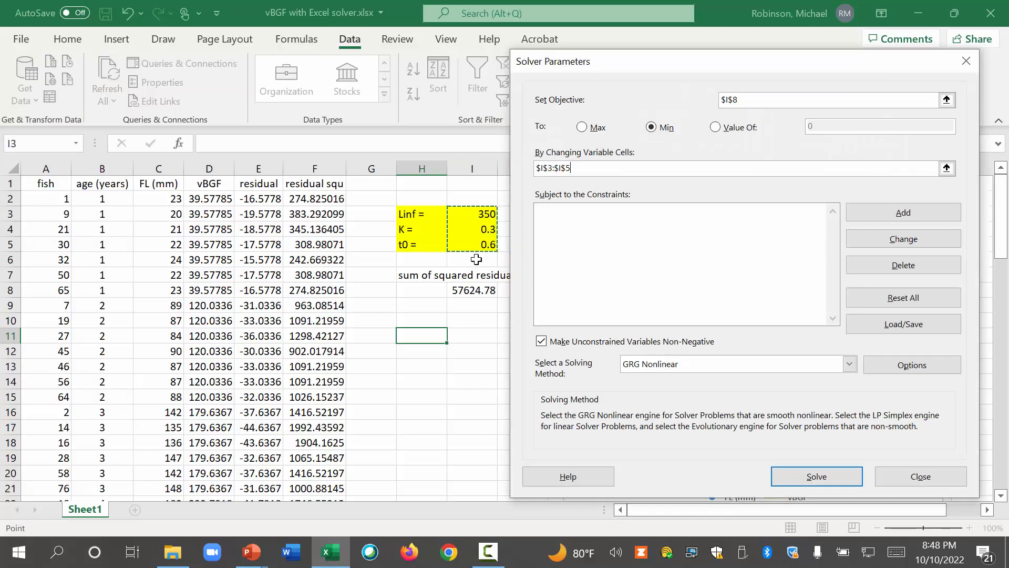
pyautogui.moveTo(472, 291)
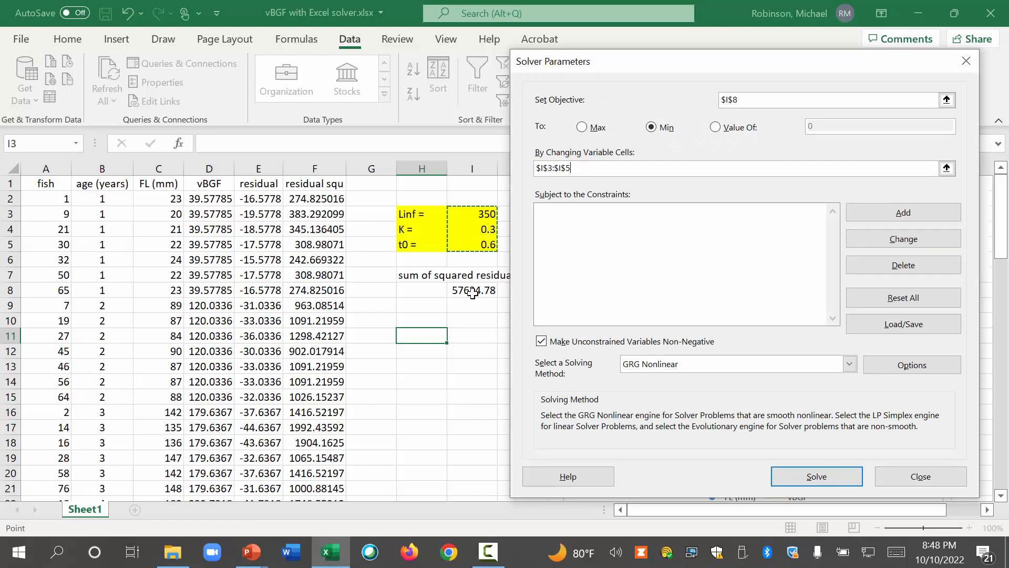
pyautogui.moveTo(482, 289)
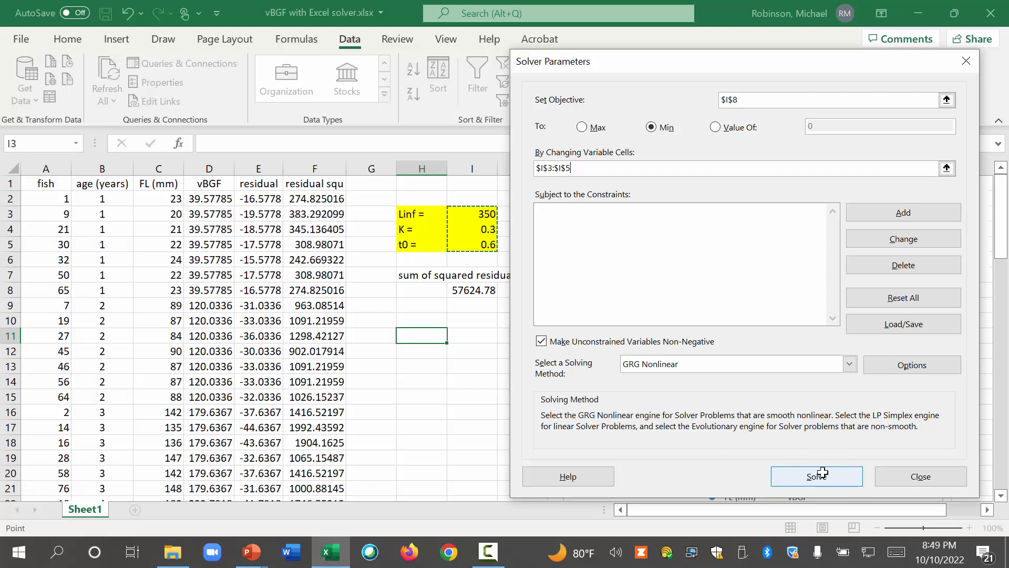
pyautogui.click(817, 476)
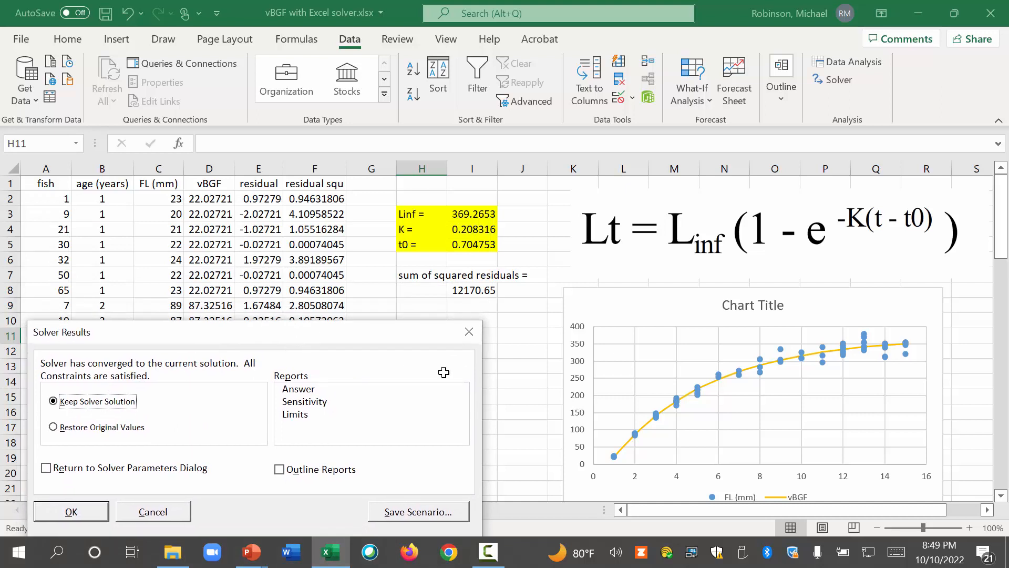
pyautogui.moveTo(675, 397)
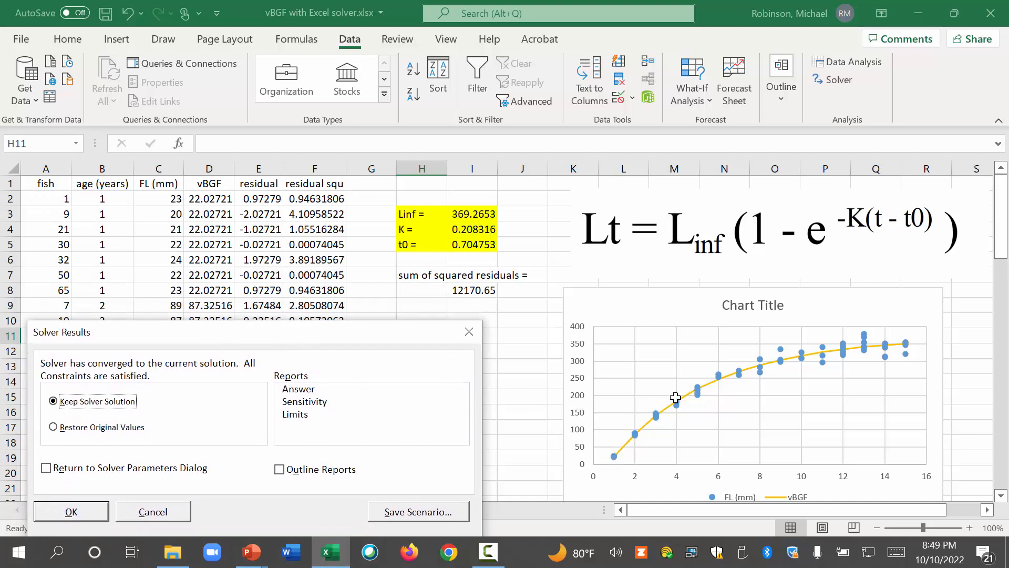
pyautogui.moveTo(904, 344)
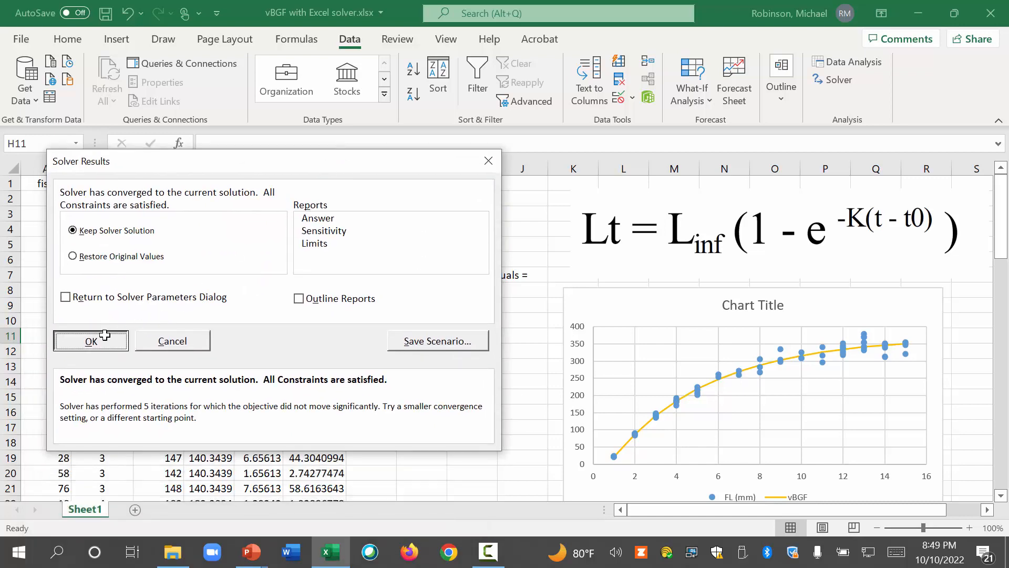
pyautogui.click(90, 341)
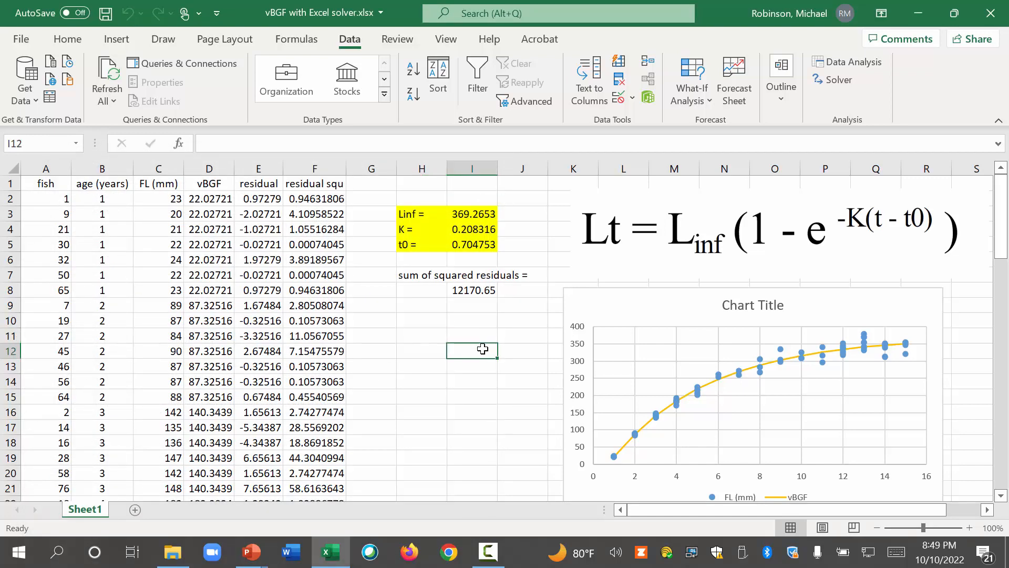
pyautogui.click(472, 213)
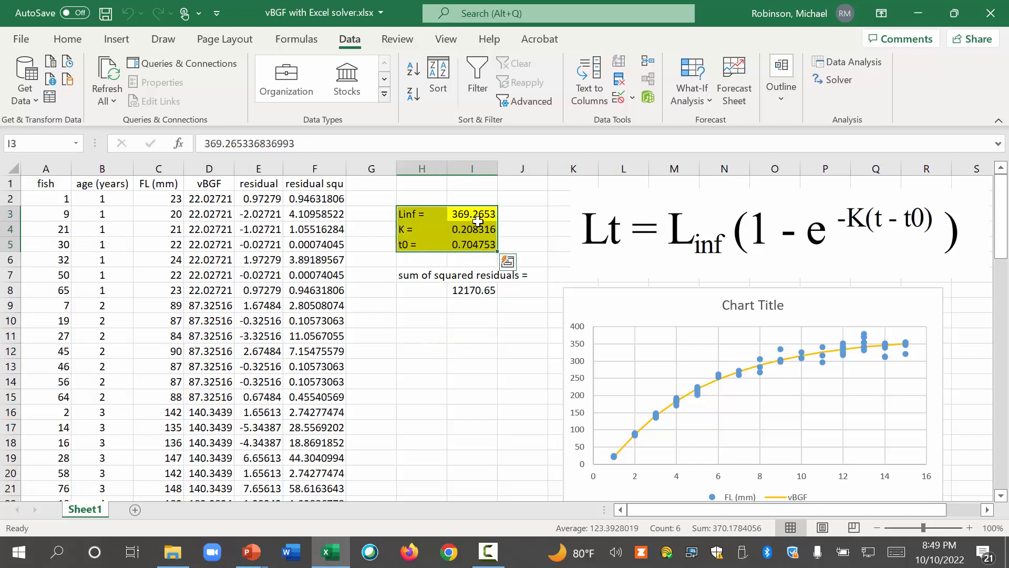
pyautogui.click(472, 214)
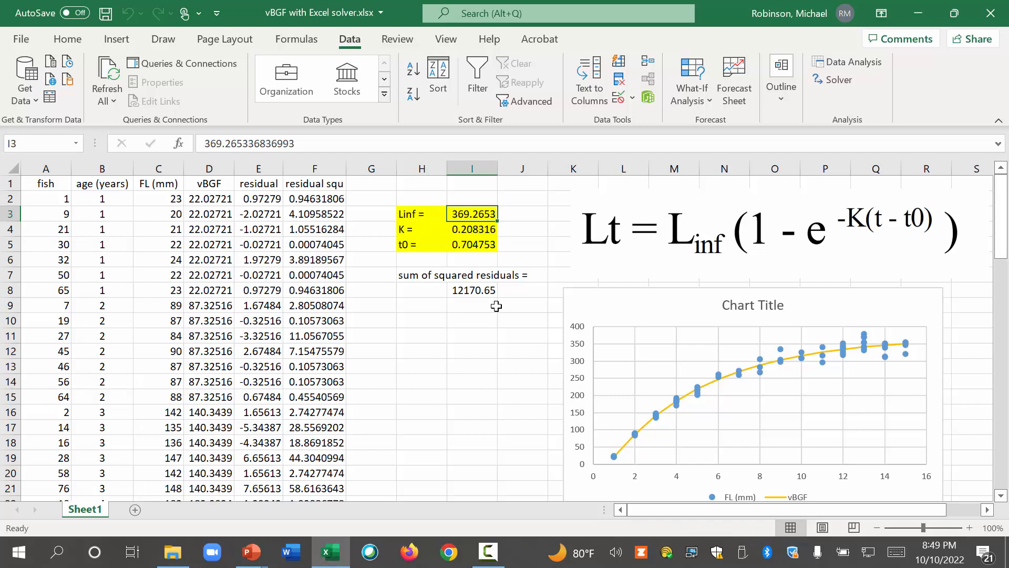
pyautogui.click(472, 229)
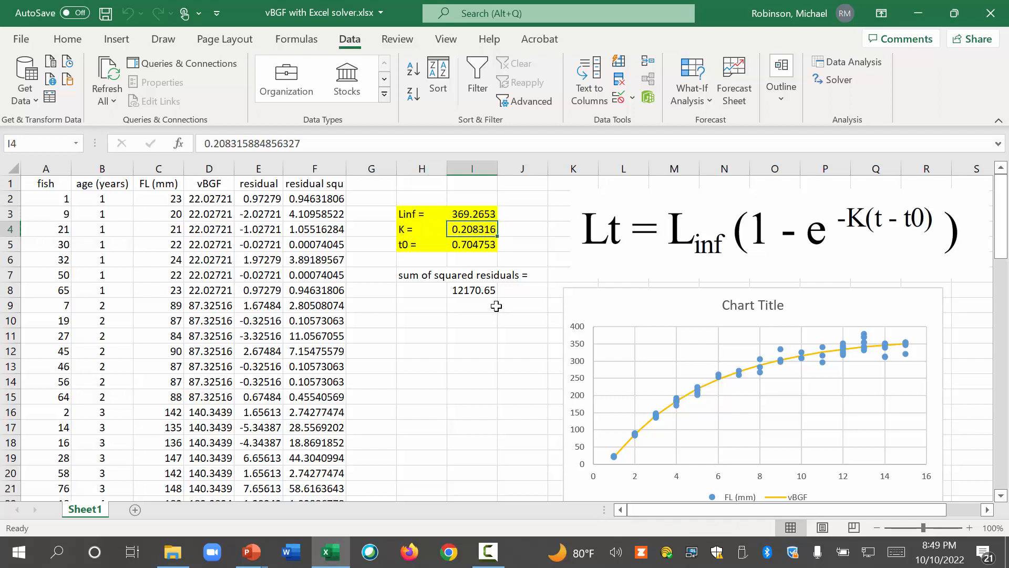
pyautogui.click(472, 244)
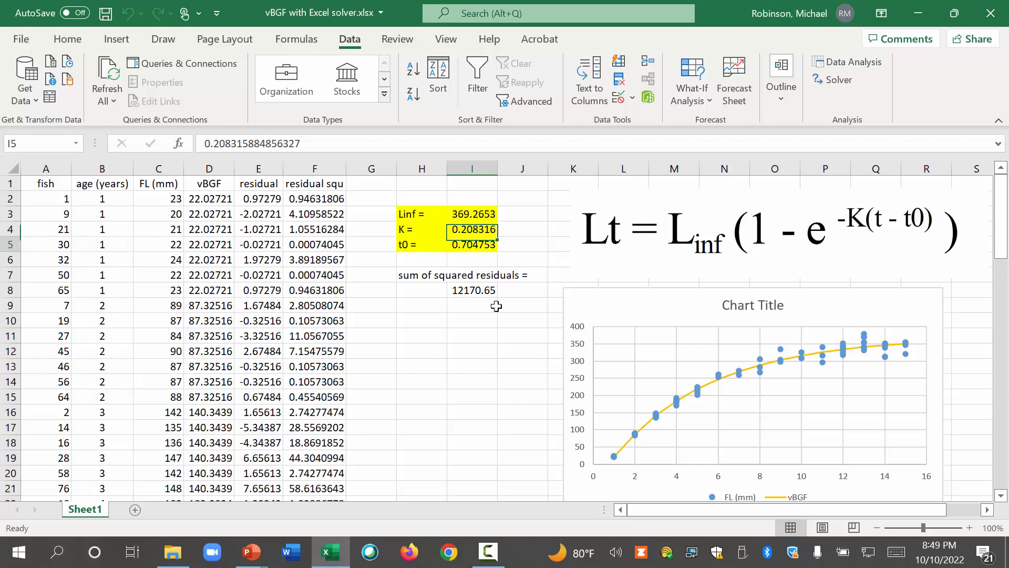
pyautogui.click(472, 244)
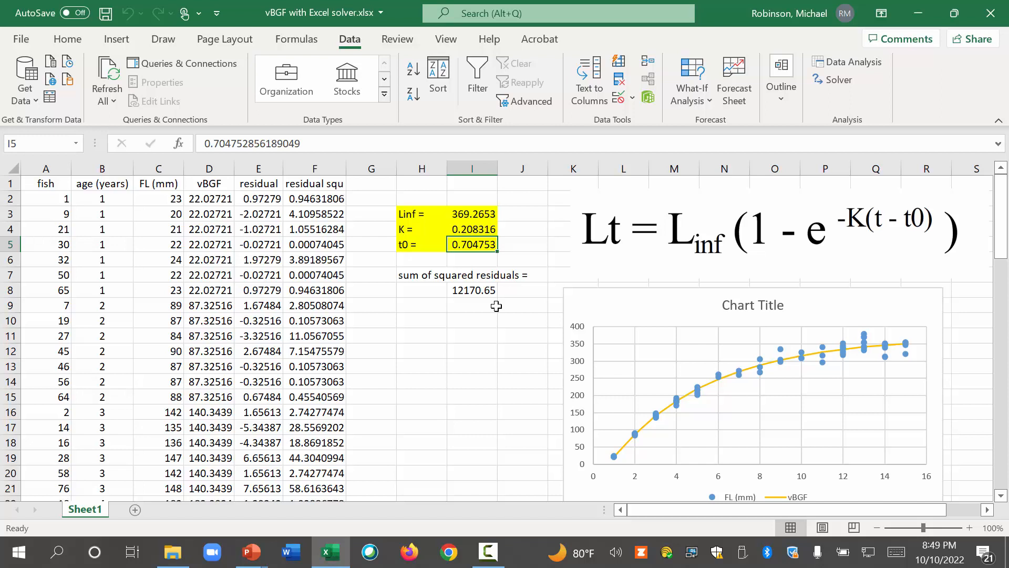
pyautogui.click(472, 214)
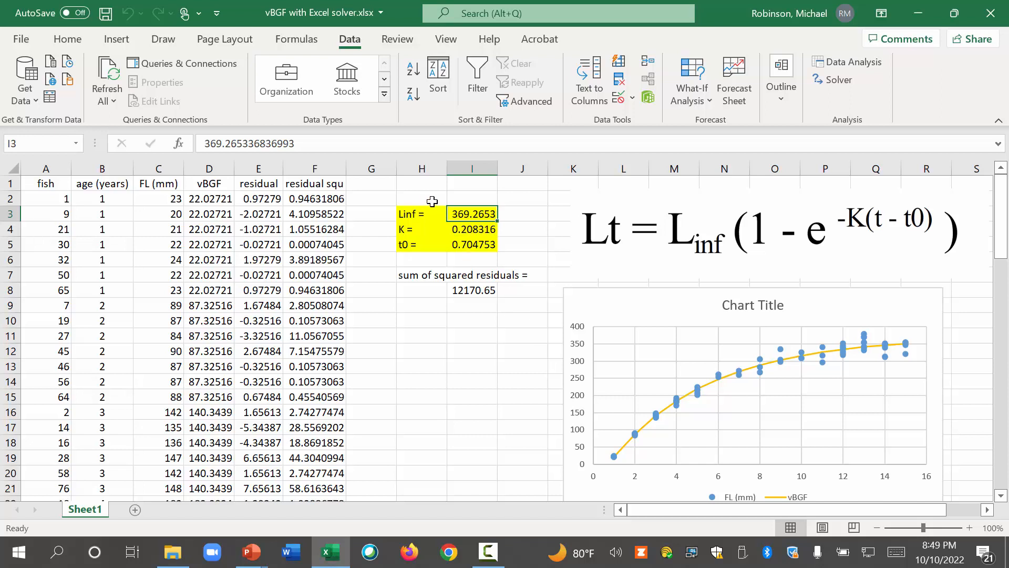
pyautogui.write('param')
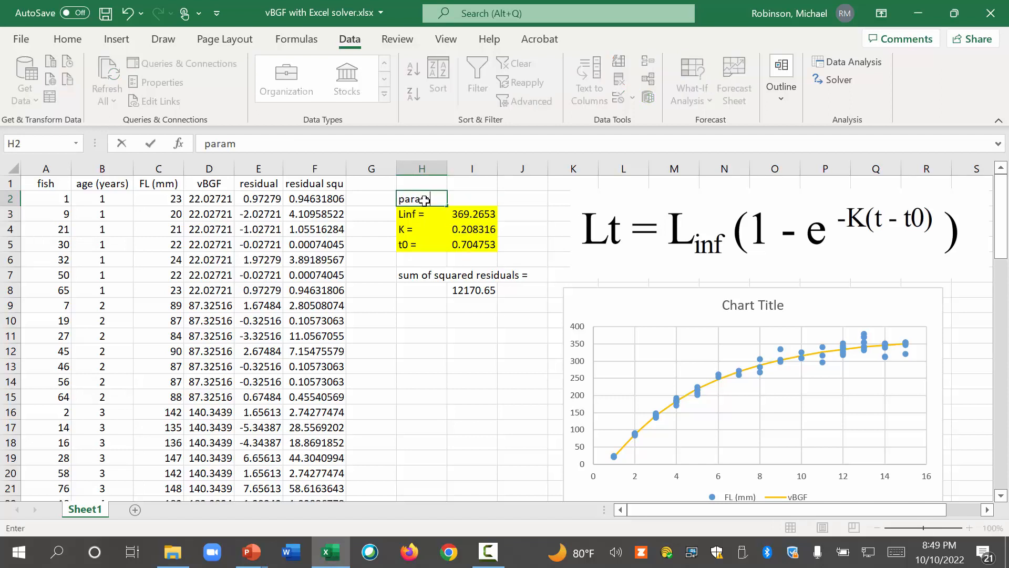
# Type the heading 'parameters of the vBGF for this population of fish' above the fitted values
pyautogui.write('et')
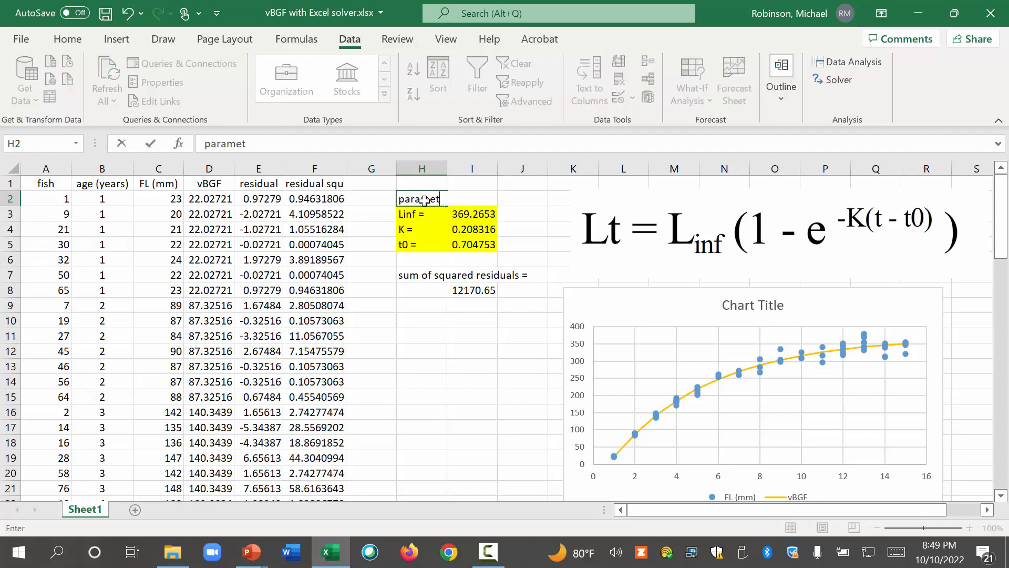
pyautogui.write('ers of th')
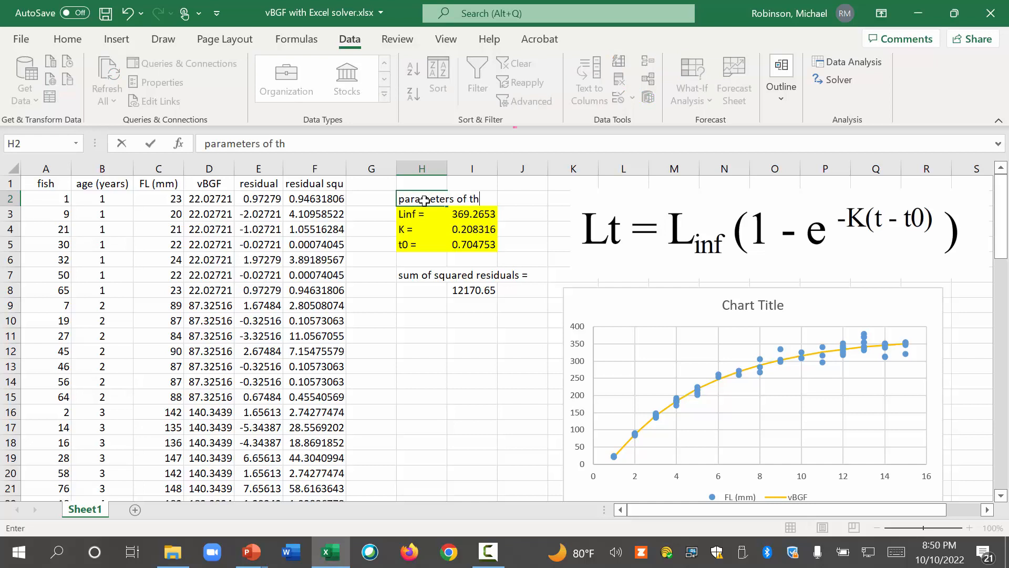
pyautogui.write('e vBGF')
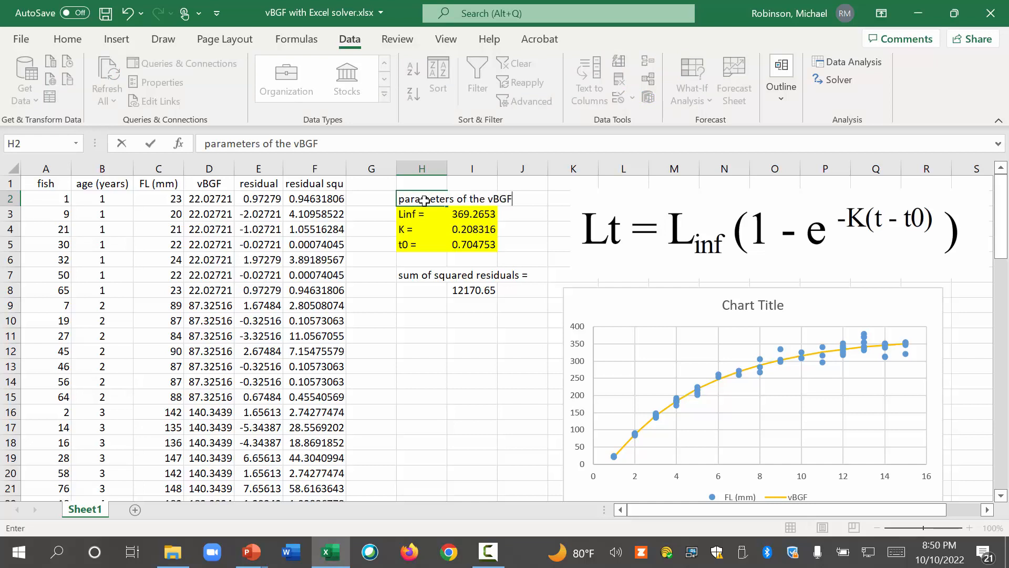
pyautogui.write('for thi')
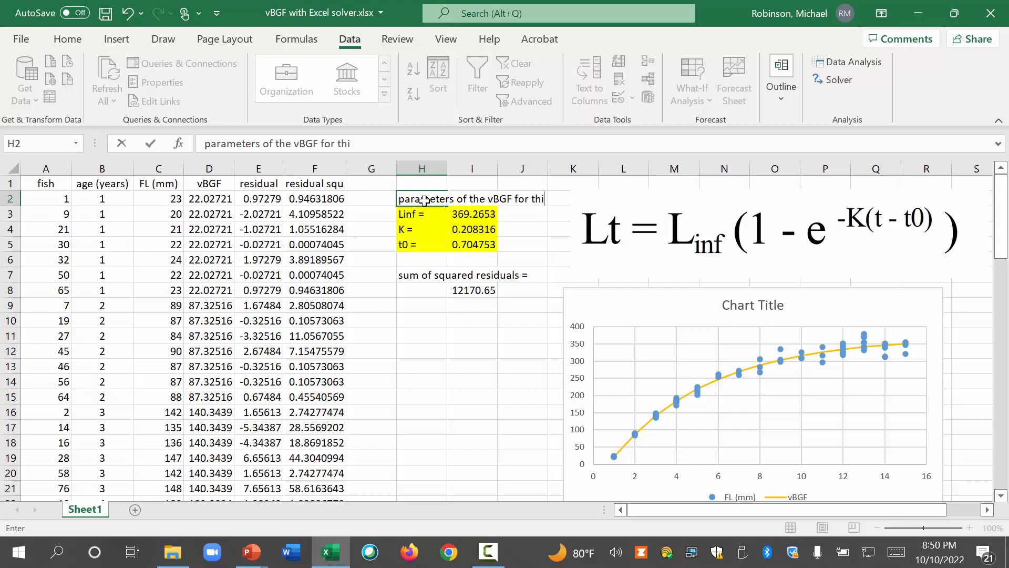
pyautogui.write('s popul')
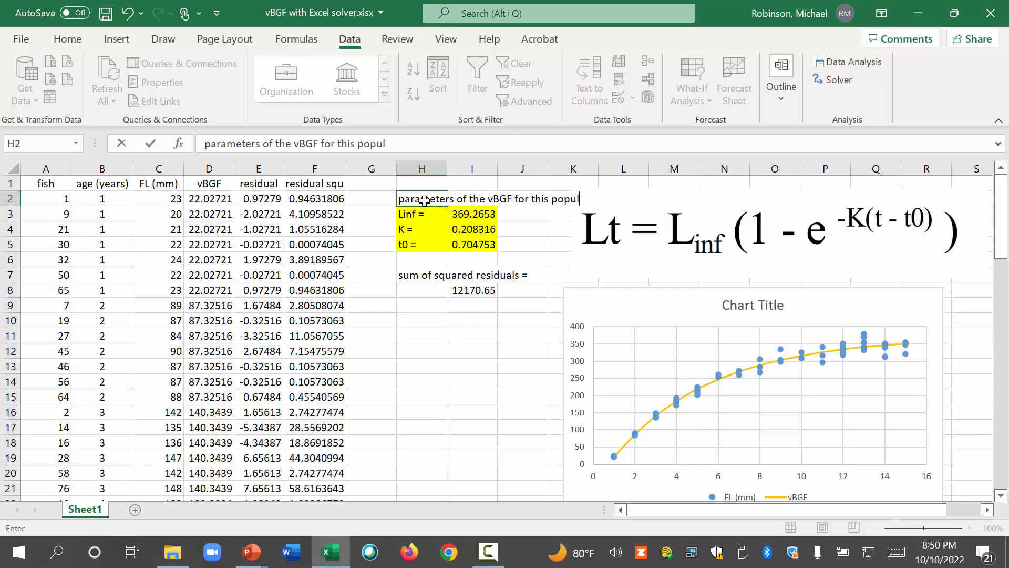
pyautogui.write('ation of fish')
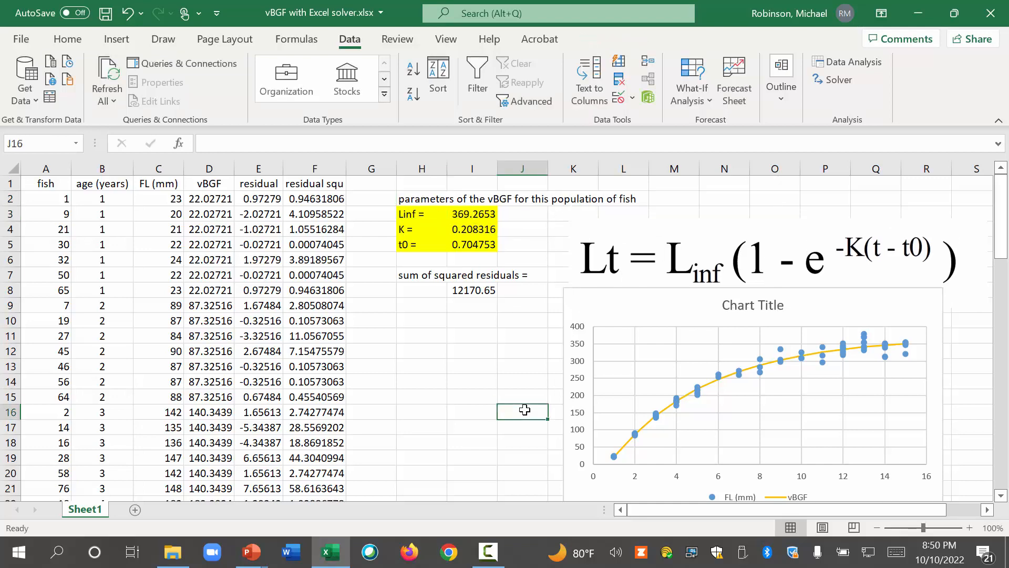
pyautogui.moveTo(626, 296)
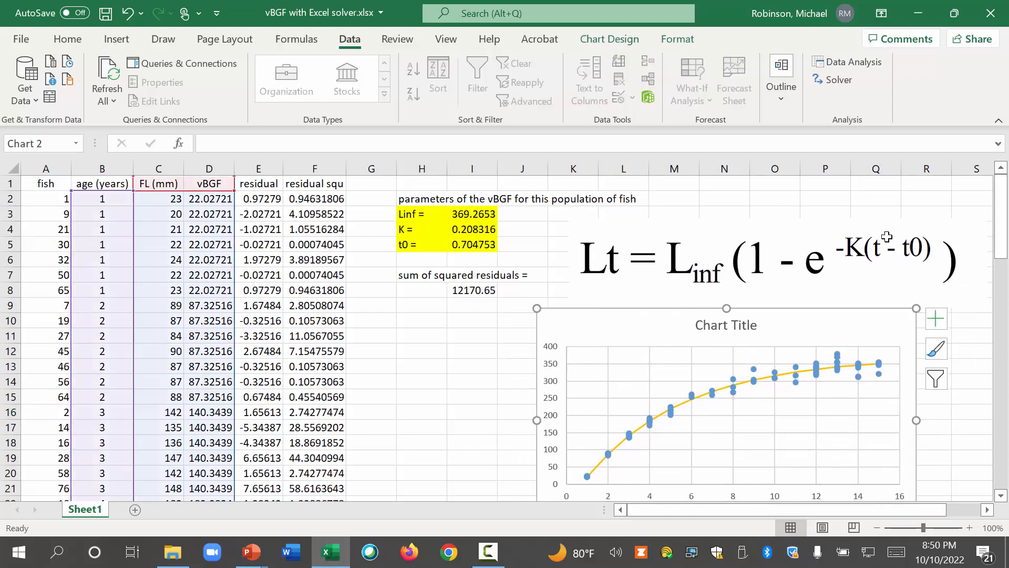
# Remove the placeholder Chart Title and horizontal gridlines from the growth-curve chart
pyautogui.scroll(-3)
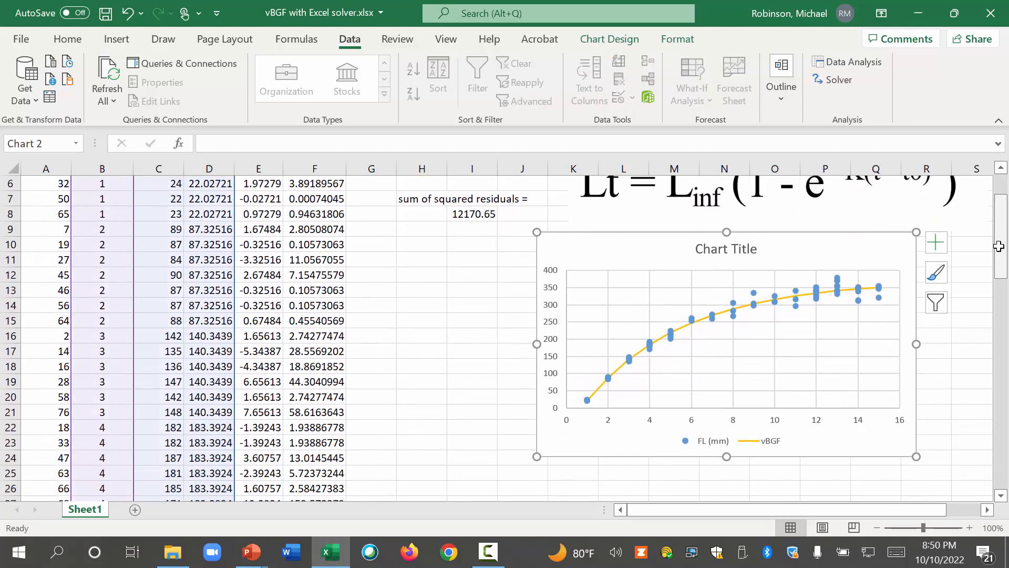
pyautogui.click(926, 381)
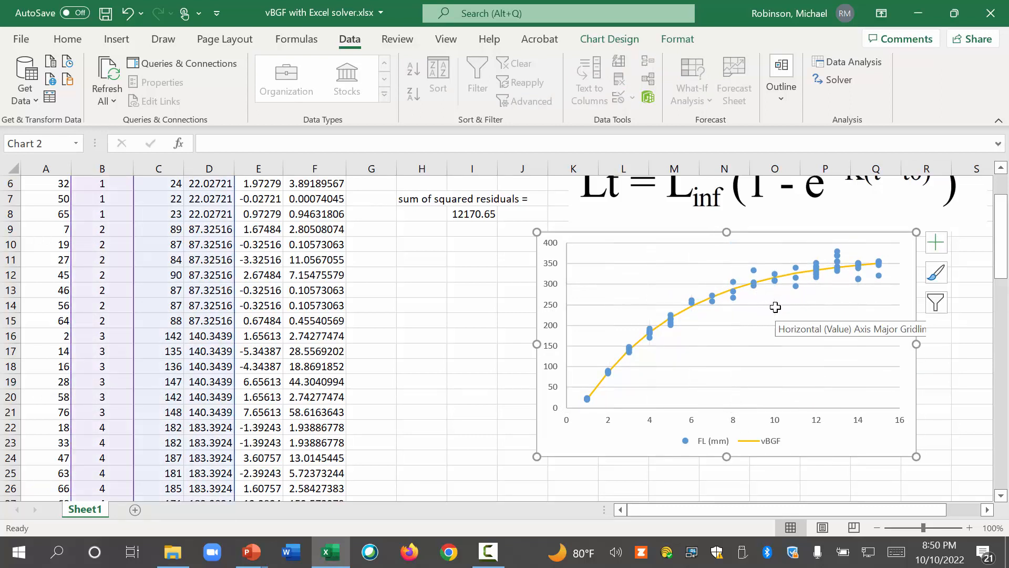
pyautogui.moveTo(745, 422)
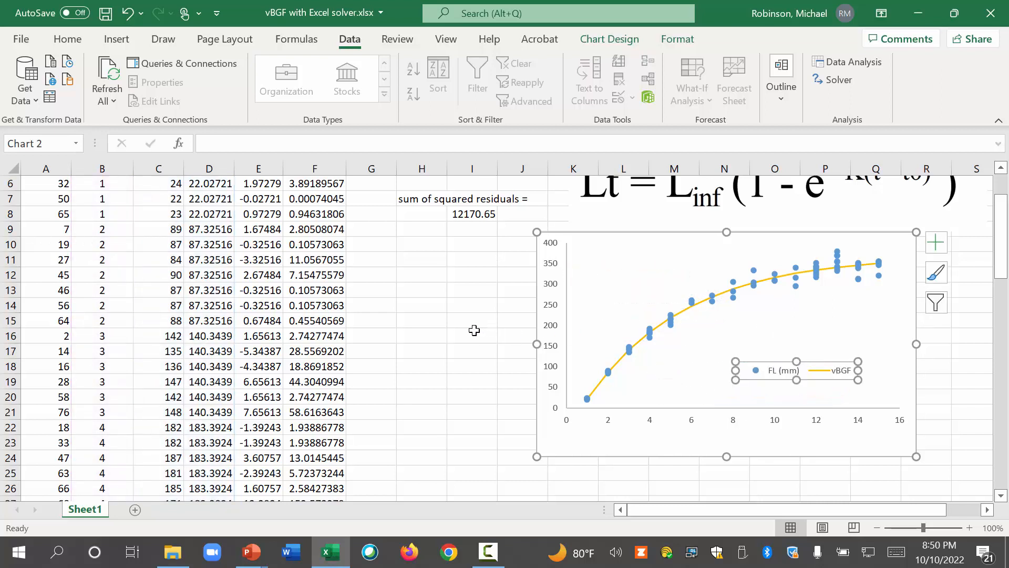
pyautogui.click(472, 335)
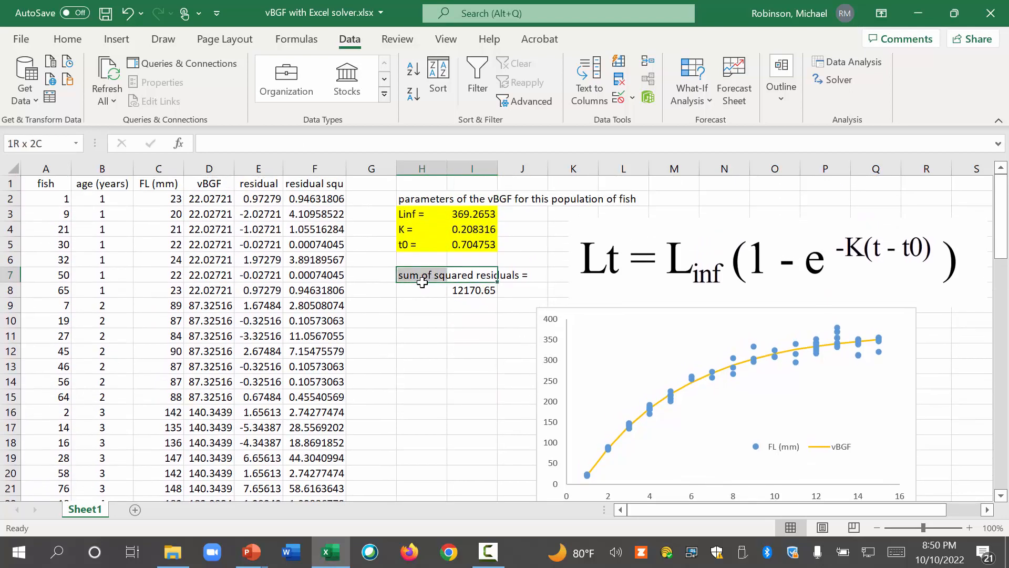
pyautogui.click(421, 321)
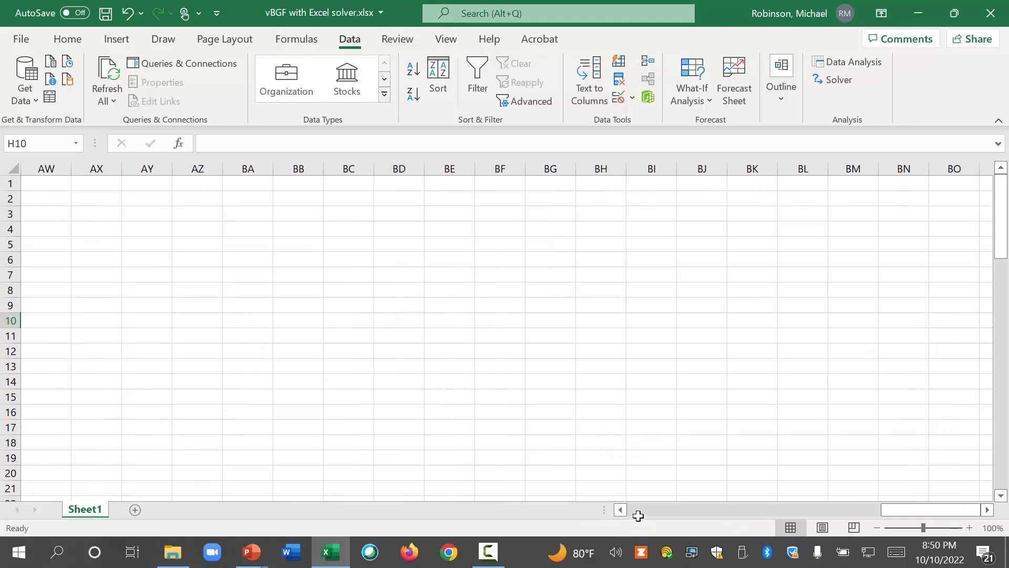
pyautogui.hscroll(-3)
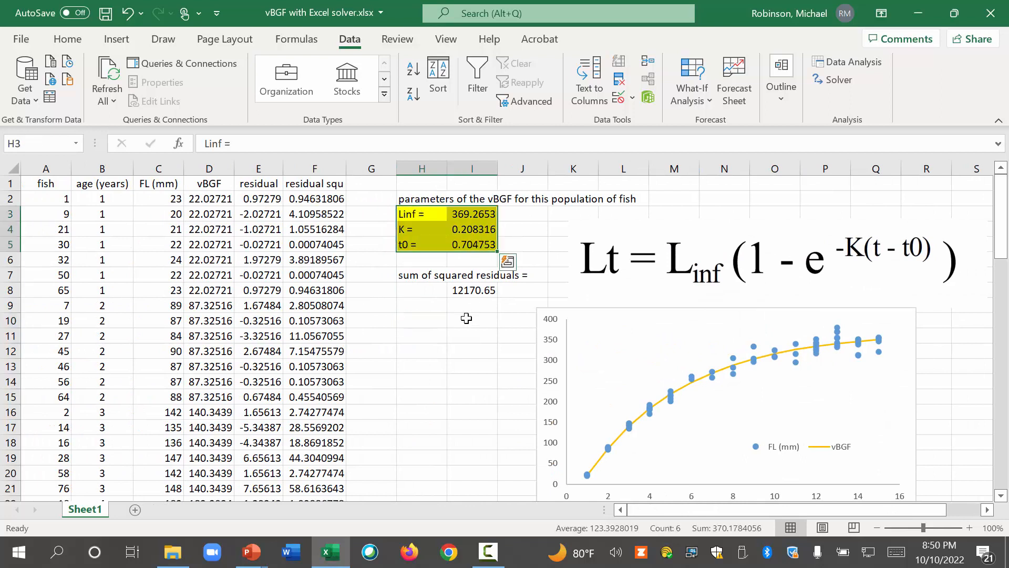
pyautogui.moveTo(607, 330)
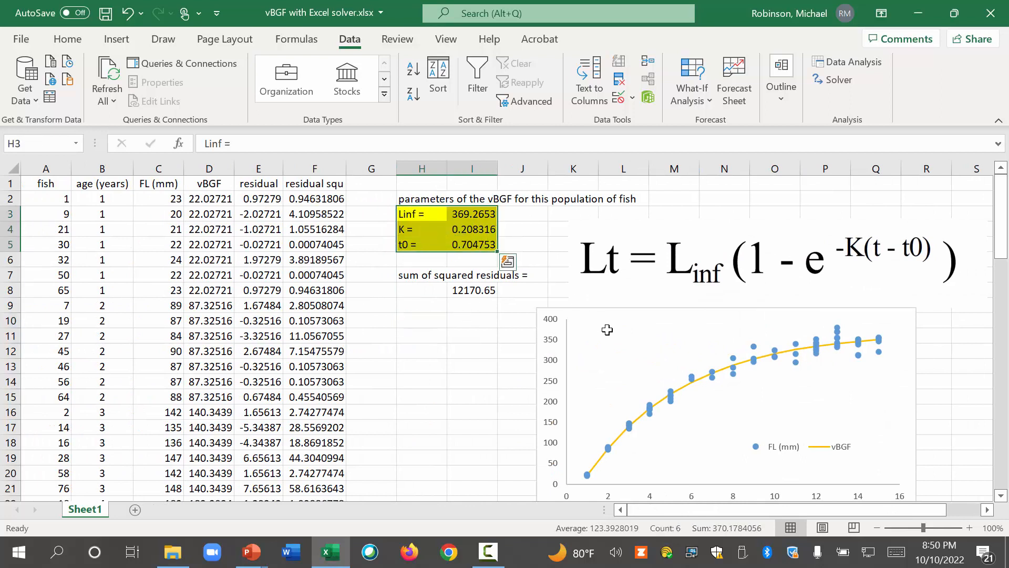
pyautogui.click(471, 381)
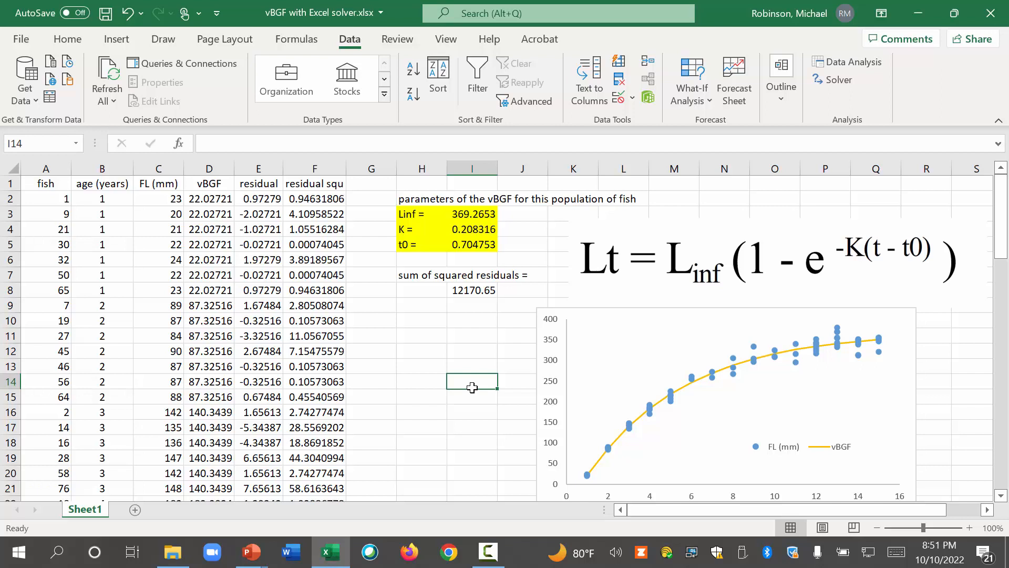
pyautogui.moveTo(481, 501)
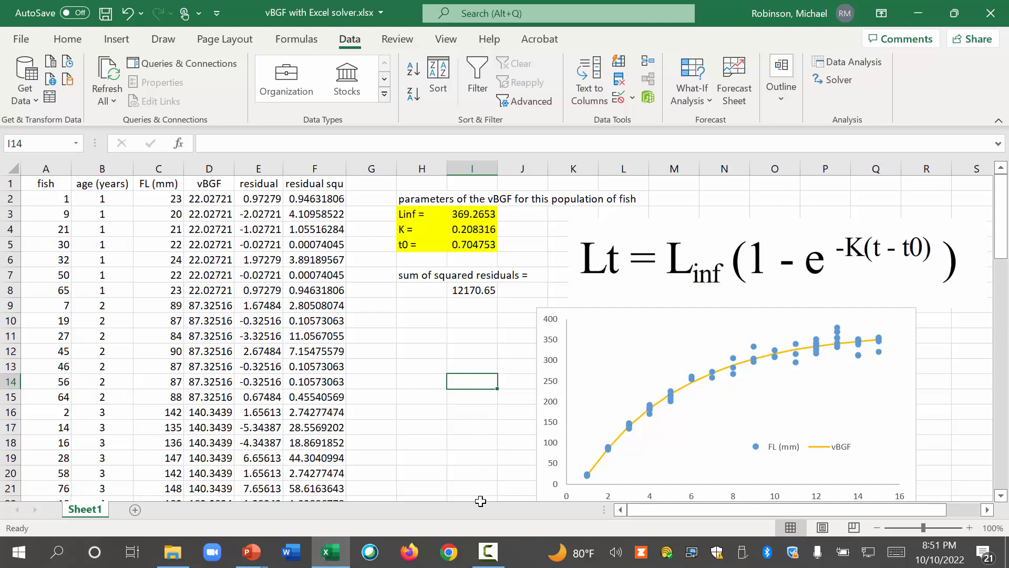
pyautogui.moveTo(496, 457)
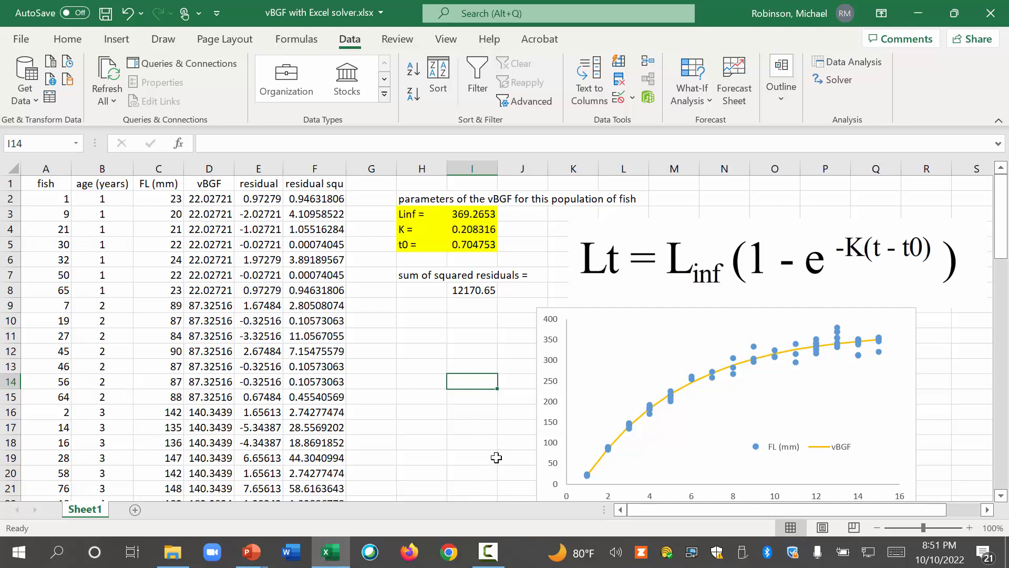